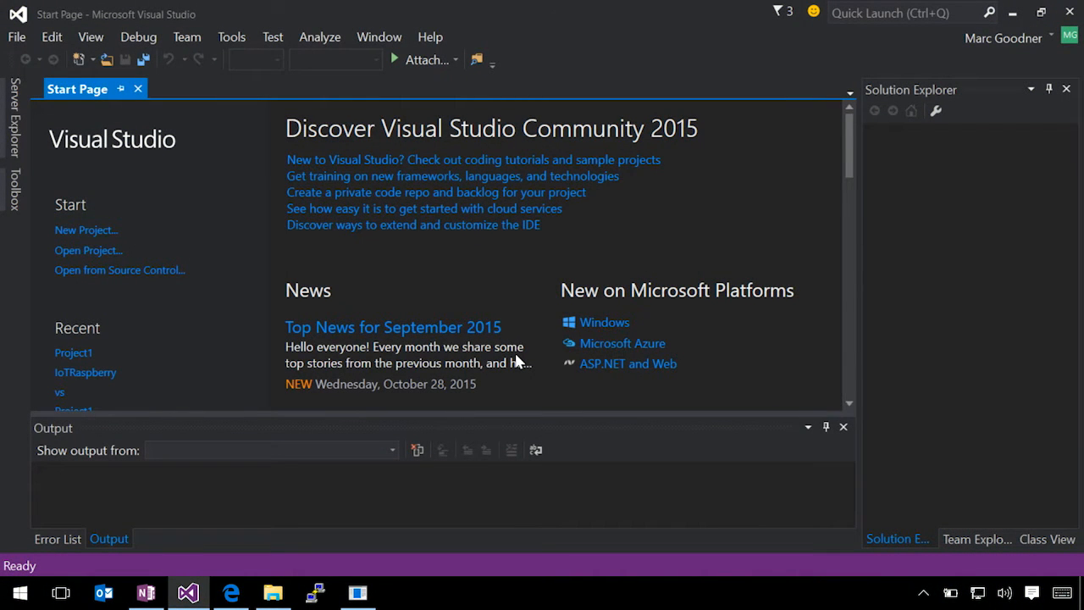
pyautogui.moveTo(386, 339)
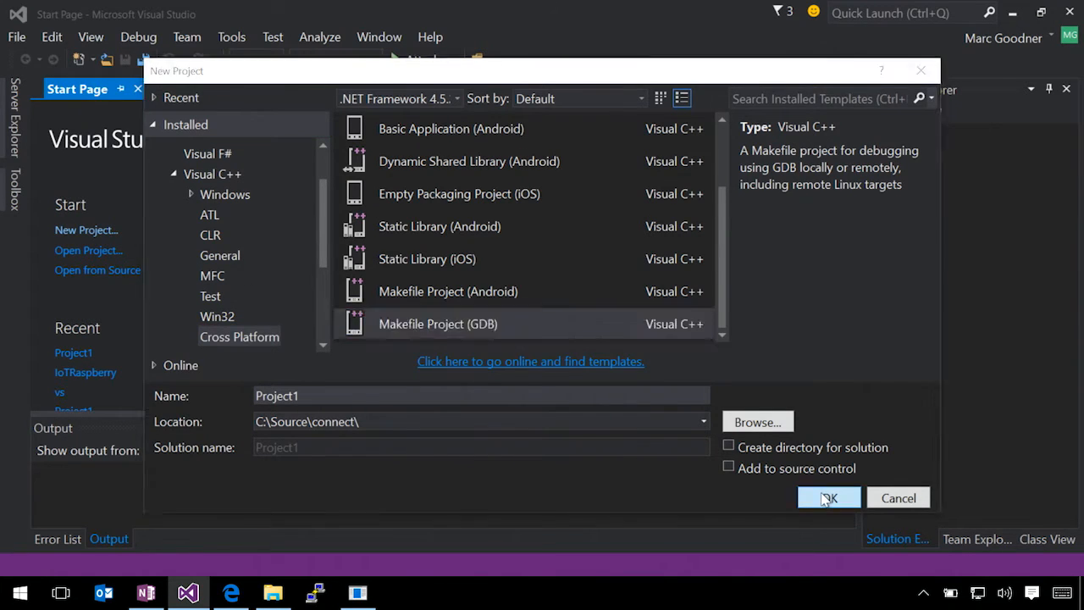
# - Confirm the New Project dialog to create Makefile Project (GDB) Project1
pyautogui.click(828, 498)
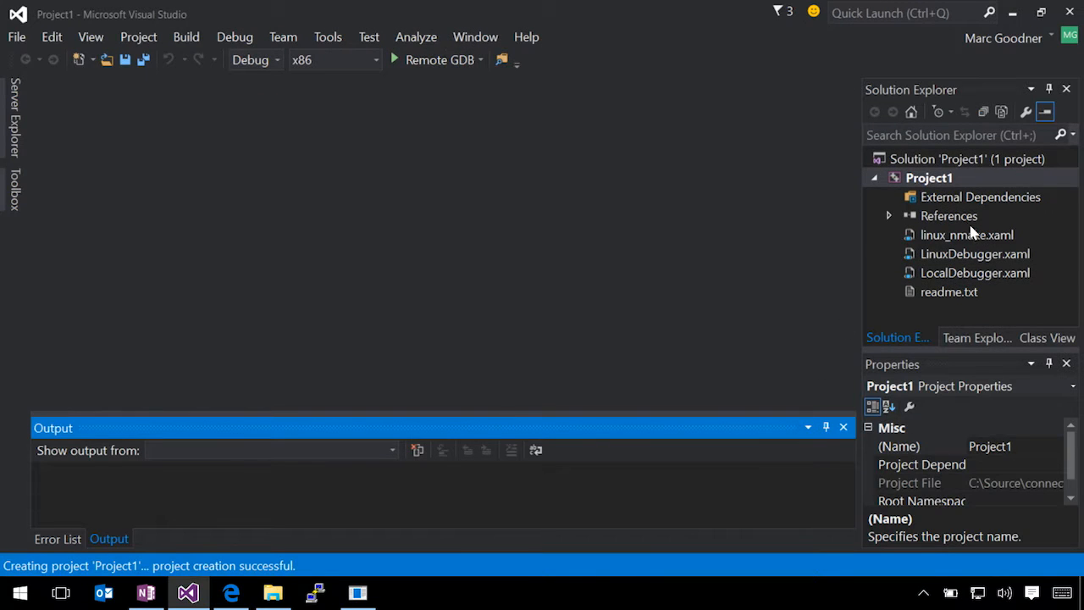
pyautogui.moveTo(965, 247)
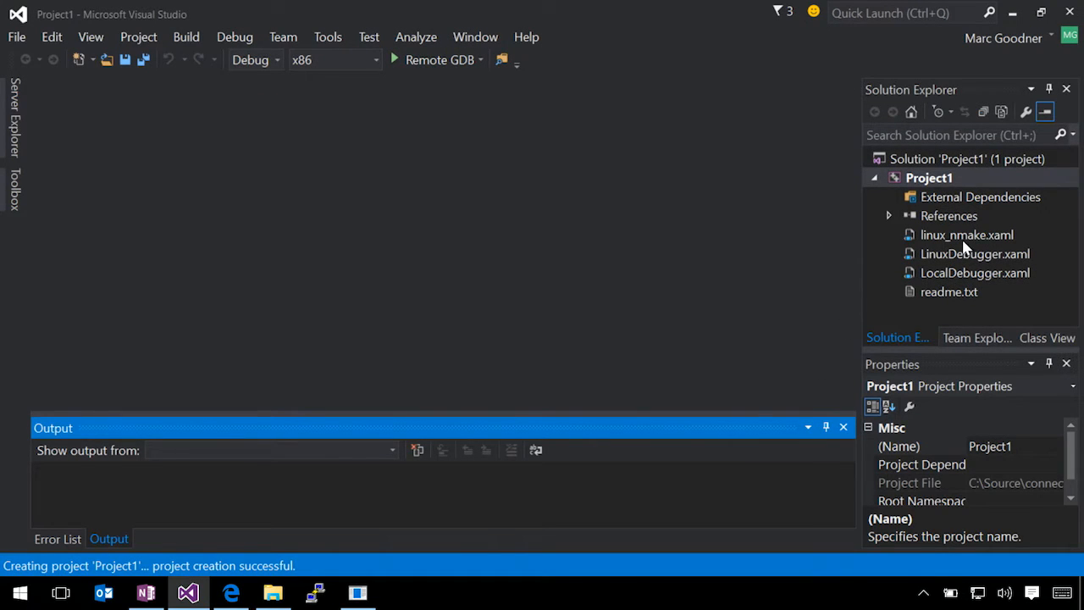
pyautogui.moveTo(958, 298)
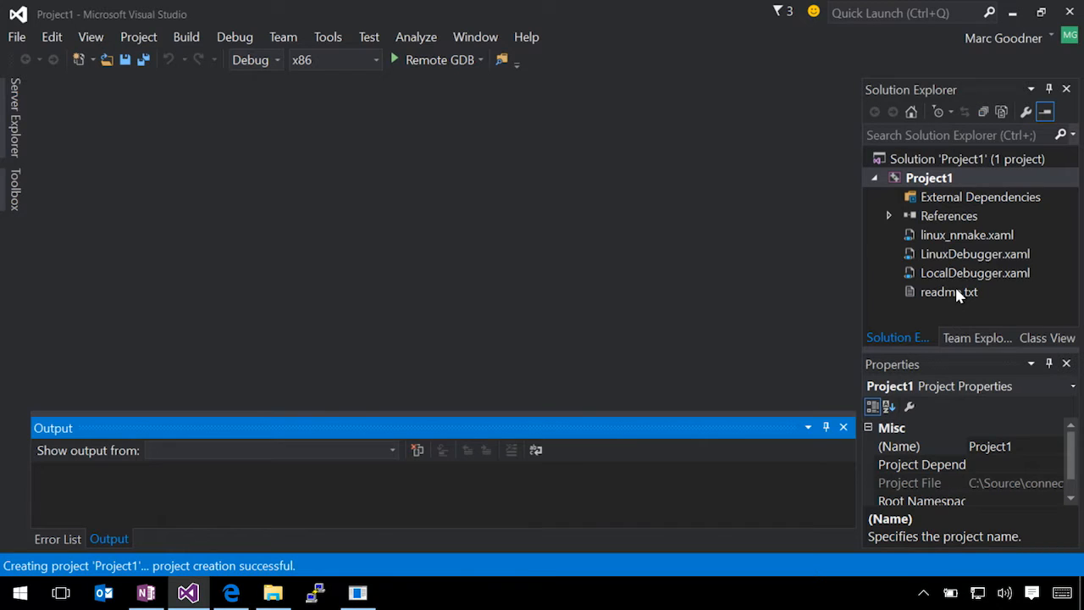
pyautogui.moveTo(942, 152)
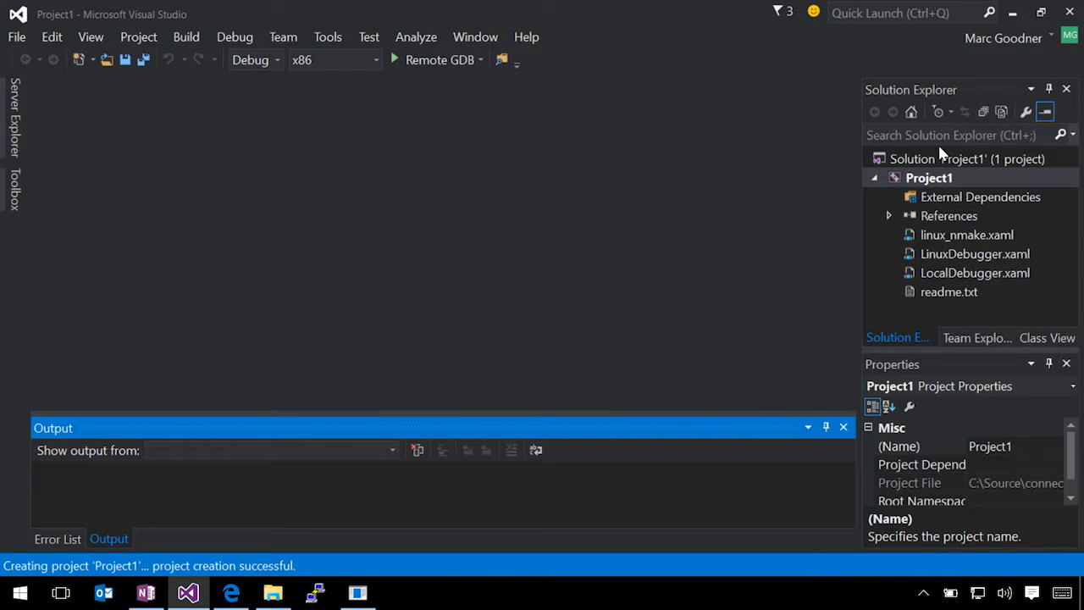
# - Review Project1's Debugging properties showing Local GDB, then close the property pages
pyautogui.rightClick(928, 178)
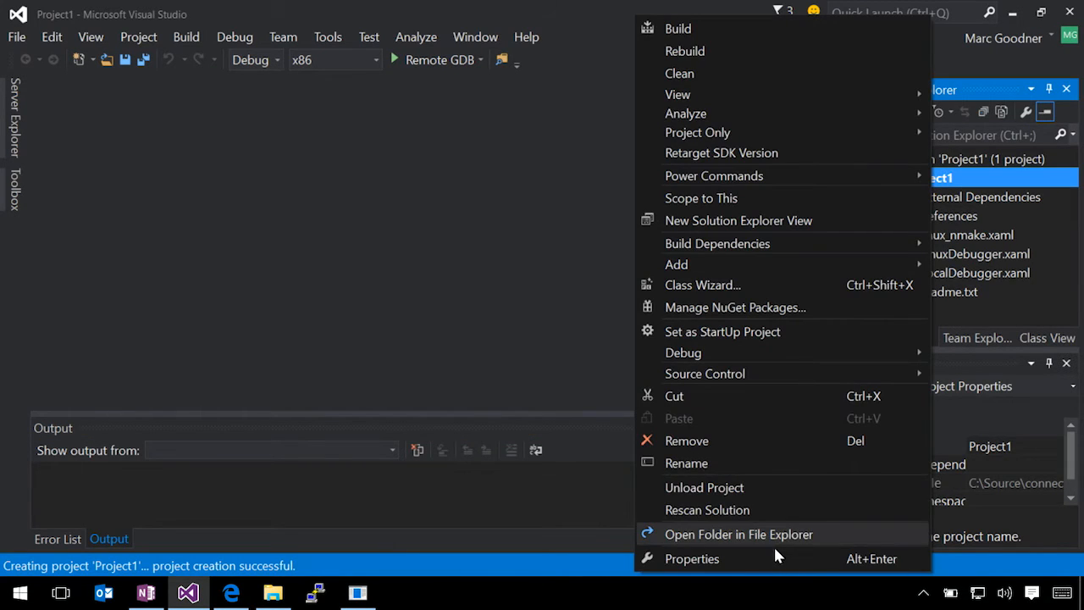
pyautogui.click(691, 559)
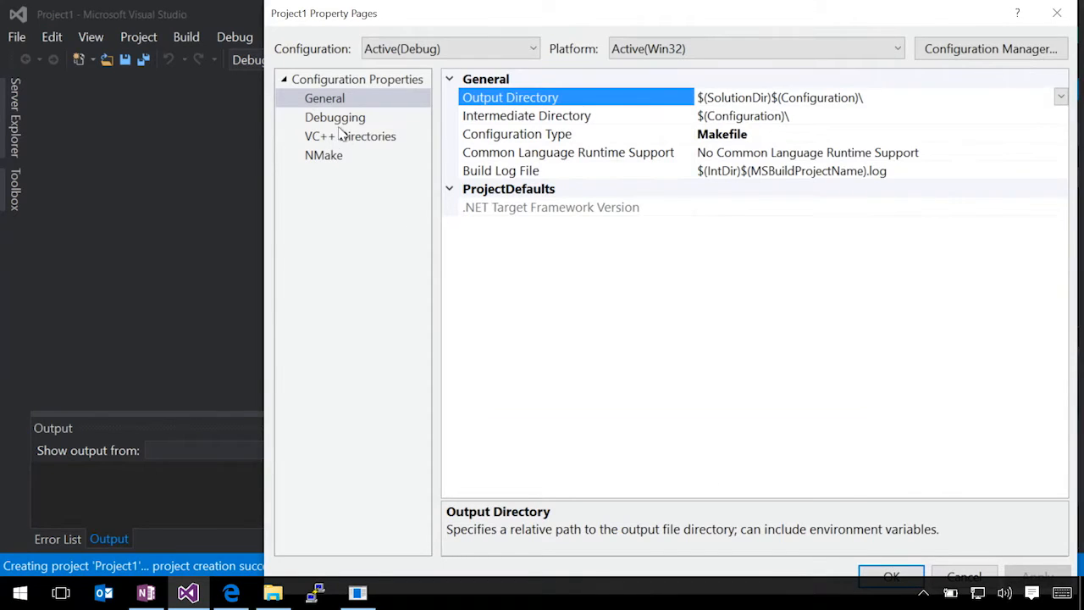
pyautogui.click(335, 117)
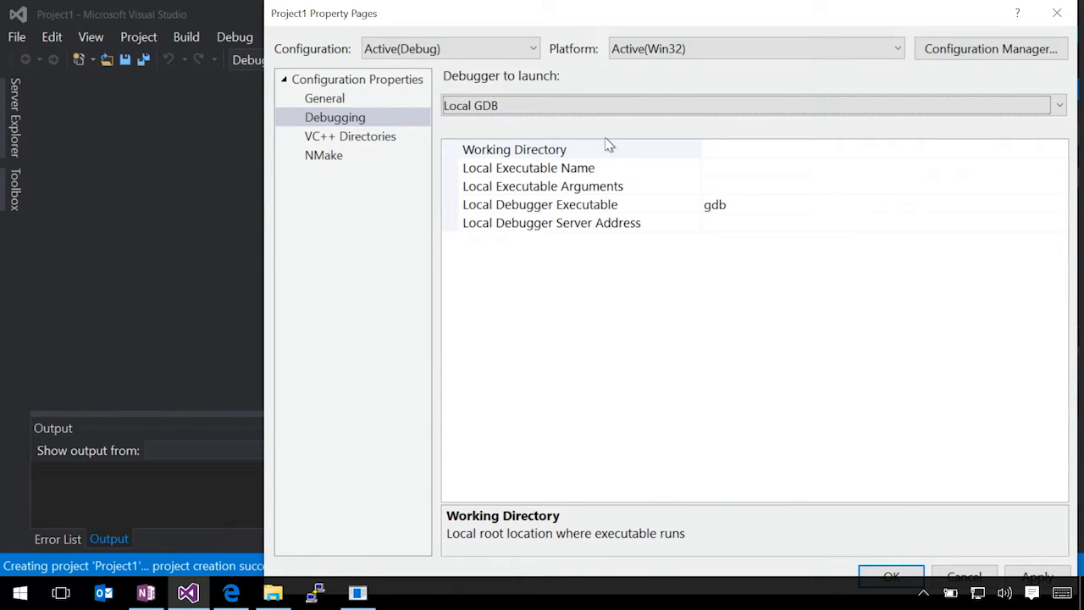
pyautogui.click(891, 575)
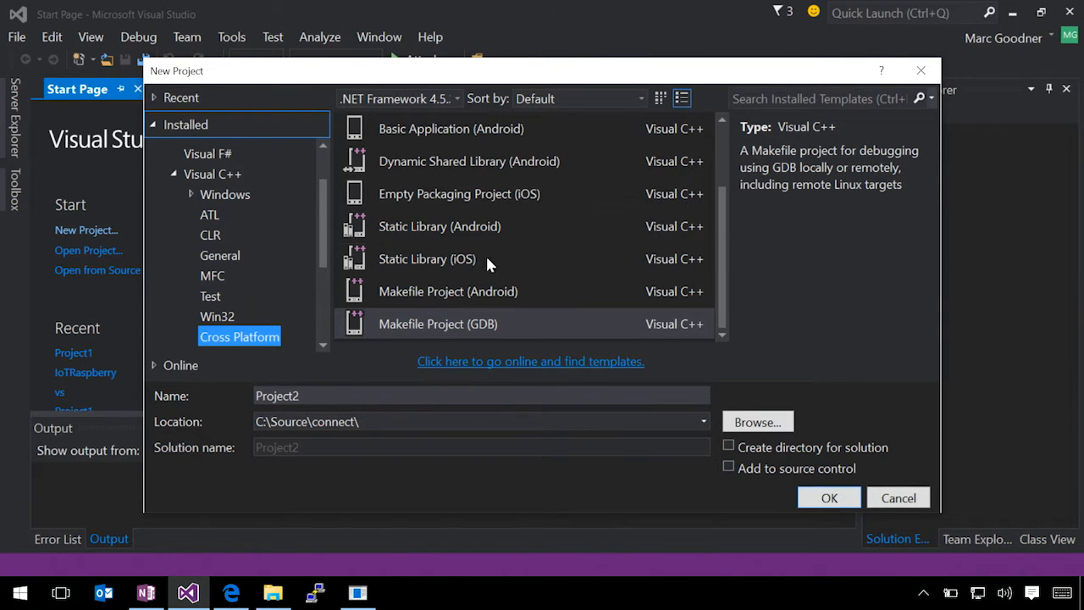
# - Create project vs located in the C:\Source\connect\qsort folder
pyautogui.click(755, 421)
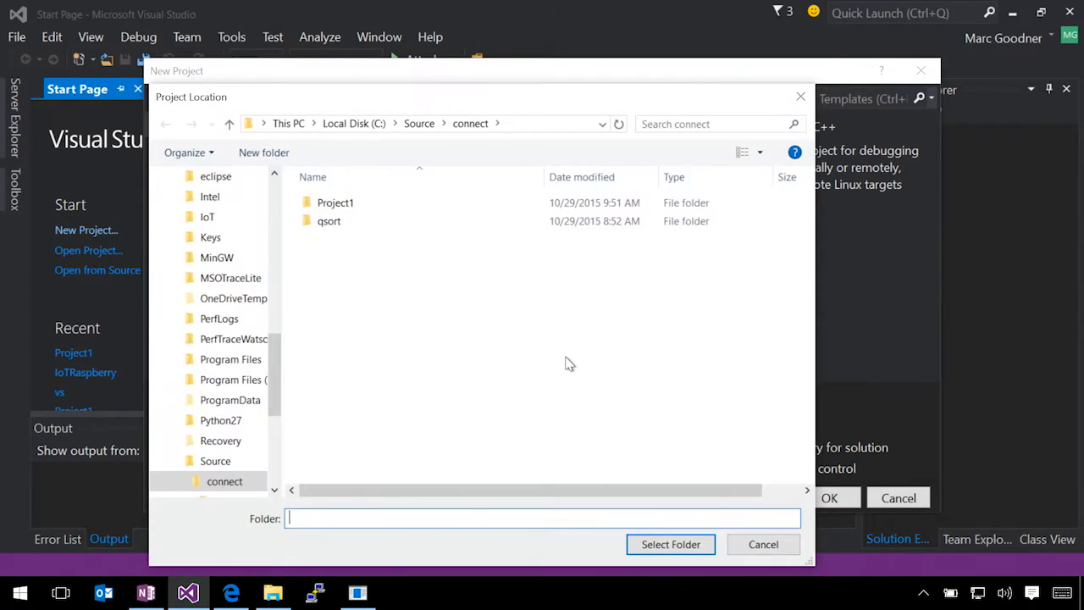
pyautogui.doubleClick(328, 220)
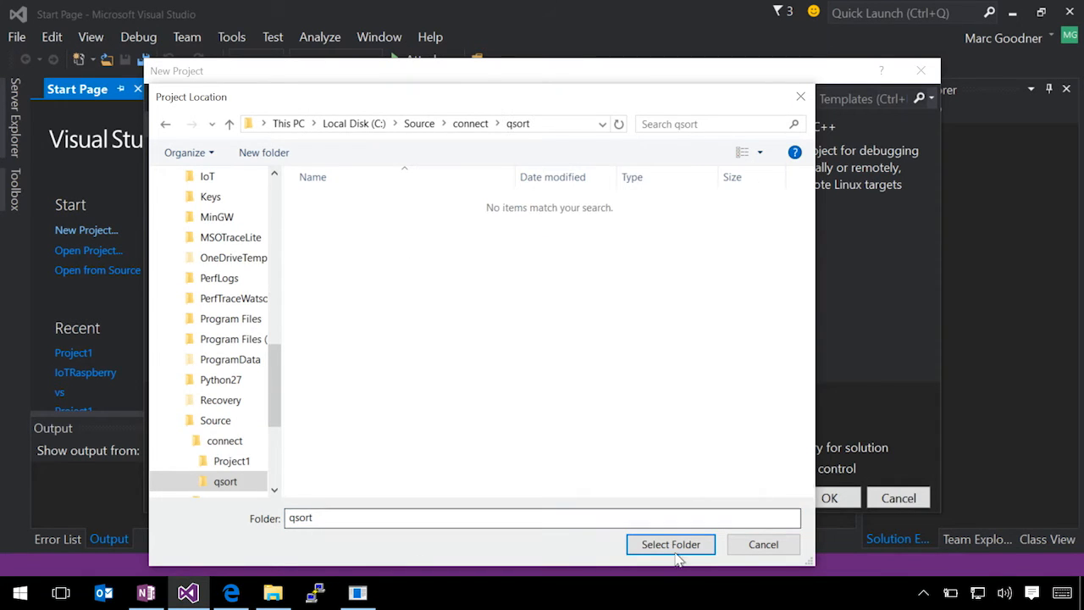
pyautogui.click(670, 544)
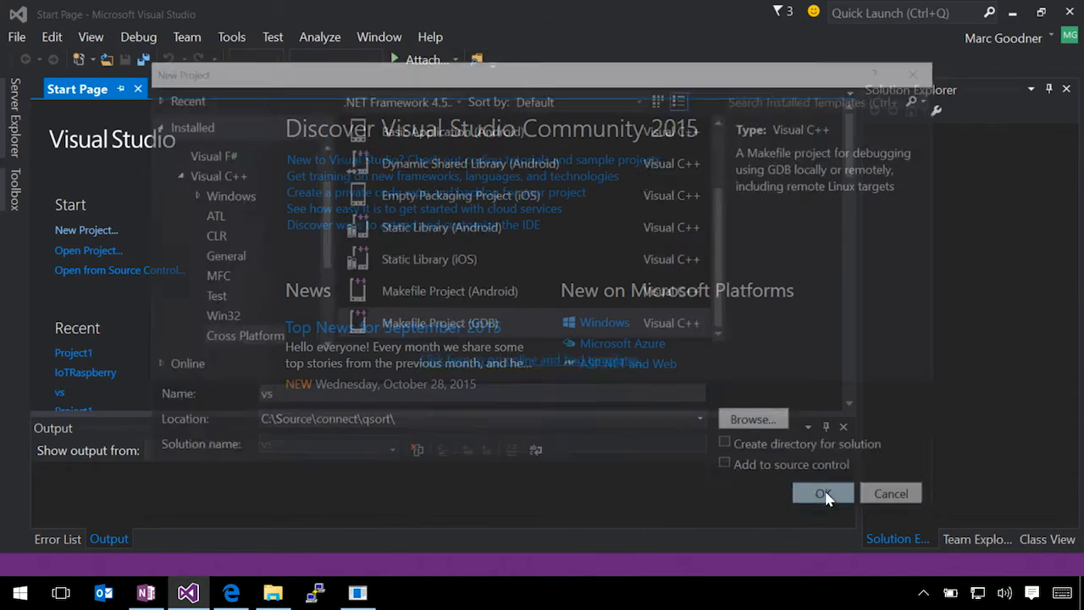
pyautogui.click(823, 493)
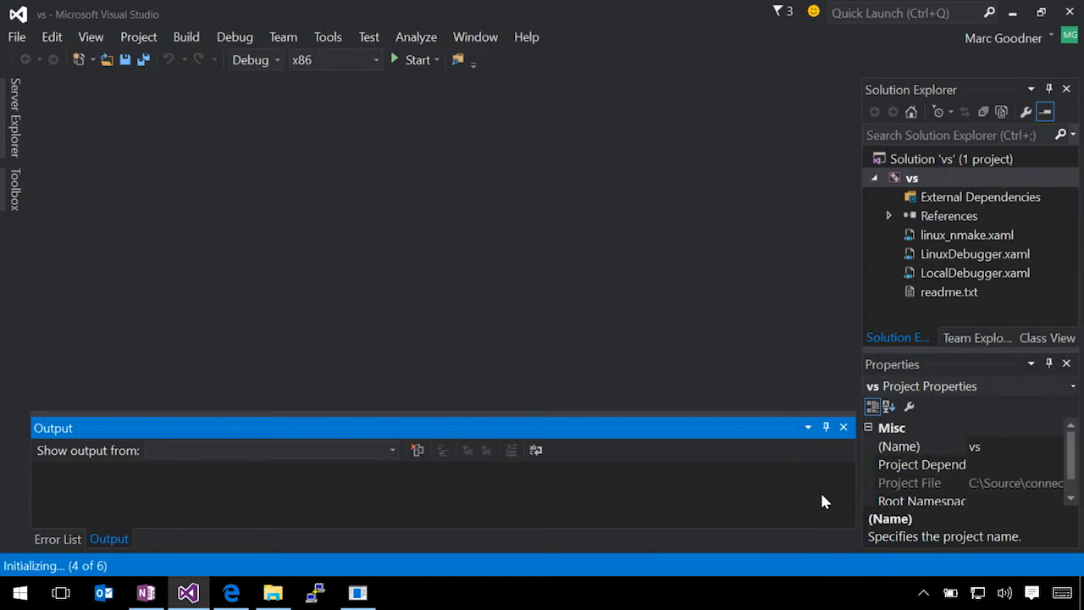
# - Add existing file qsort.cpp to the vs project and load it in the editor
pyautogui.rightClick(911, 178)
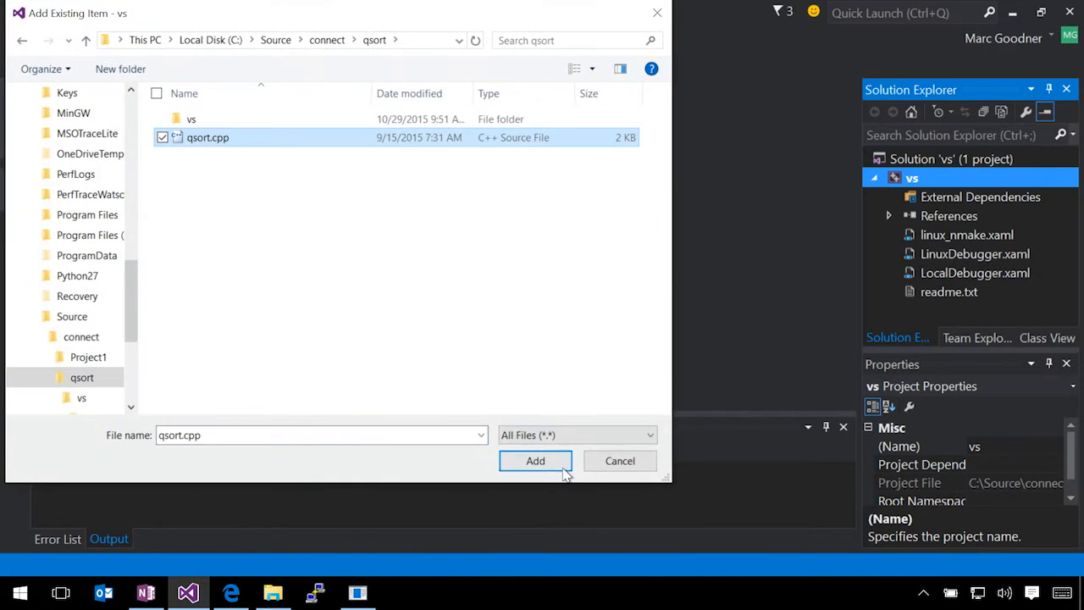
pyautogui.click(536, 460)
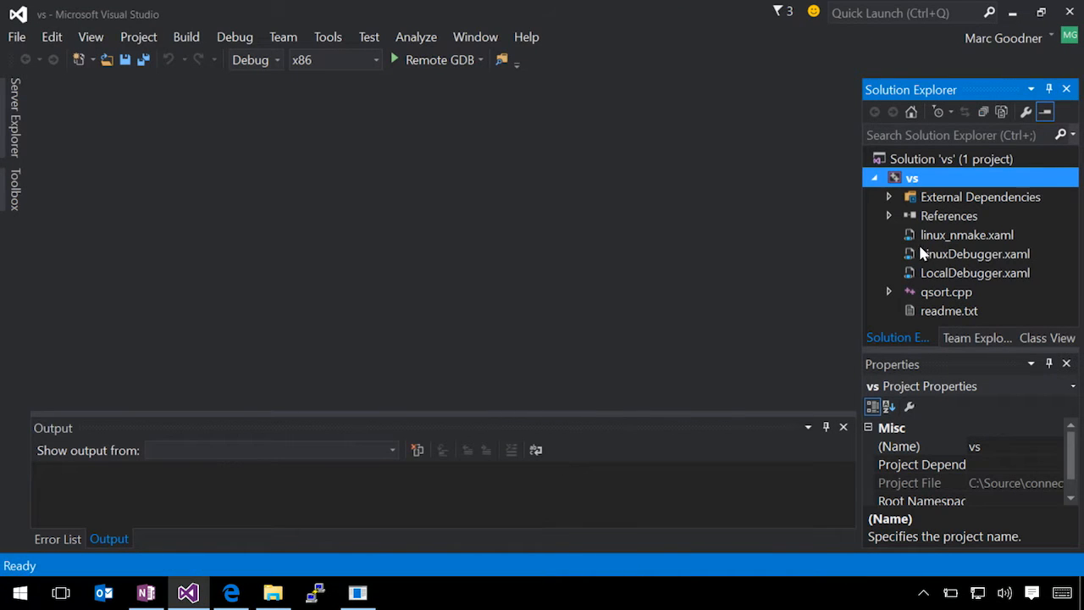
pyautogui.click(945, 291)
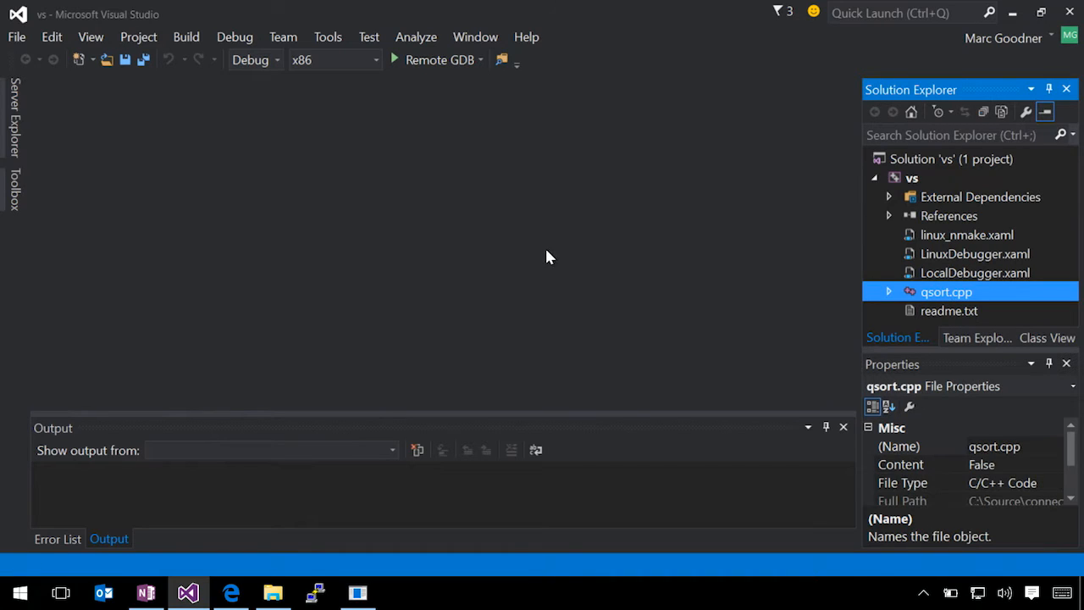
pyautogui.doubleClick(945, 291)
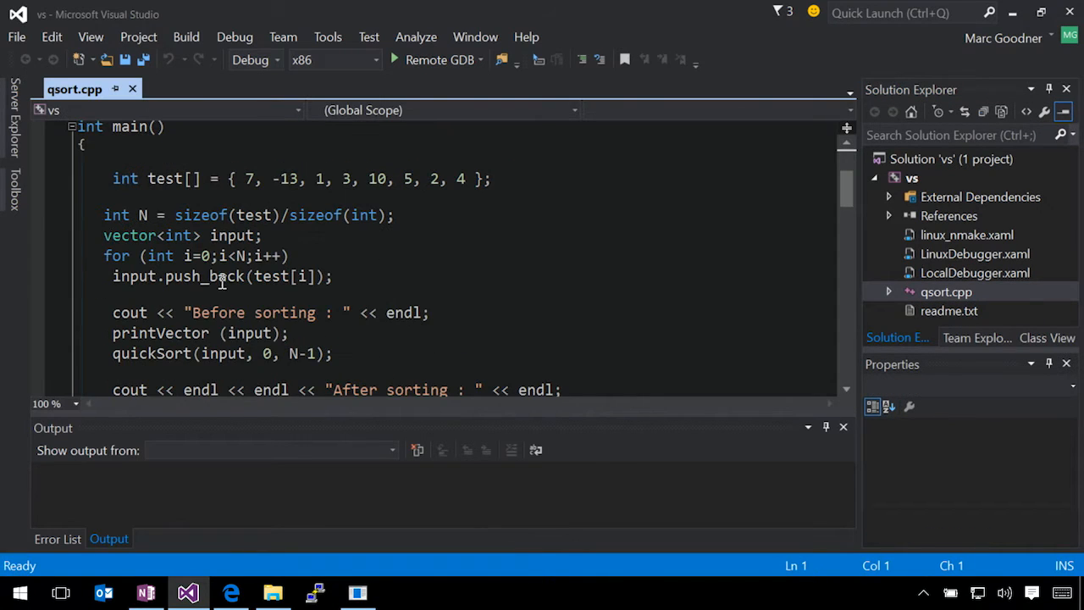
# - Set breakpoints on main's 'Before sorting' output line and quickSort's if(first < last) check
pyautogui.click(37, 312)
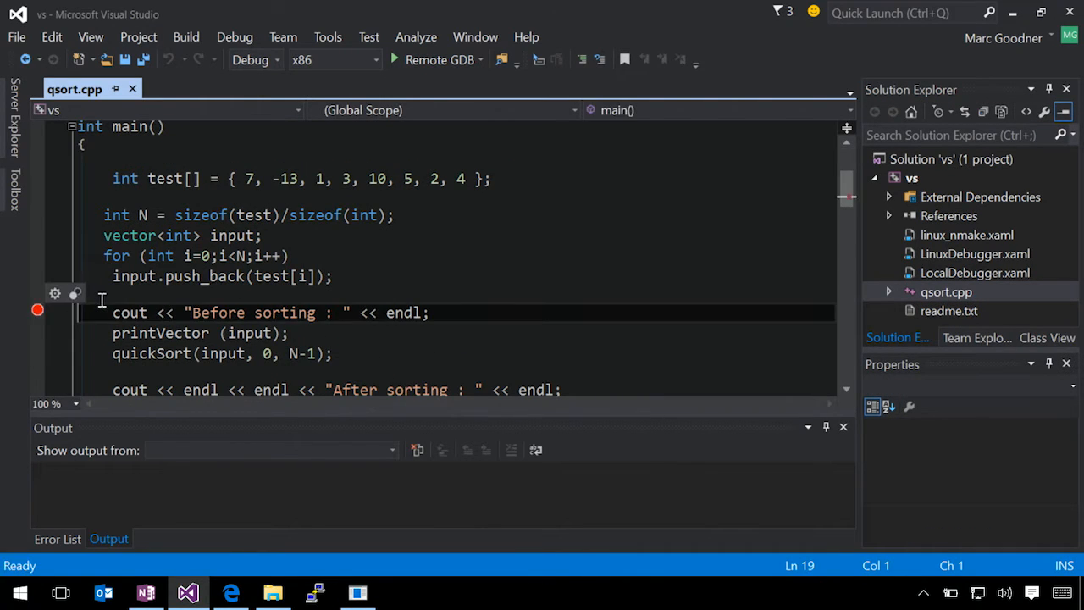
pyautogui.scroll(-3)
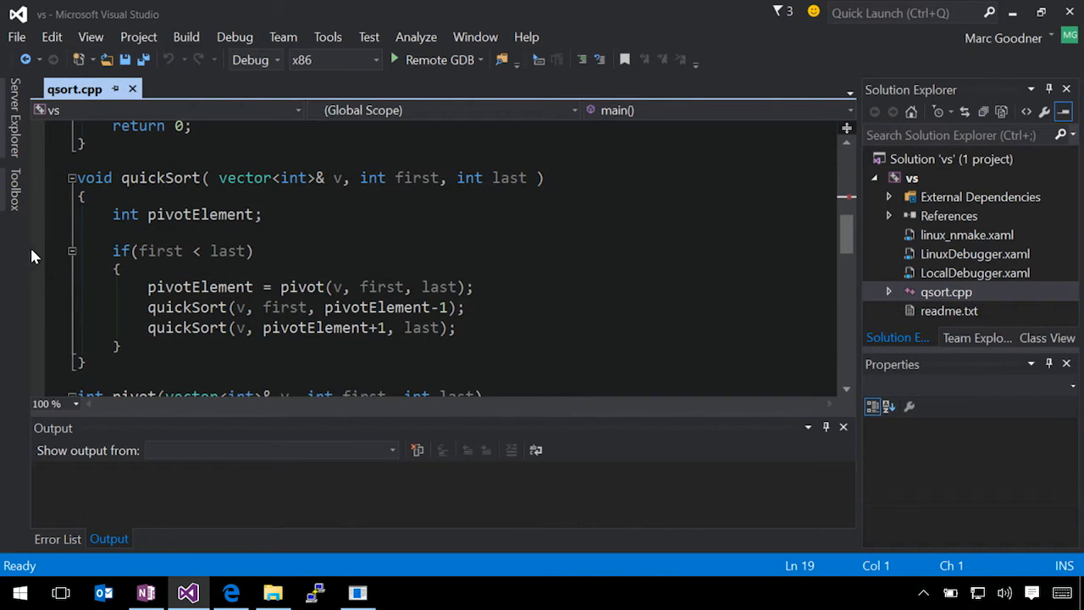
pyautogui.click(38, 250)
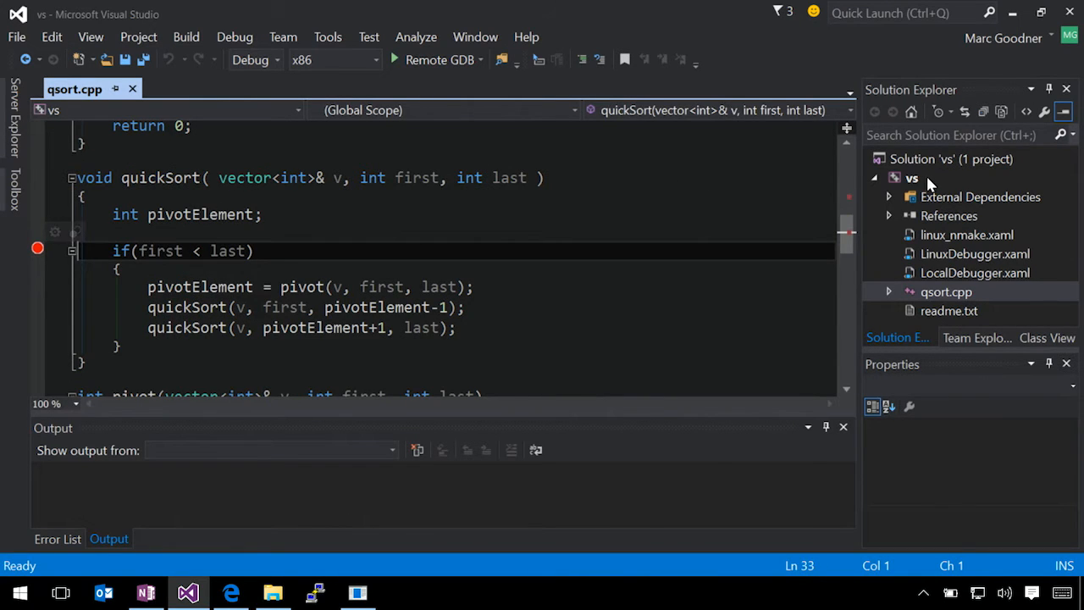
# - Set debugging working directory C:\Source\connect\qsort and executable qsort.exe, and apply
pyautogui.click(911, 178)
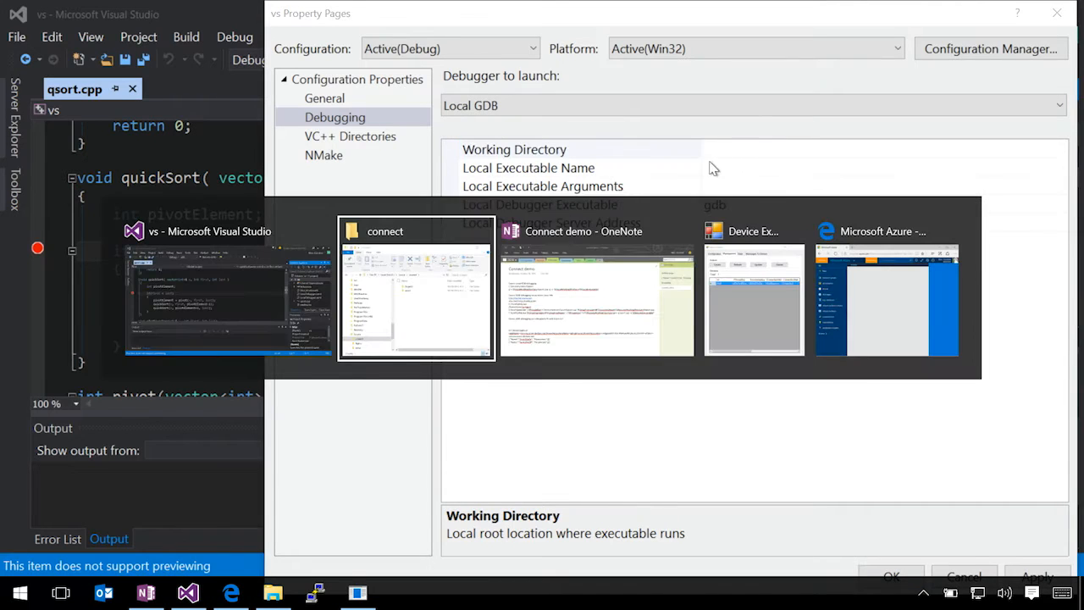
pyautogui.click(415, 288)
pyautogui.write('qsort.exe')
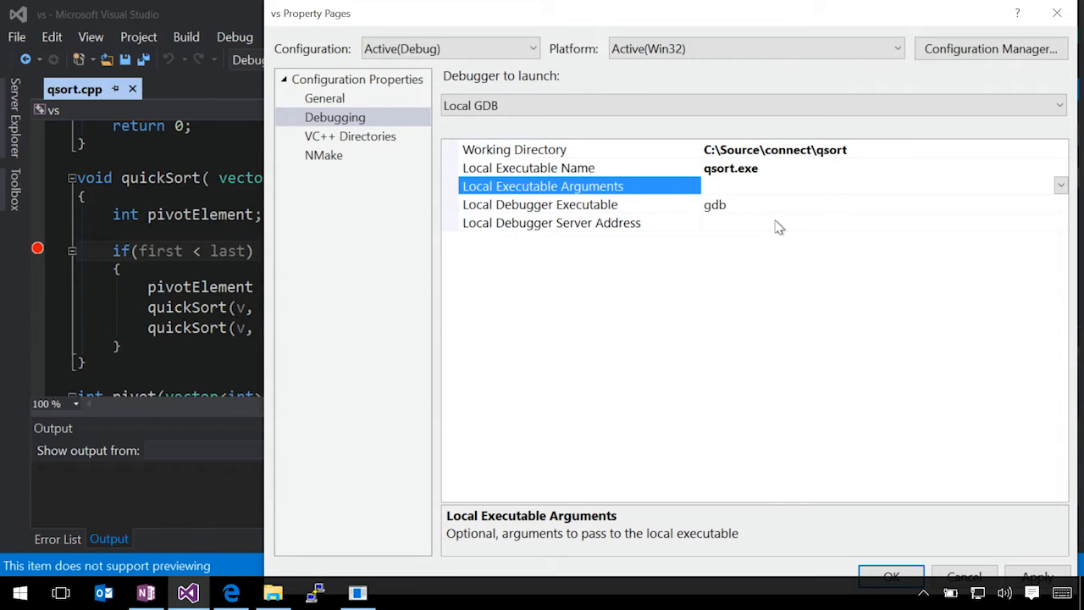
pyautogui.moveTo(891, 574)
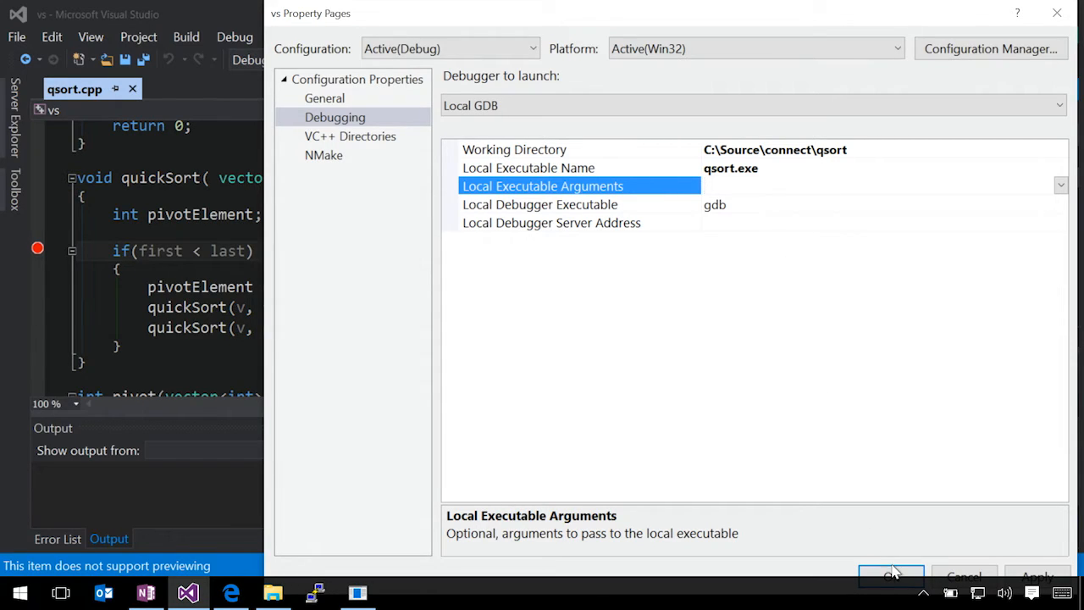
pyautogui.moveTo(1036, 576)
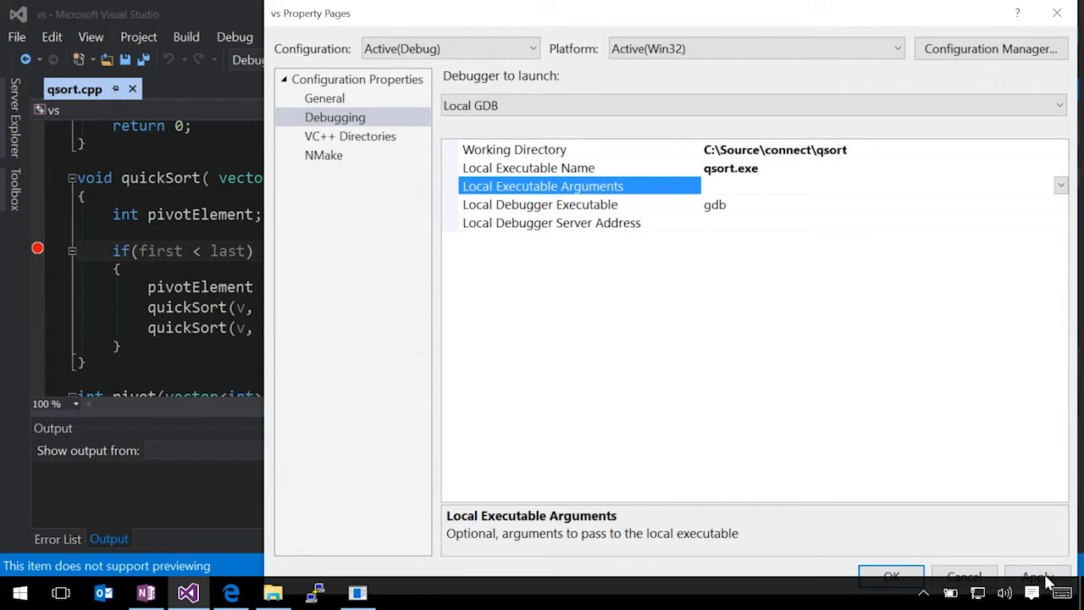
pyautogui.click(323, 155)
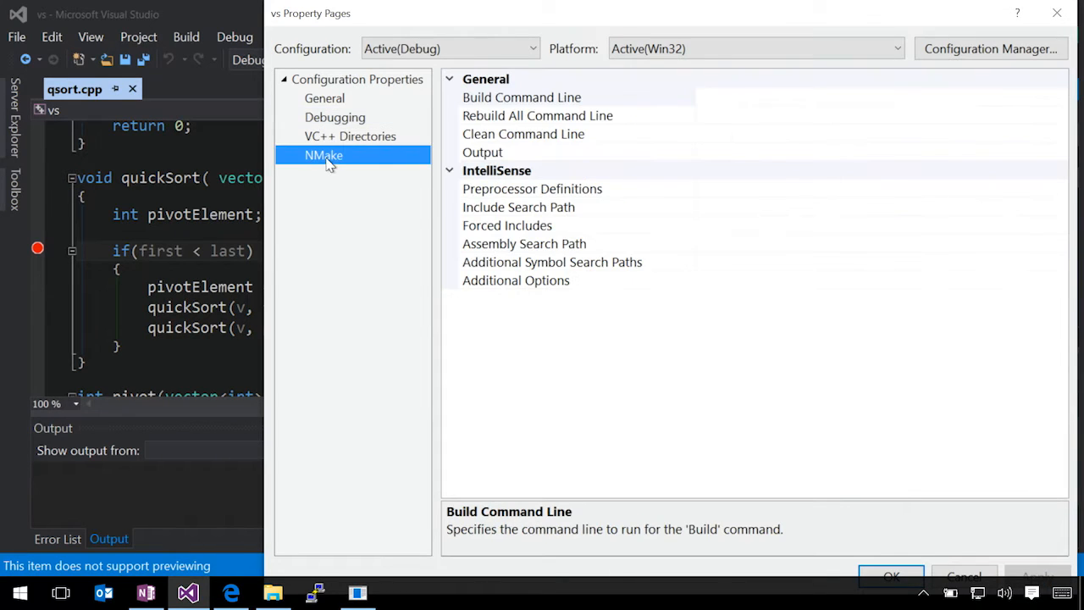
# - Inspect the NMake build command line compiling qsort.cpp with g++ -g into qsort.exe
pyautogui.click(522, 97)
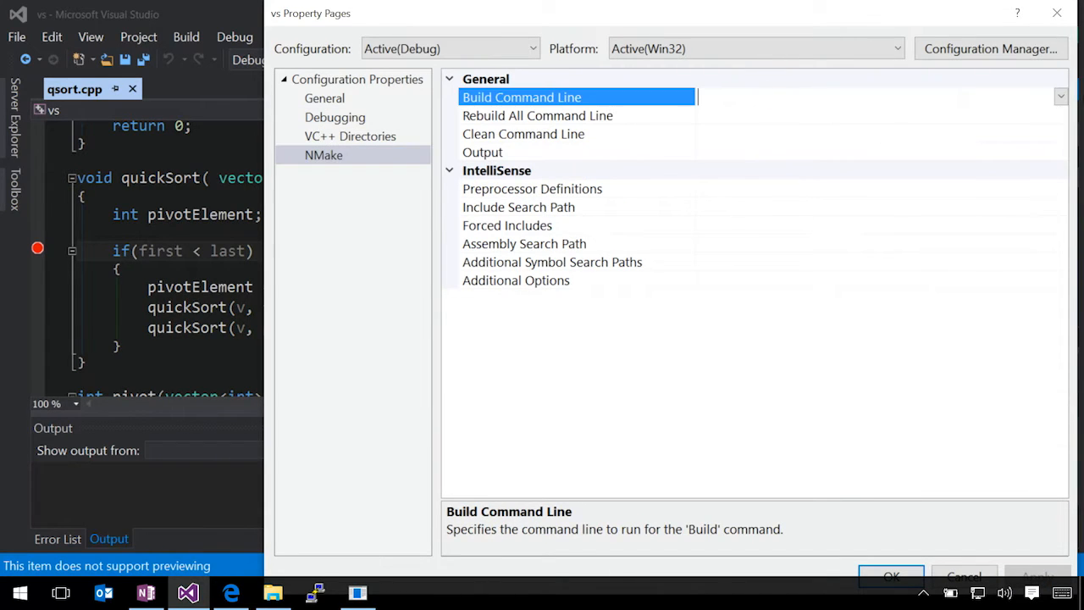
pyautogui.click(1060, 95)
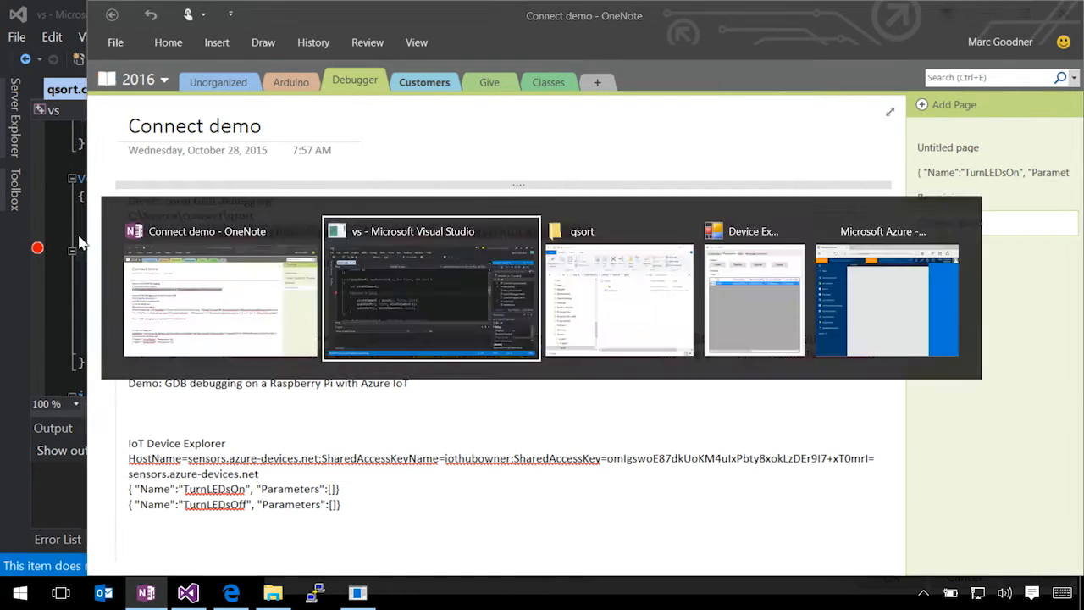
pyautogui.click(430, 288)
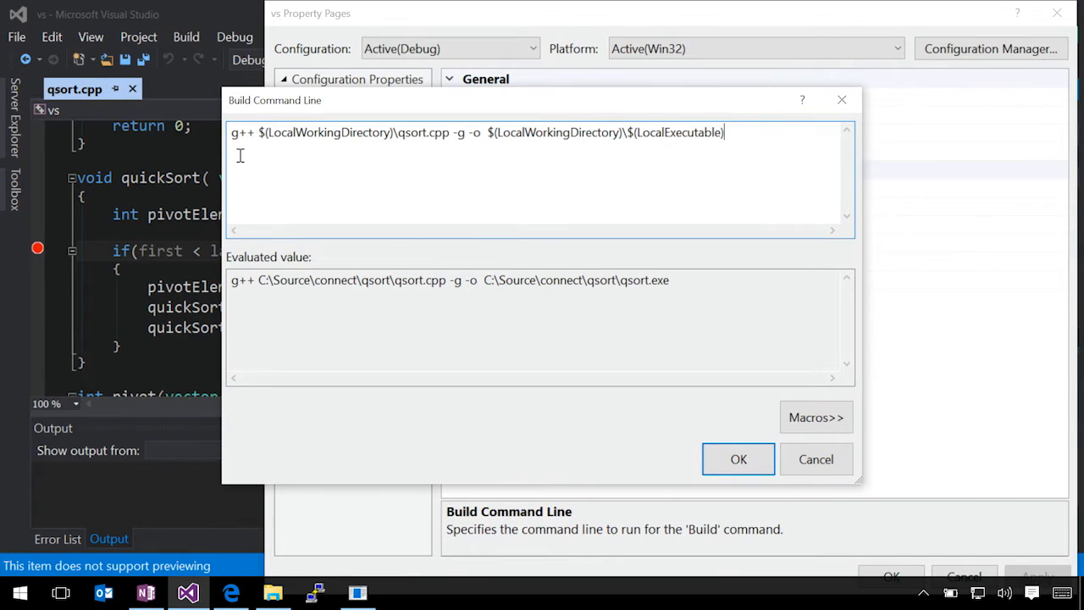
pyautogui.moveTo(271, 142)
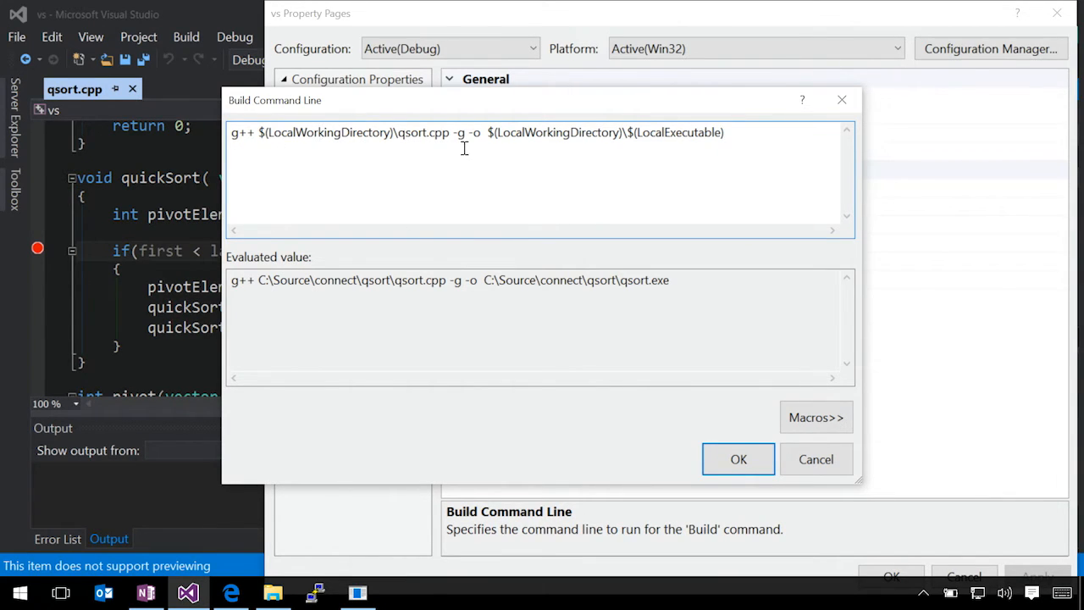
pyautogui.moveTo(390, 134)
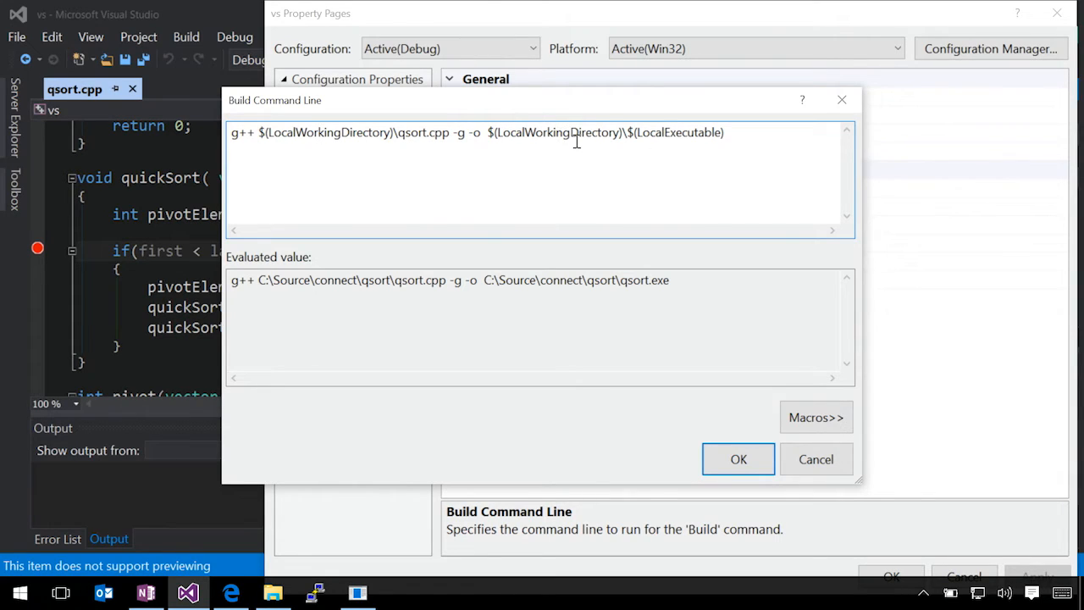
pyautogui.moveTo(708, 264)
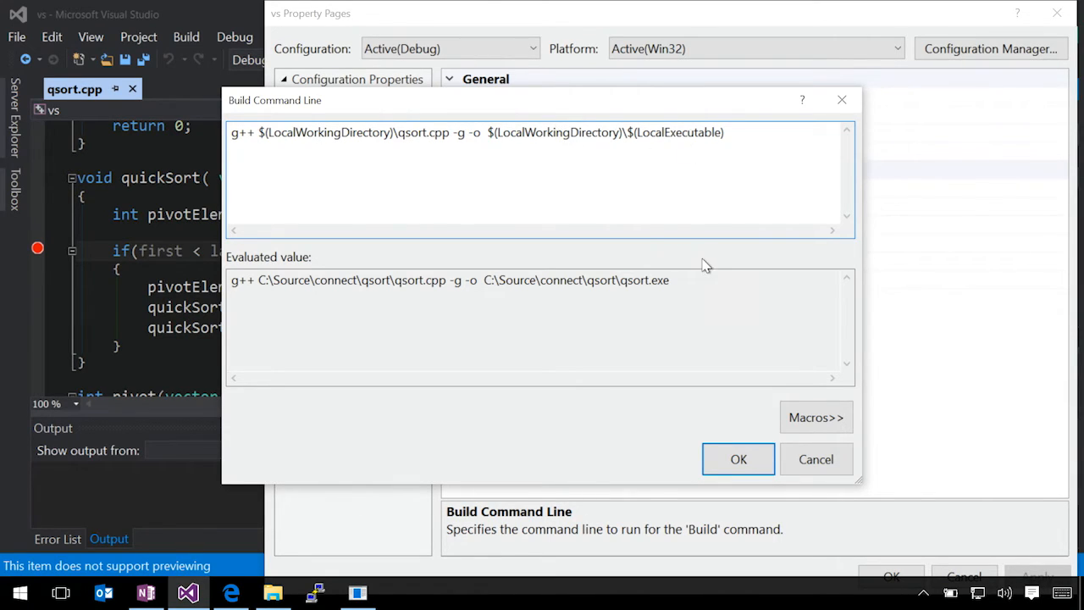
pyautogui.tripleClick(449, 279)
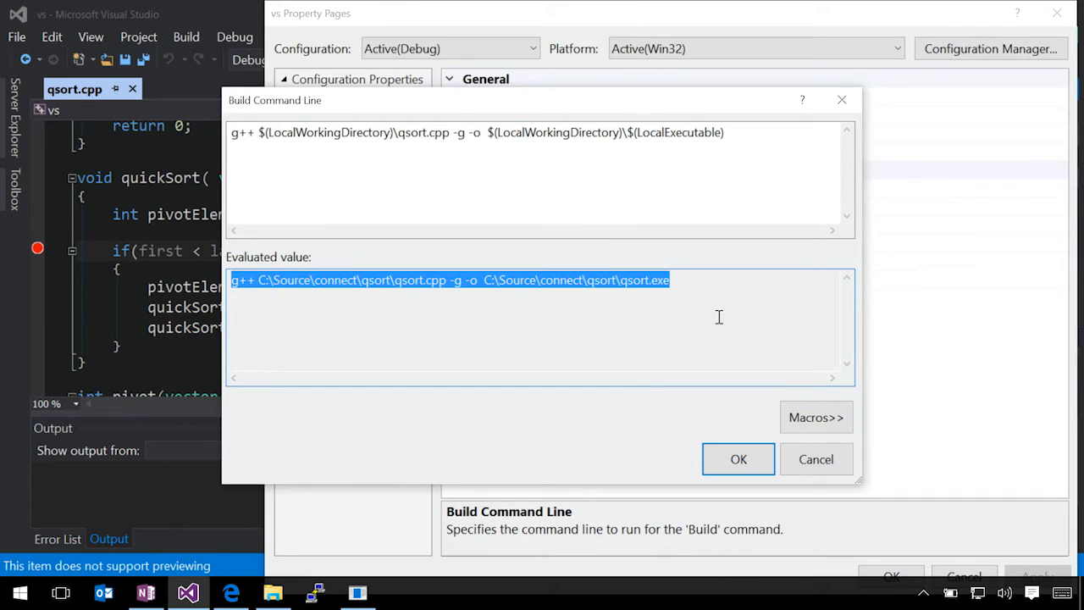
pyautogui.click(738, 457)
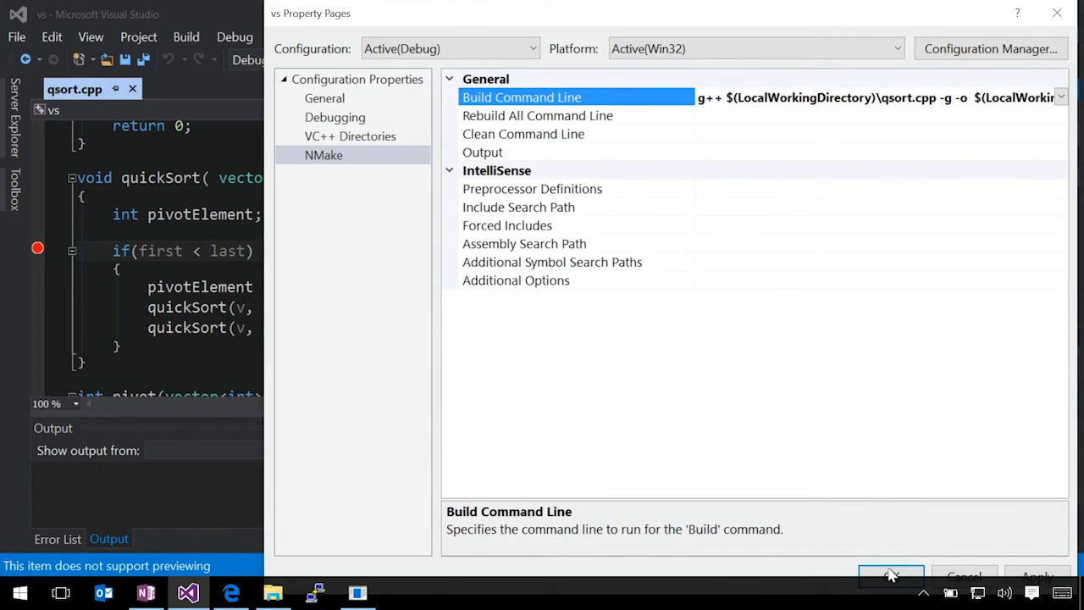
# - Build the out-of-date project and run it under Local GDB to the quickSort breakpoint
pyautogui.click(891, 576)
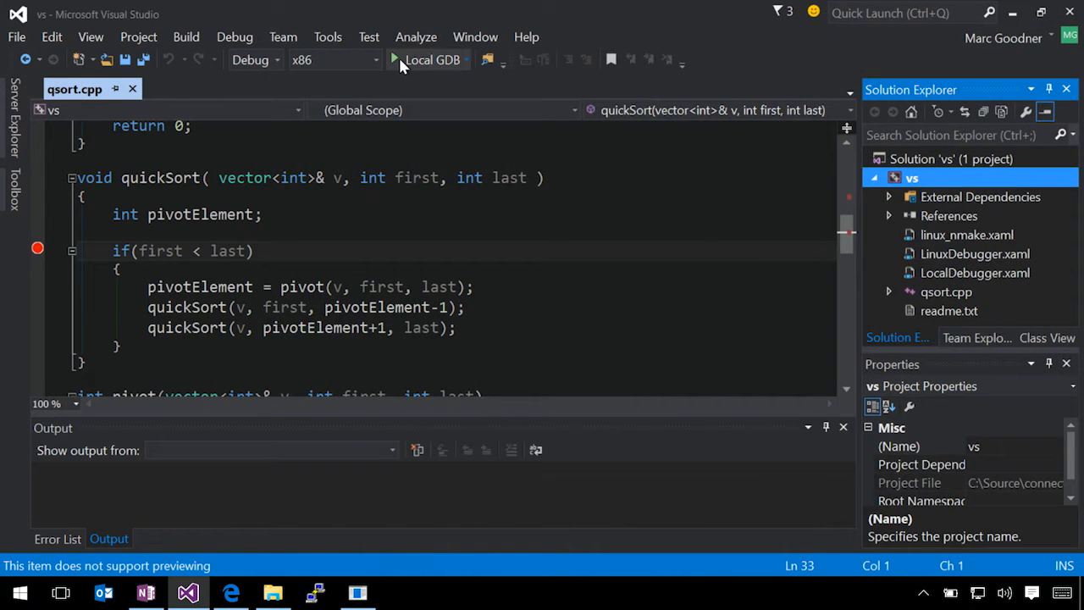
pyautogui.moveTo(434, 59)
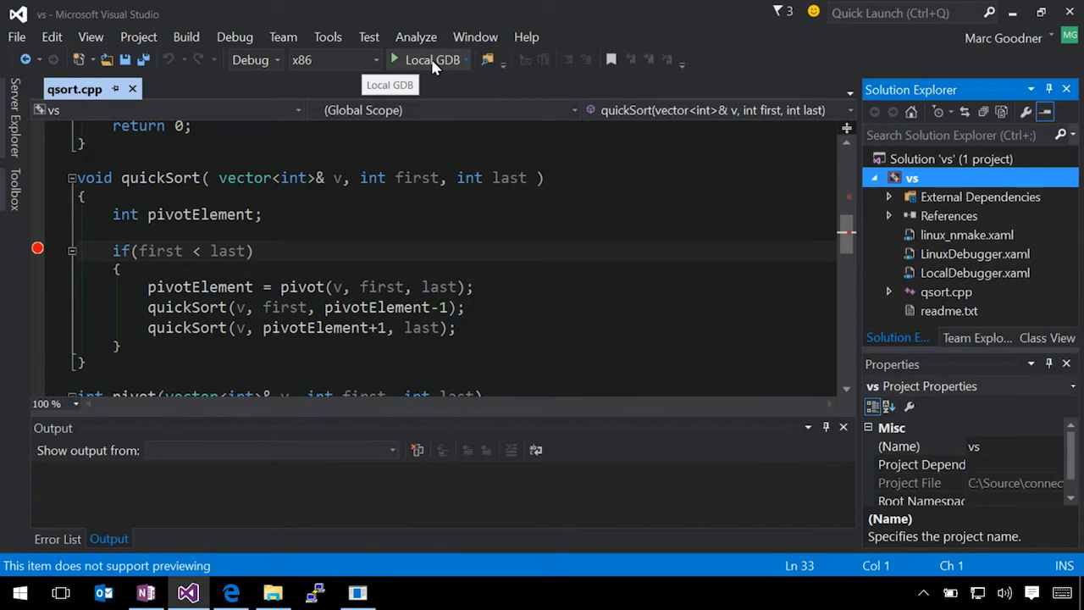
pyautogui.click(395, 60)
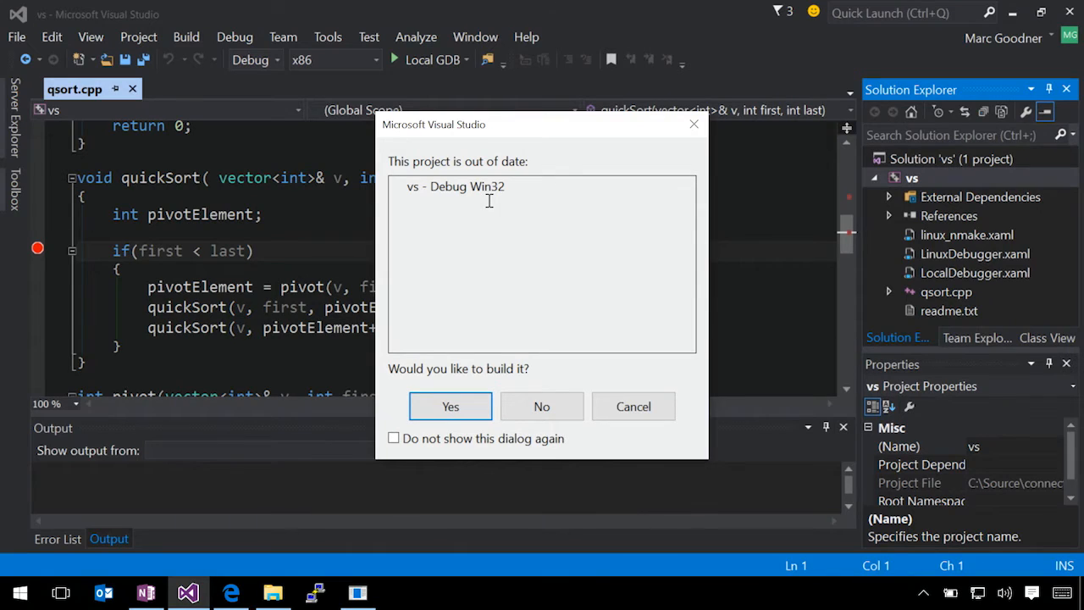
pyautogui.moveTo(505, 175)
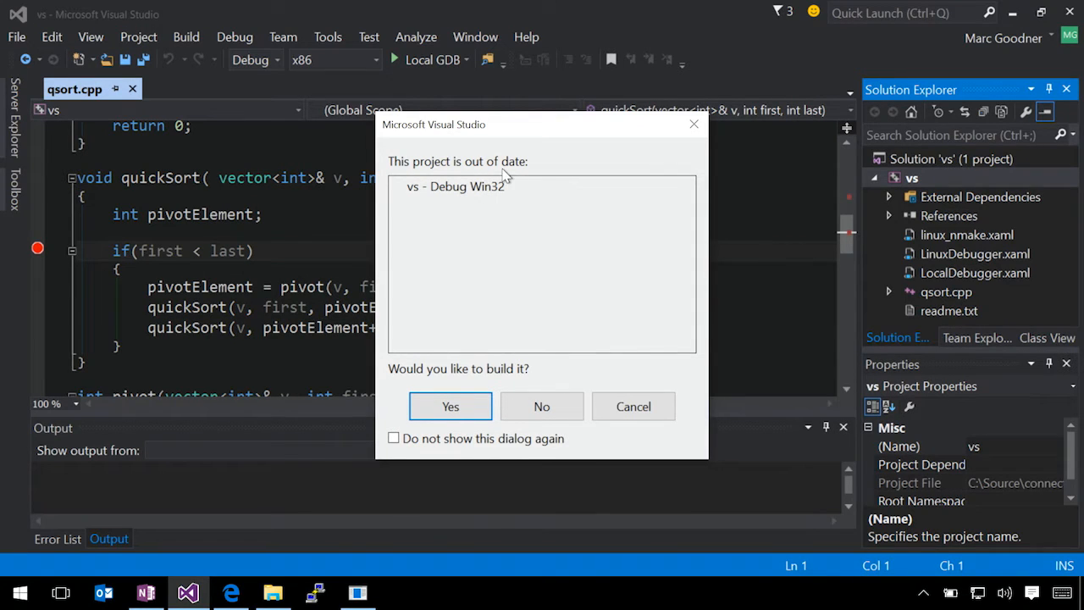
pyautogui.moveTo(450, 406)
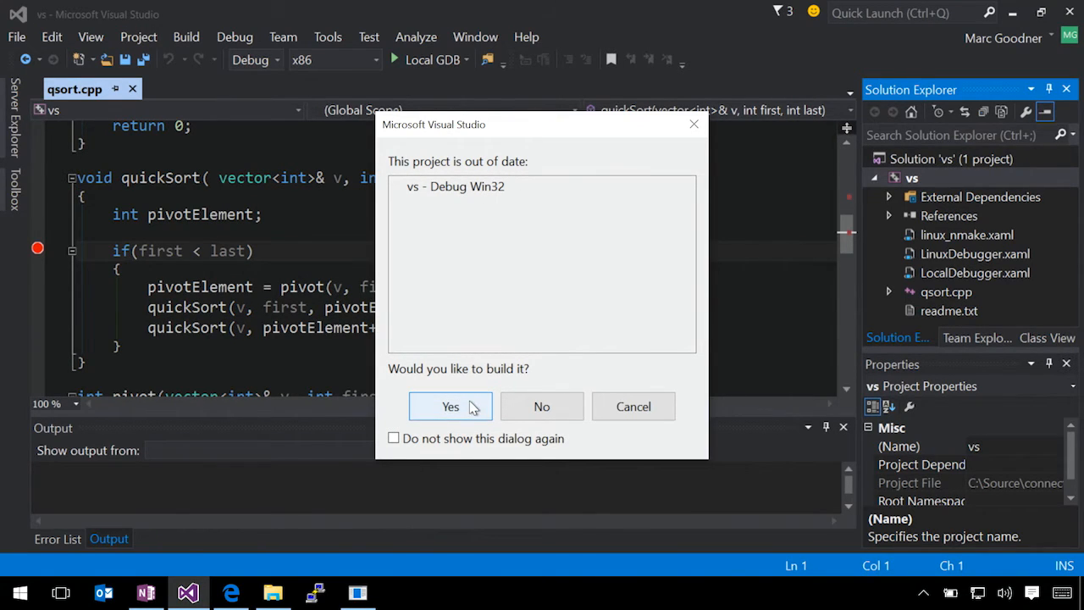
pyautogui.click(451, 407)
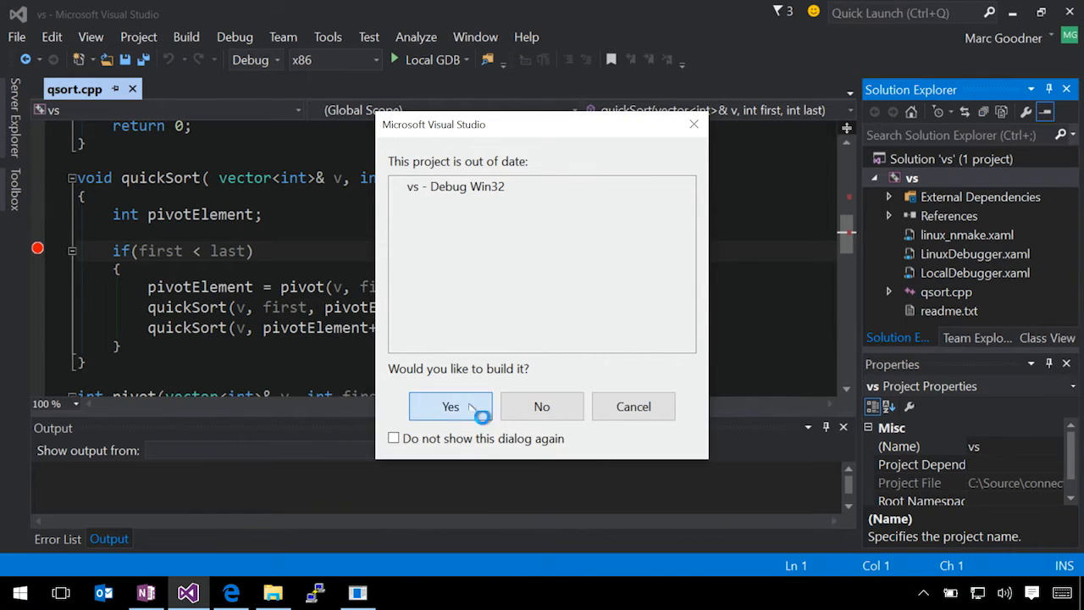
pyautogui.click(450, 407)
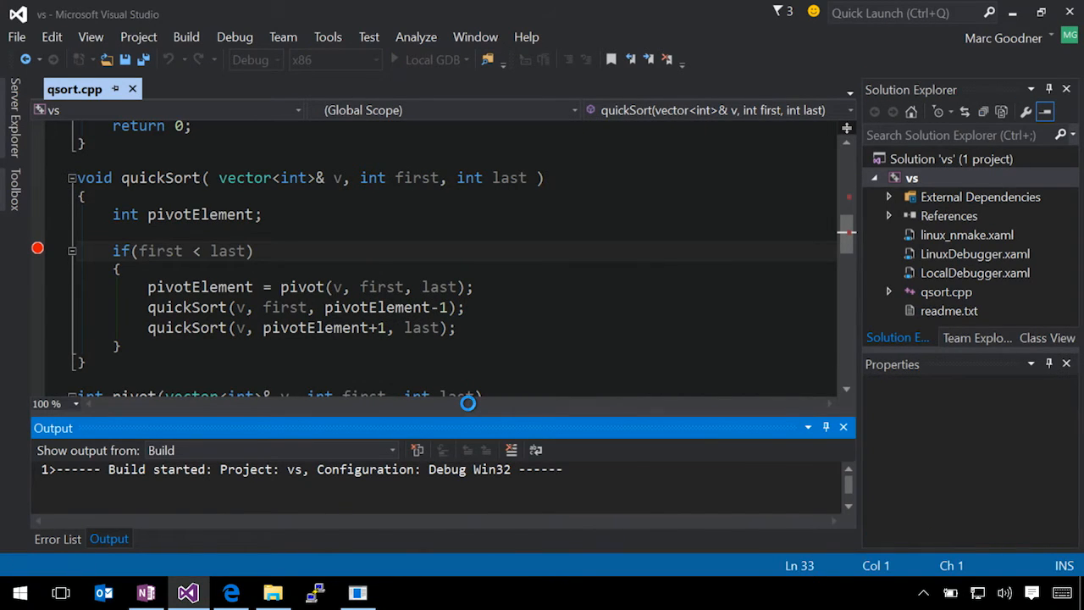
pyautogui.click(393, 60)
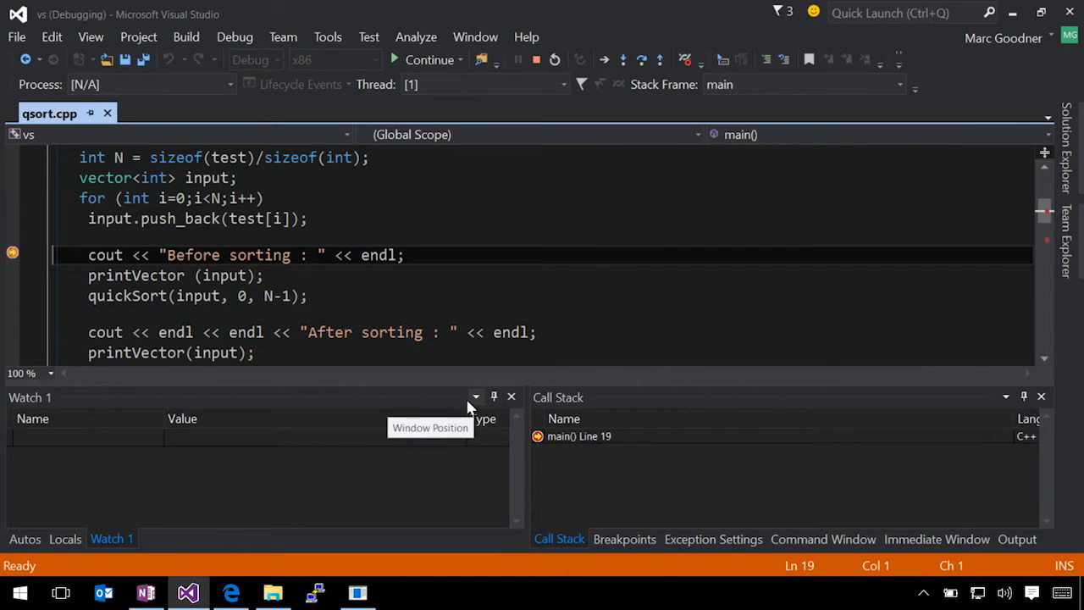
pyautogui.moveTo(374, 298)
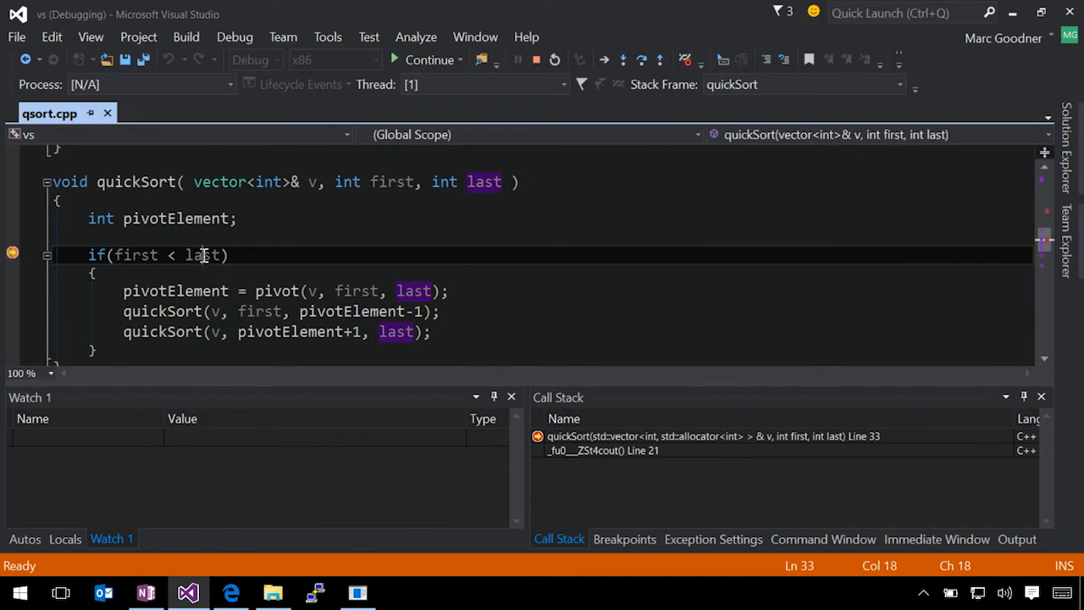
# - Watch variable last drop from 7 to 3 across quickSort hits, then delete the watch
pyautogui.doubleClick(202, 254)
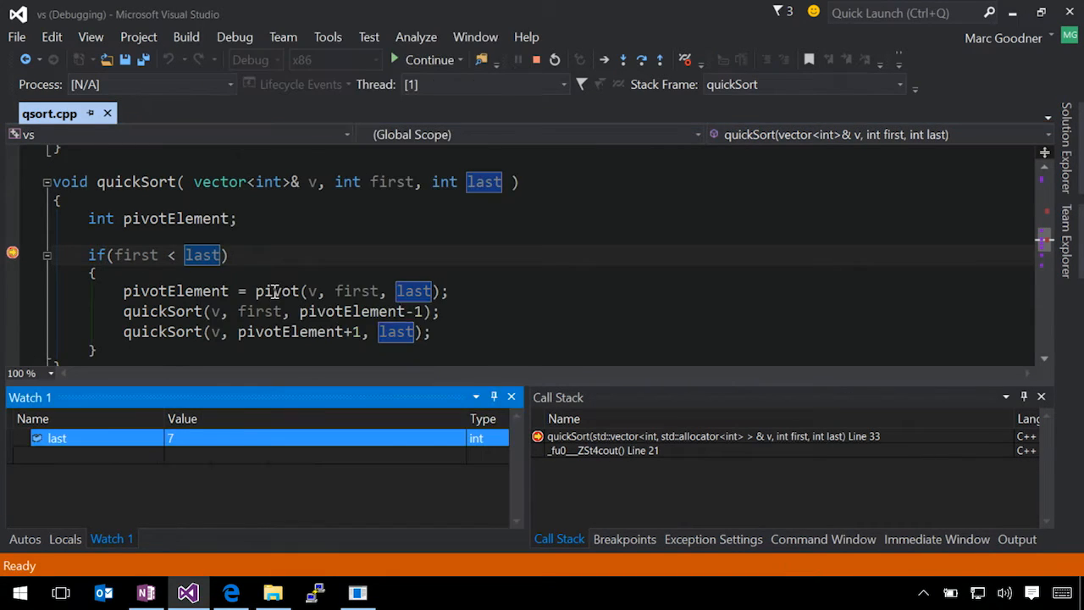
pyautogui.click(603, 60)
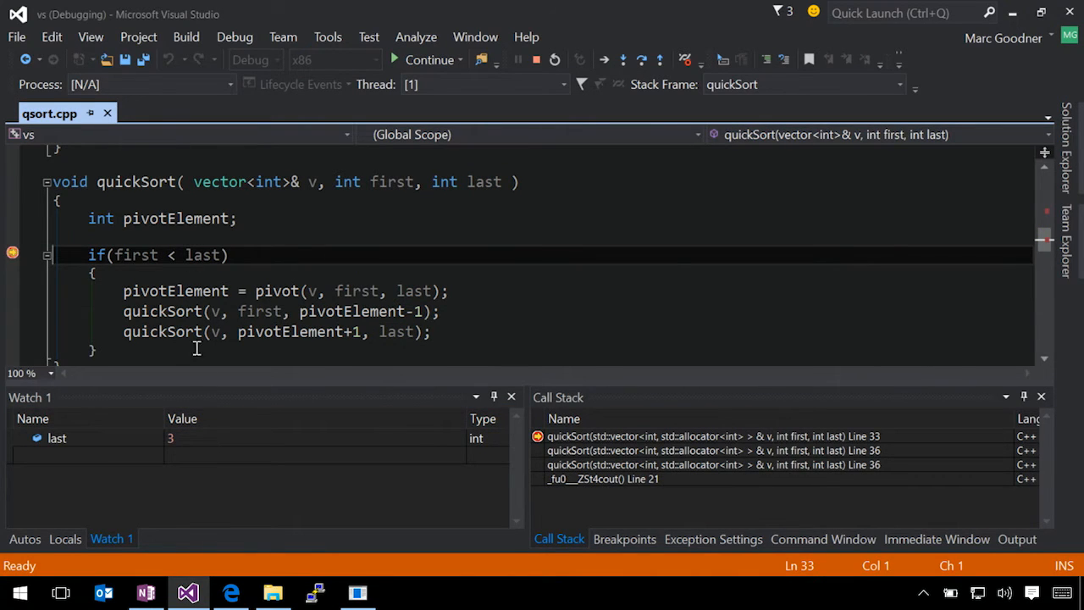
pyautogui.rightClick(58, 437)
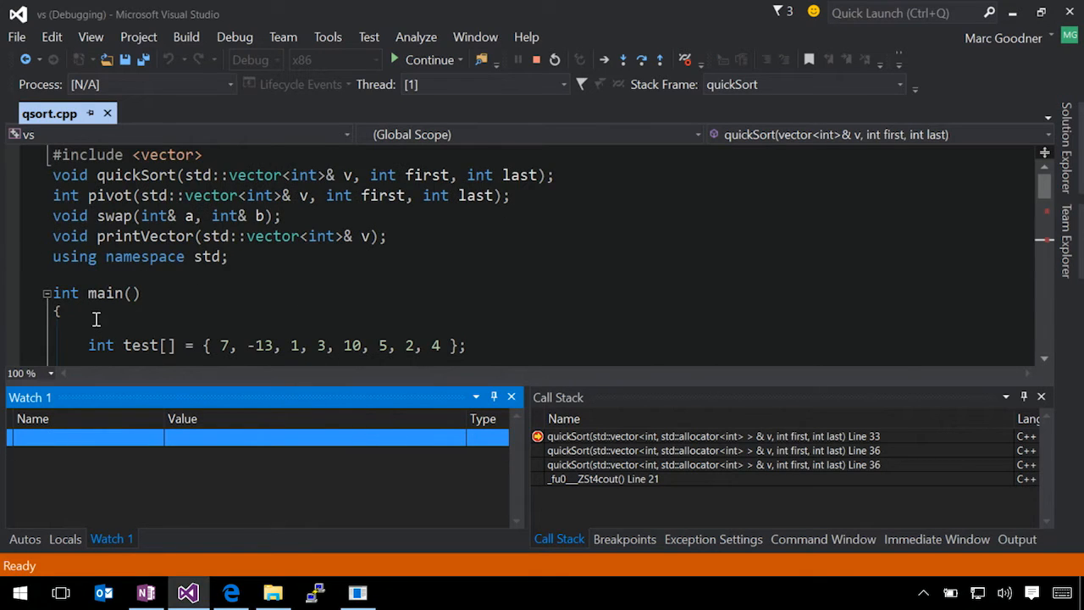
pyautogui.scroll(-3)
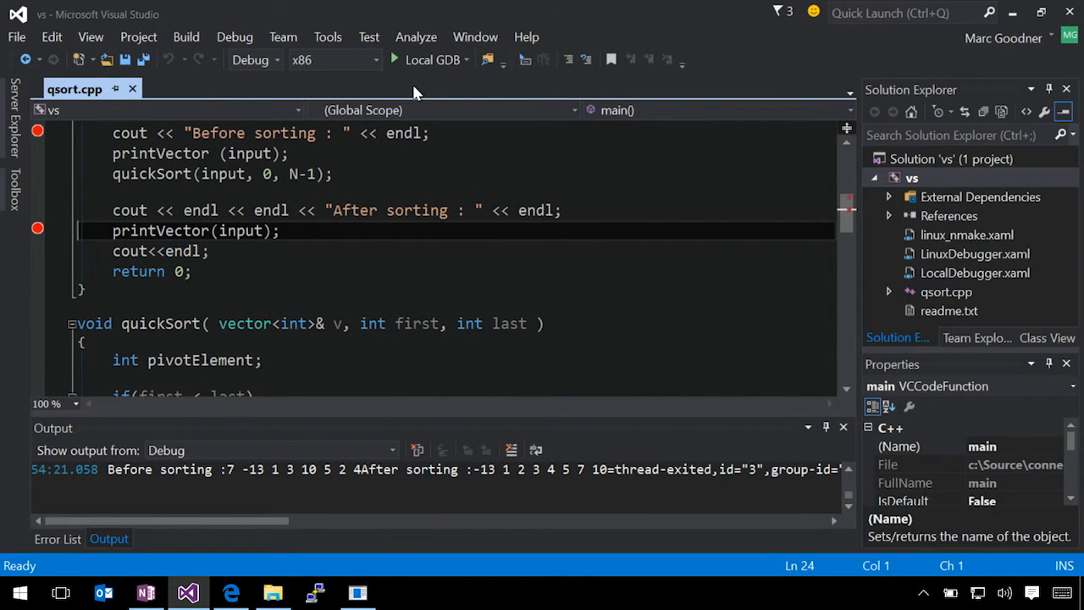
# - Scroll the Output window to view the before/after sorting results from -13 to 10
pyautogui.scroll(3)
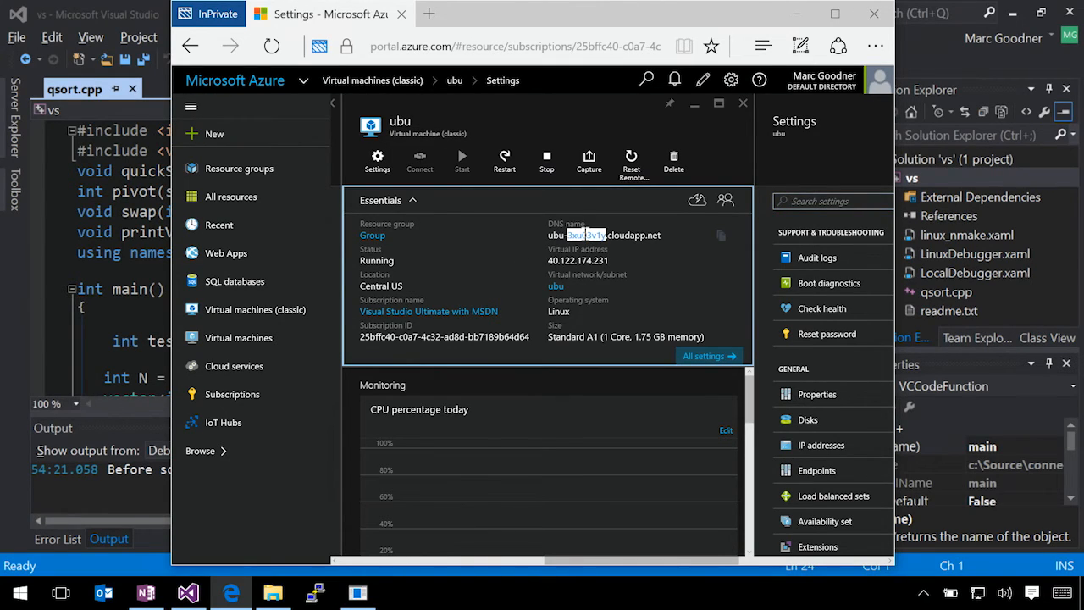
# - Select and copy the ubu virtual machine's DNS name from the Essentials panel
pyautogui.tripleClick(603, 233)
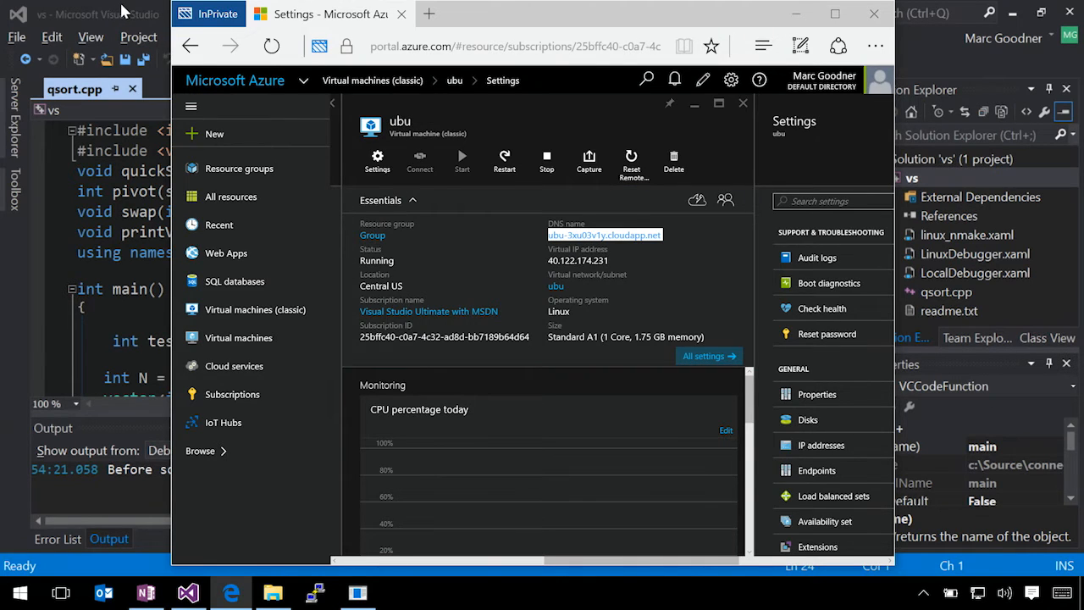
pyautogui.rightClick(913, 178)
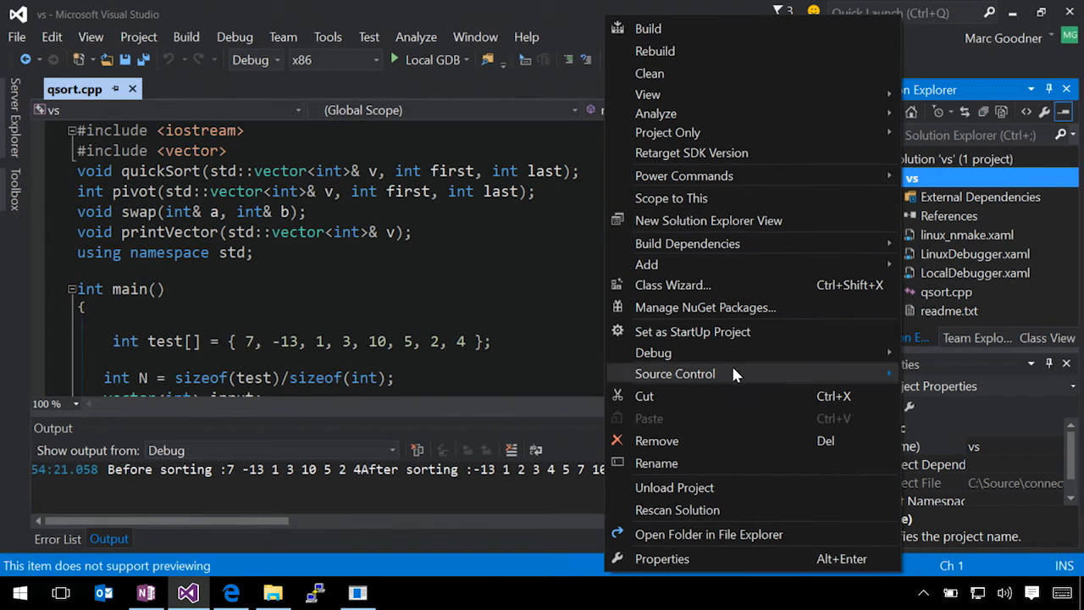
# - Switch the debugger to Remote GDB with host name ubu-3xu03v1y.cloudapp.net
pyautogui.click(660, 558)
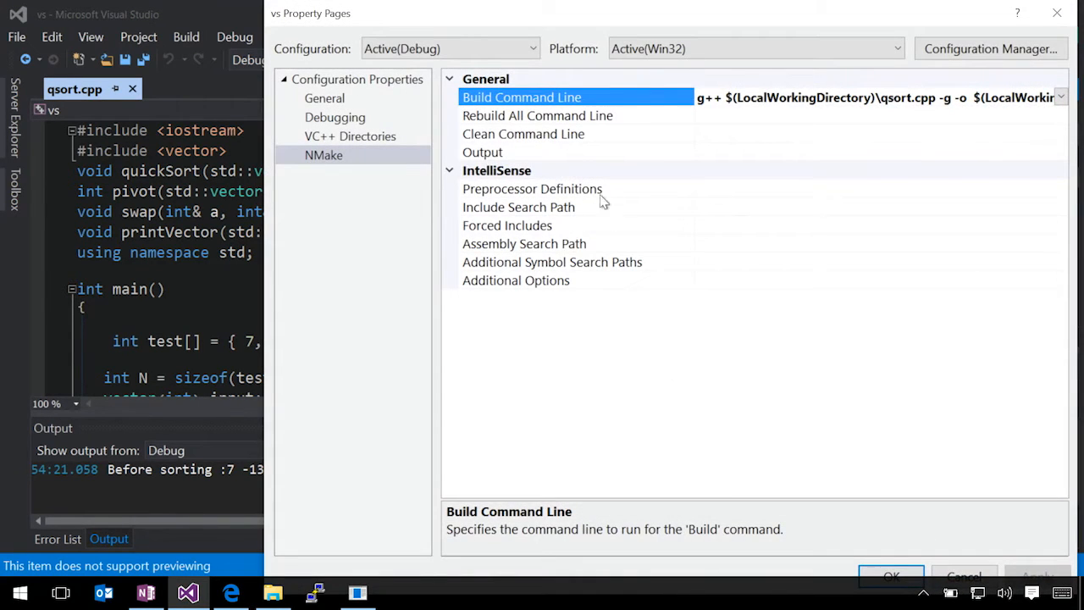
pyautogui.click(325, 98)
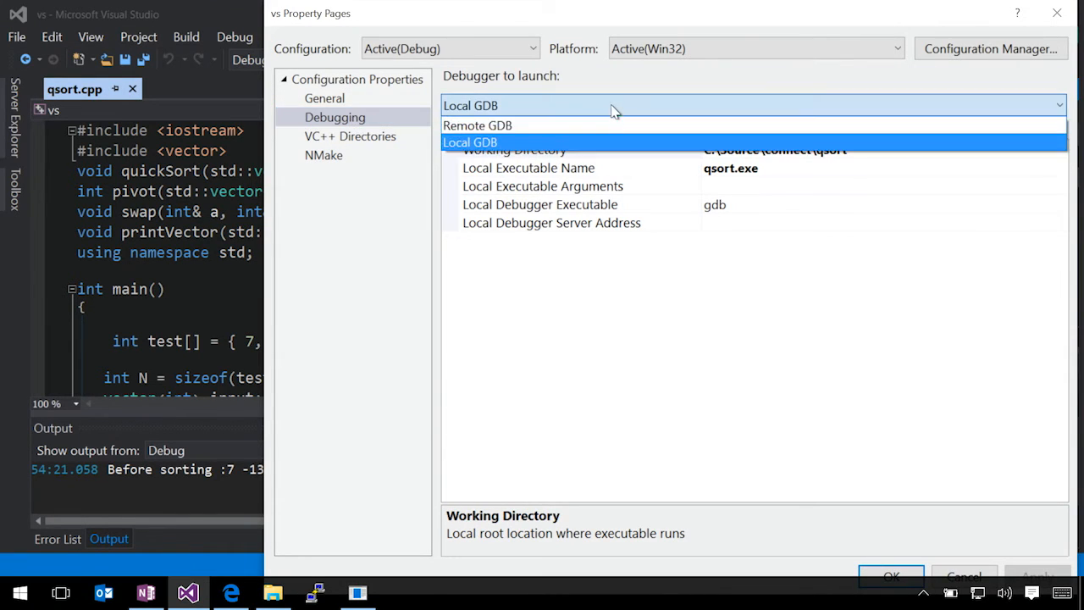
pyautogui.click(477, 125)
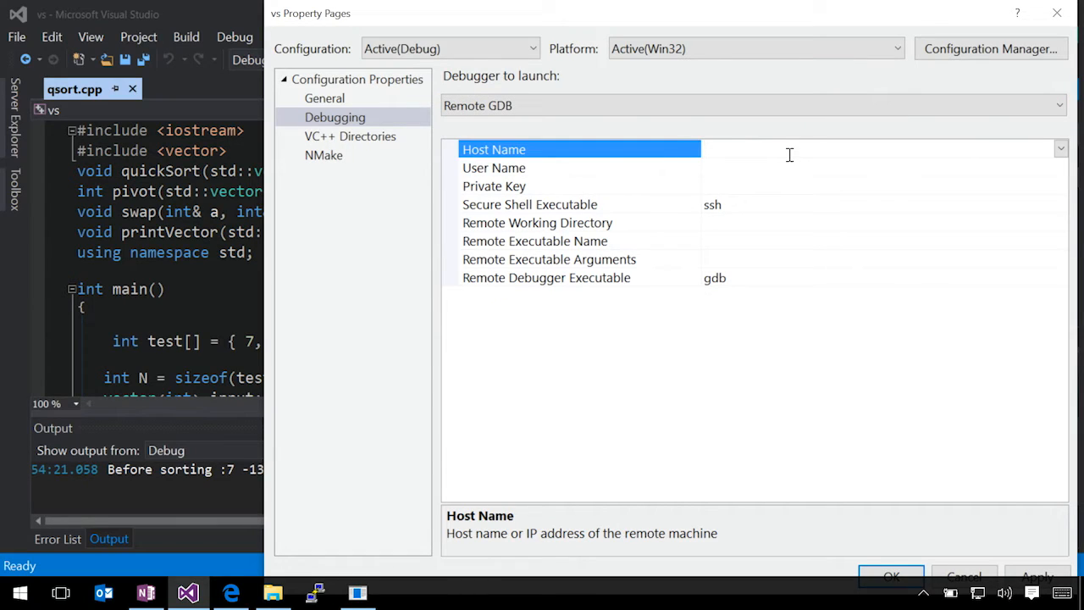
pyautogui.write('ubu-3xu03v1y.cloudapp.net')
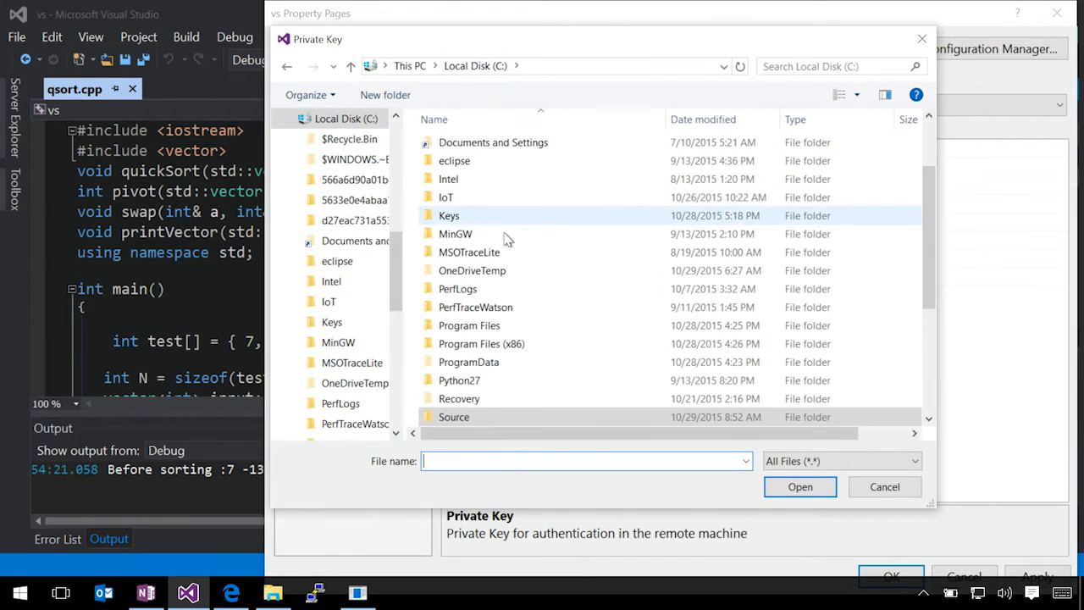
# - Set the Remote GDB private key to C:\Keys\ubu.ppk for user marc
pyautogui.doubleClick(449, 215)
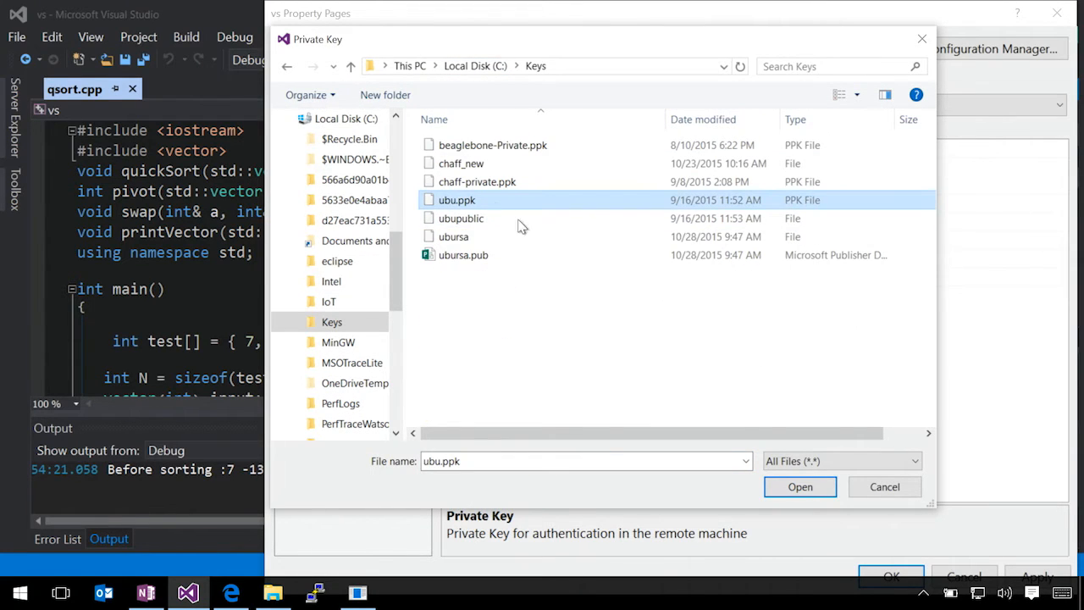
pyautogui.click(799, 486)
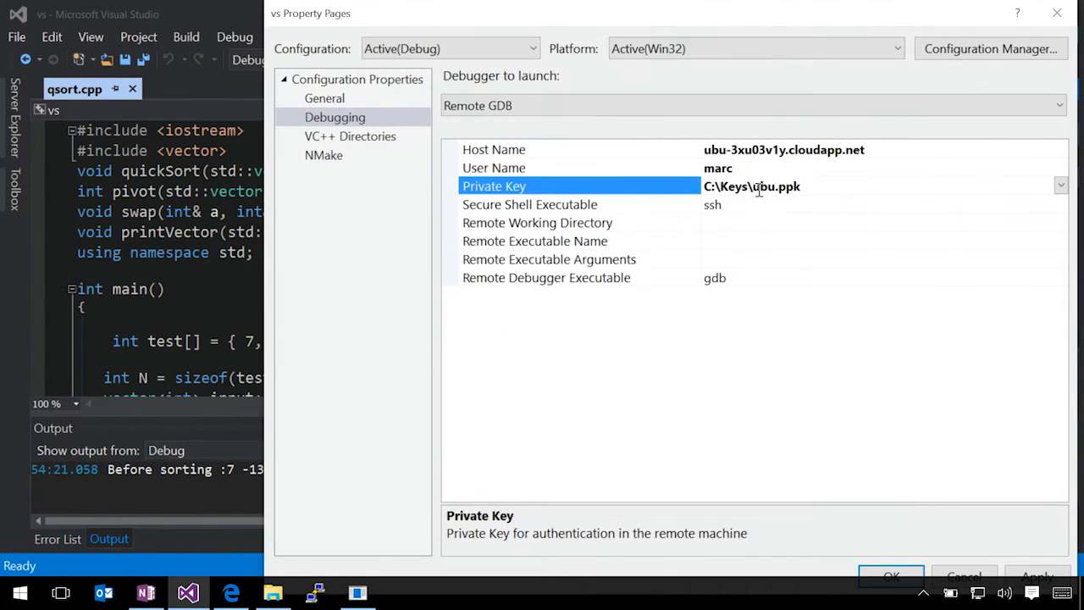
pyautogui.click(529, 203)
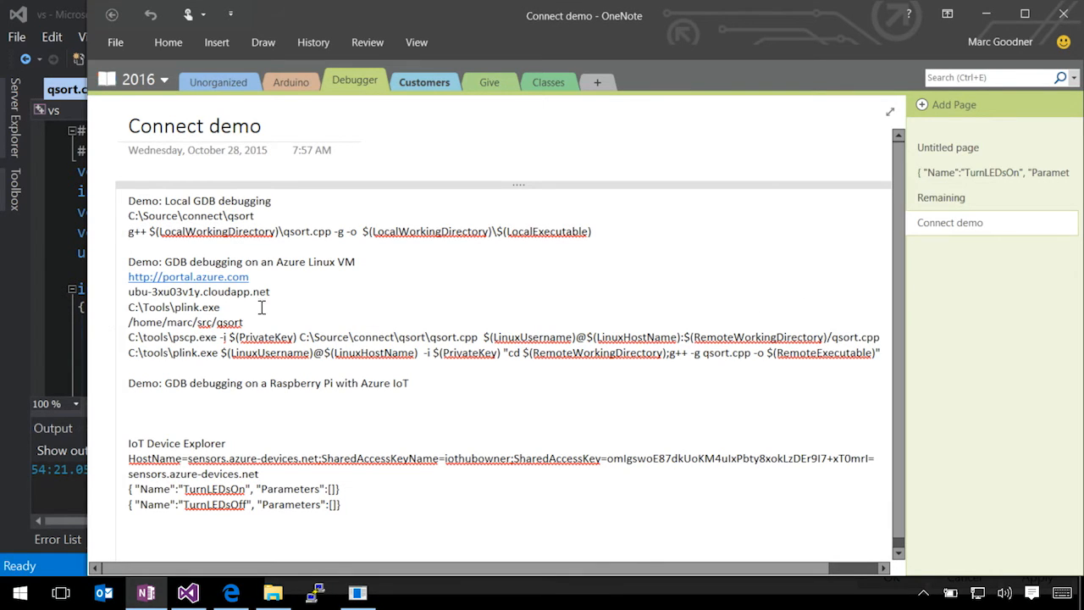
# - Take C:\Tools\plink.exe from the notes as the secure shell executable, then bring up PuTTY
pyautogui.doubleClick(173, 307)
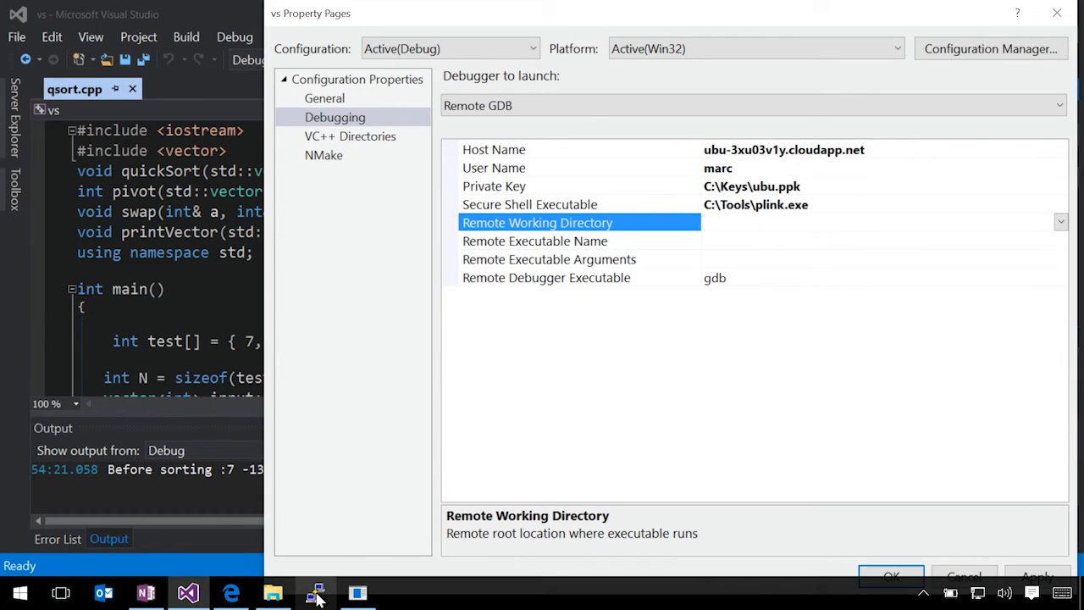
pyautogui.click(315, 593)
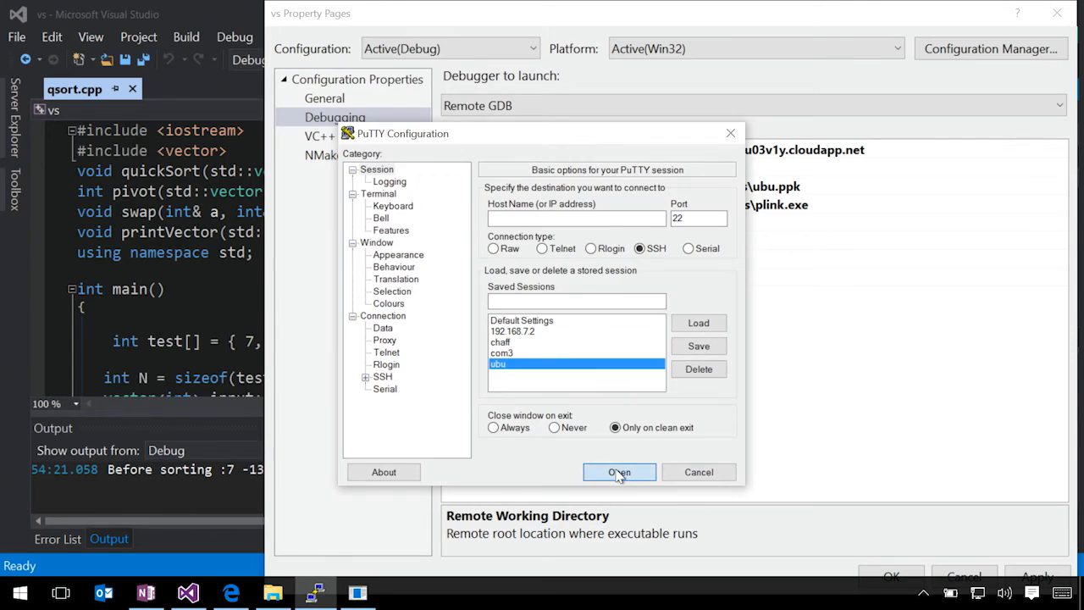
# - Connect to ubu, cd into src/qsort and copy the printed /home/marc/src/qsort path
pyautogui.click(618, 471)
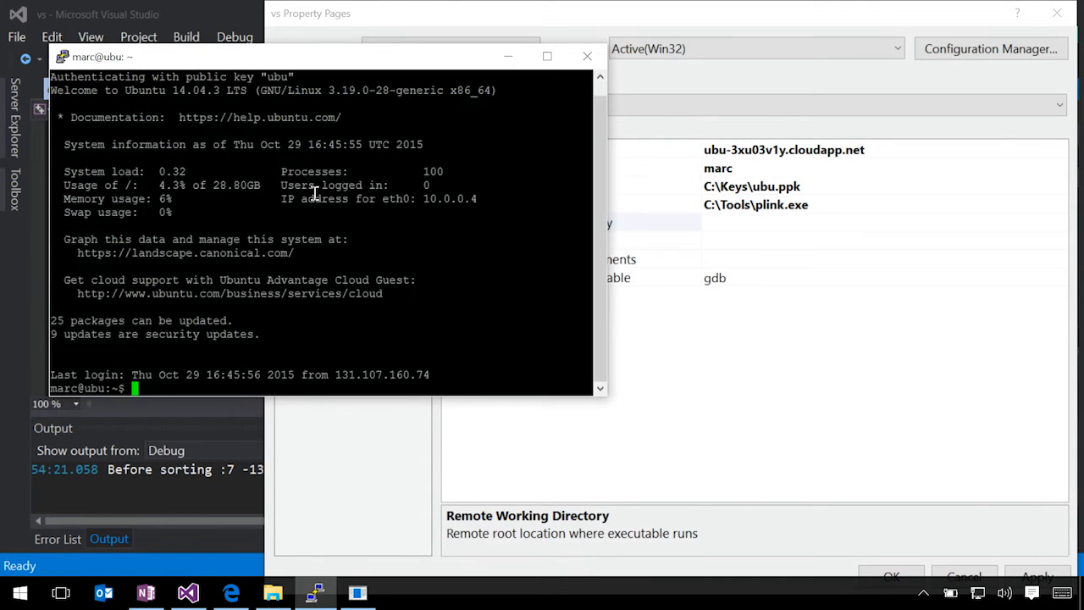
pyautogui.write('cd src/qsort/')
pyautogui.write('pwd')
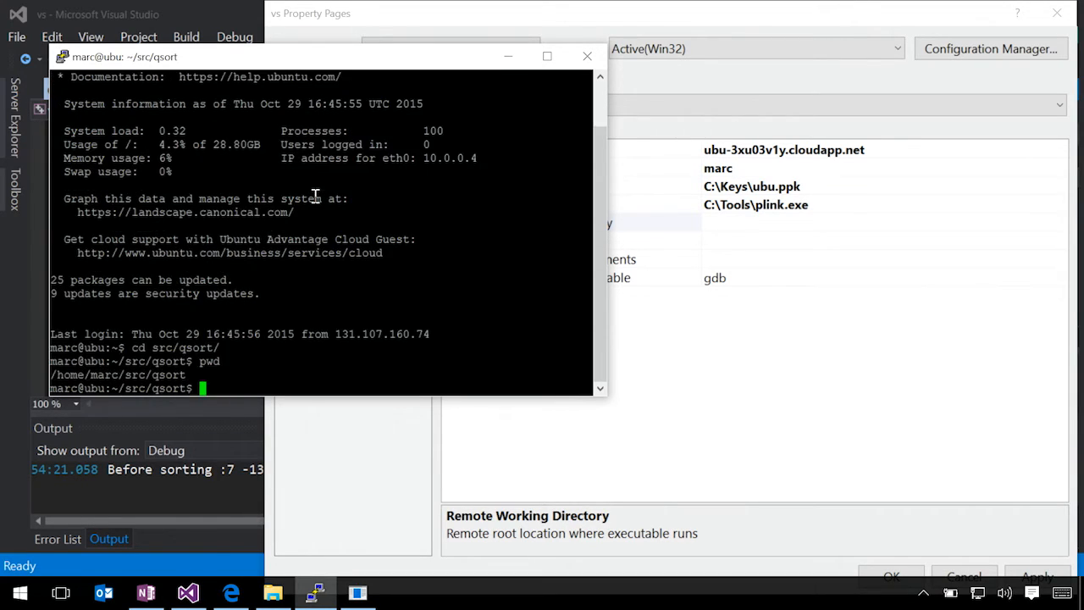
pyautogui.doubleClick(119, 375)
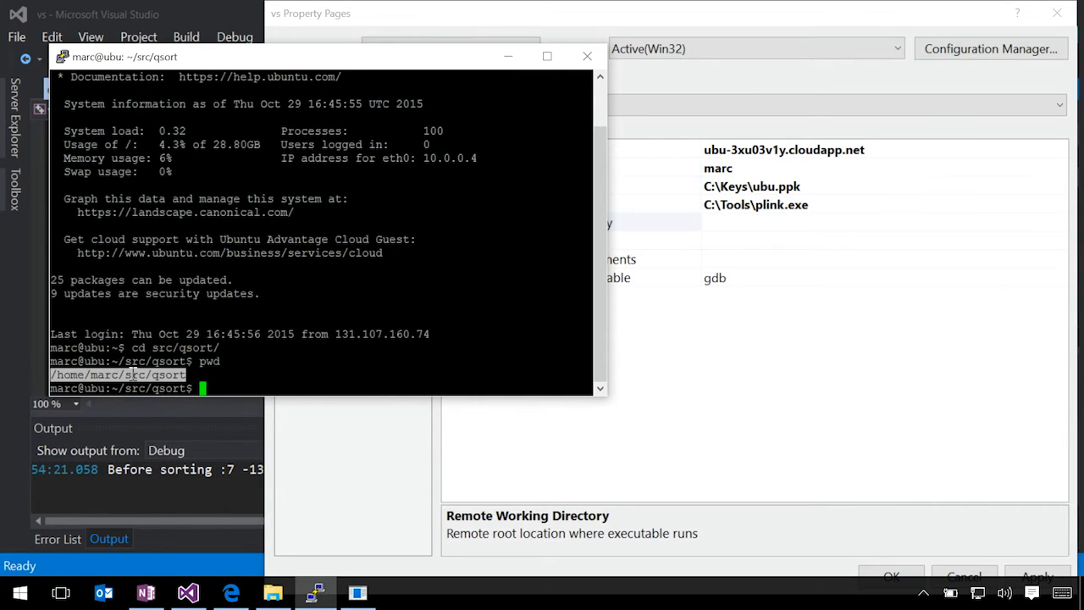
pyautogui.press('ctrl+c')
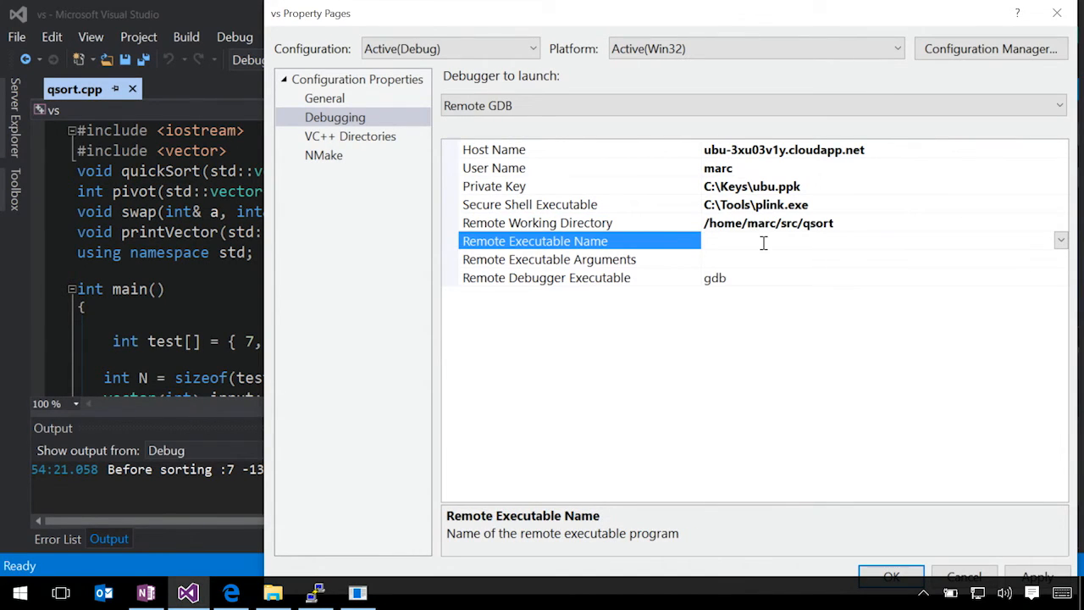
# - Set the remote executable name to qsort and show the NMake build settings
pyautogui.write('qsort')
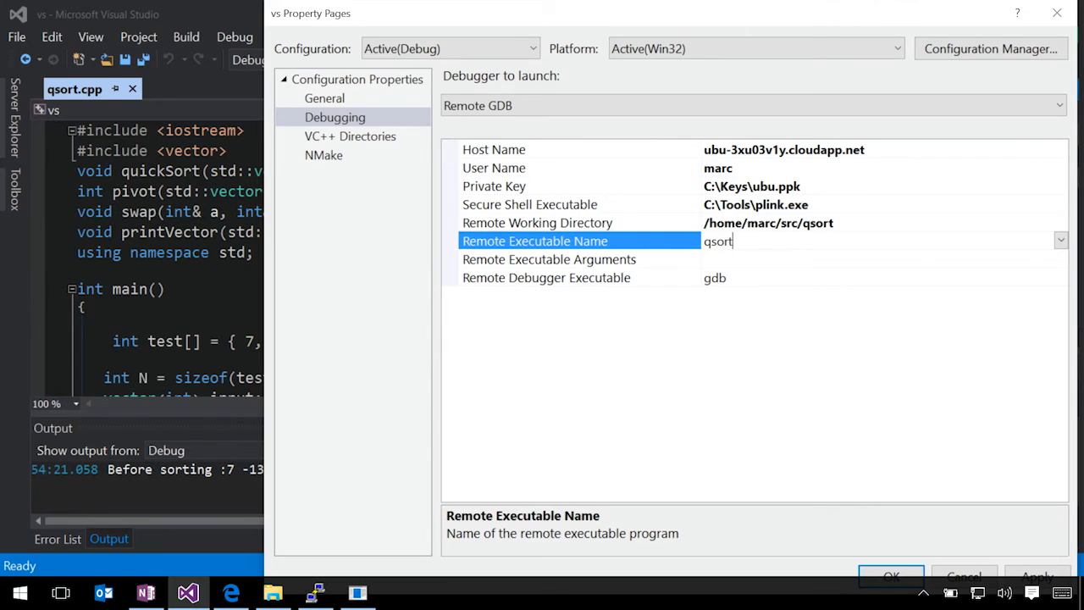
pyautogui.click(549, 259)
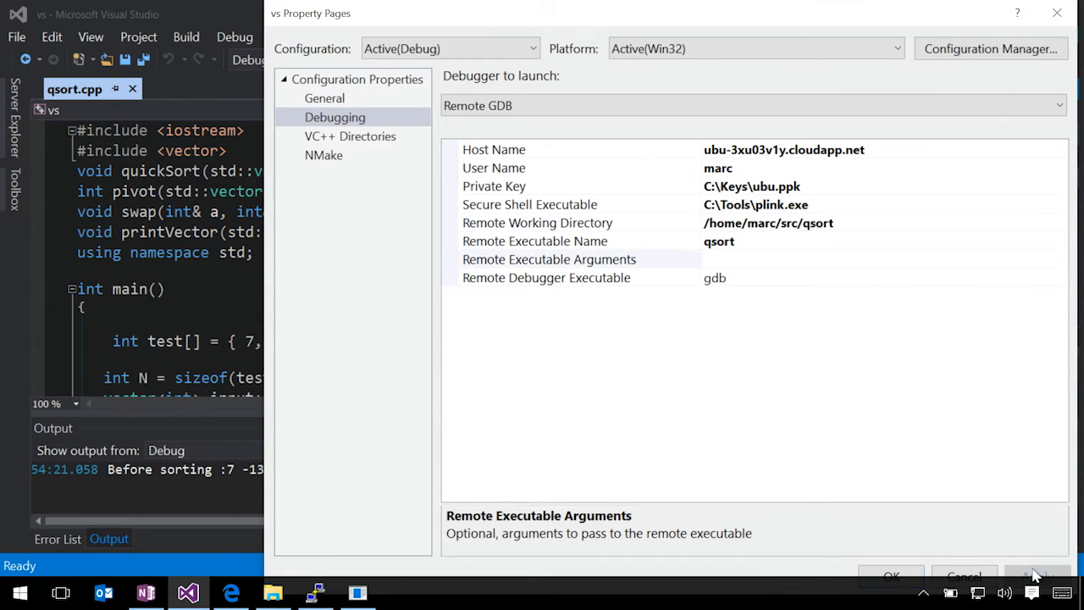
pyautogui.click(324, 156)
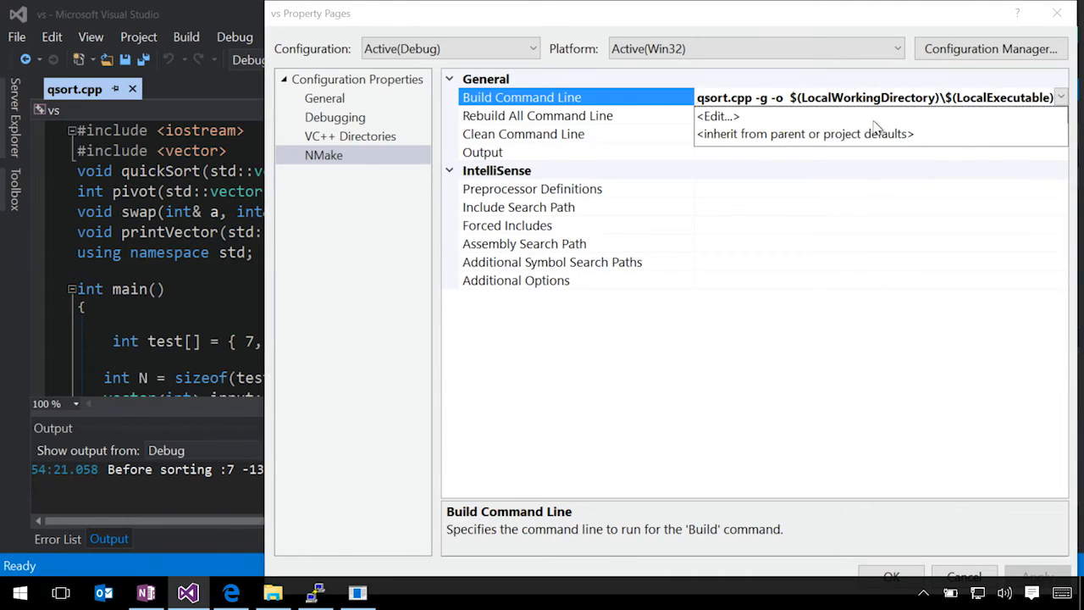
# - Replace the build command line with the pscp/plink commands from OneNote and confirm
pyautogui.click(717, 115)
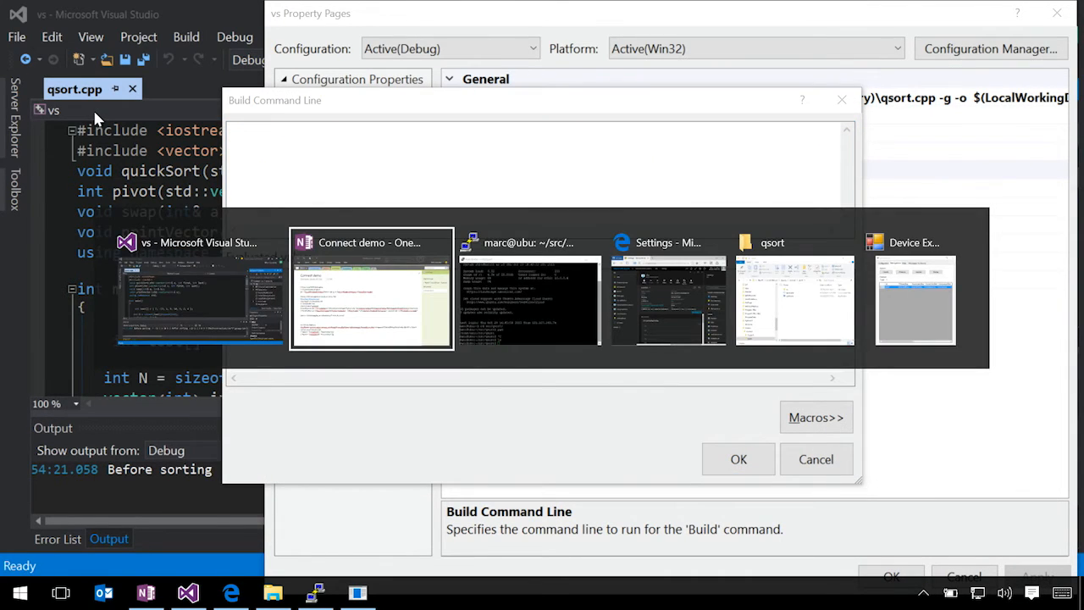
pyautogui.click(369, 288)
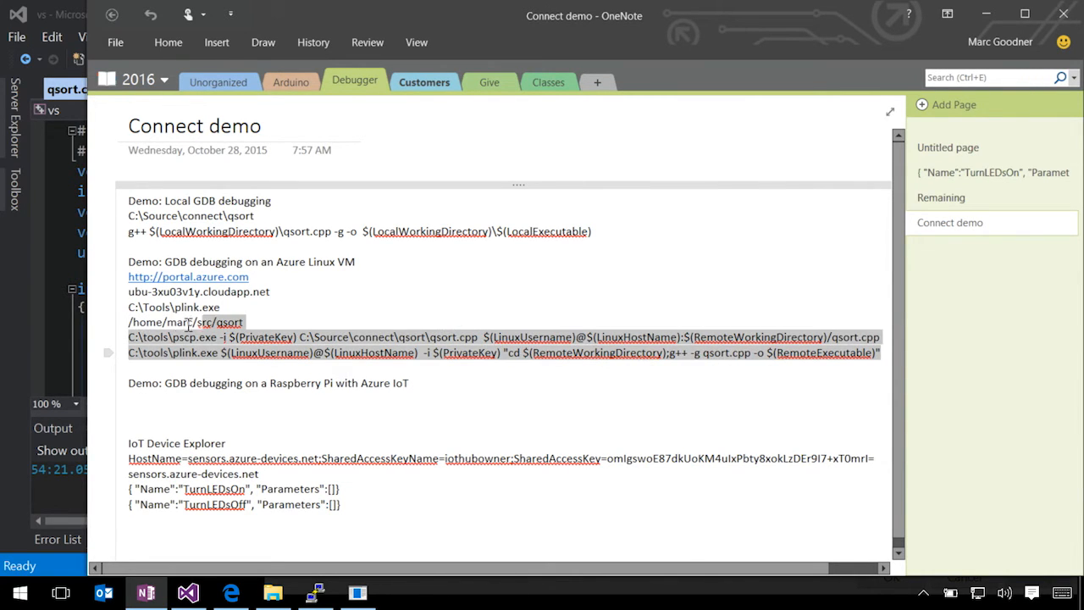
pyautogui.click(188, 593)
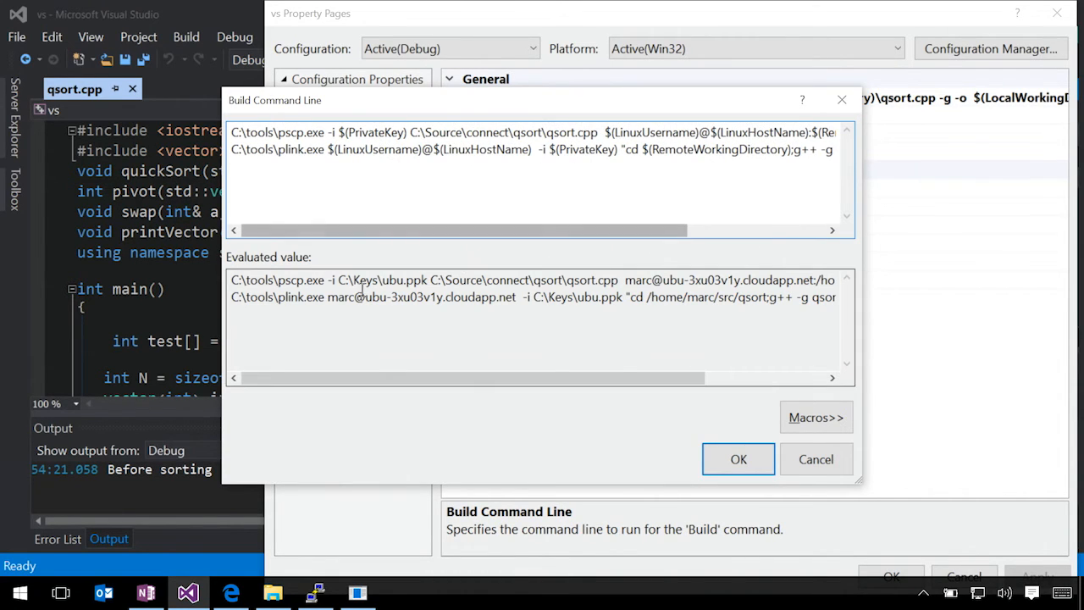
pyautogui.moveTo(274, 284)
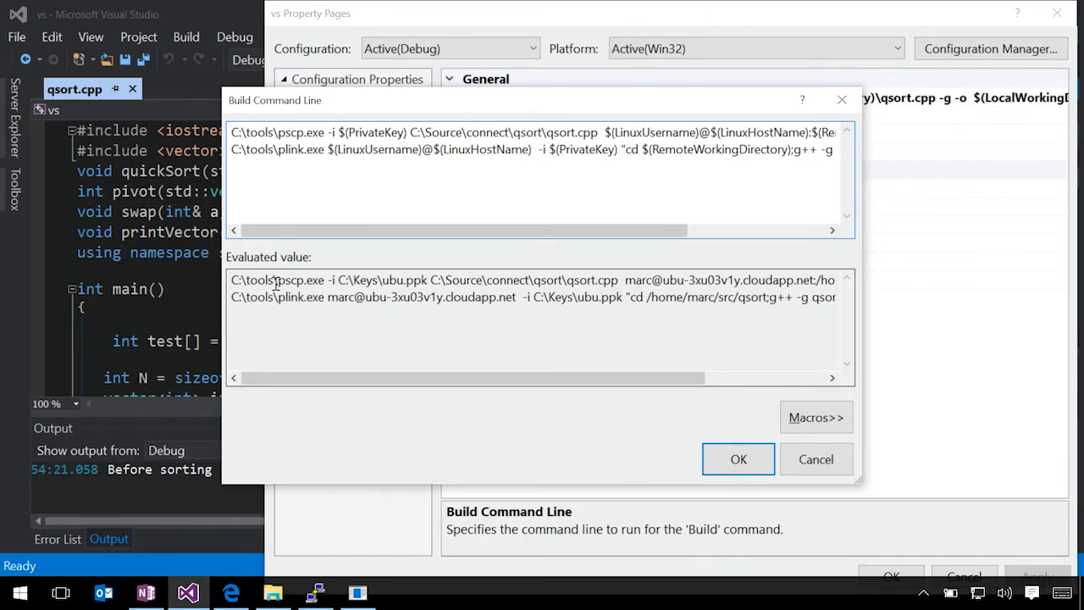
pyautogui.moveTo(366, 339)
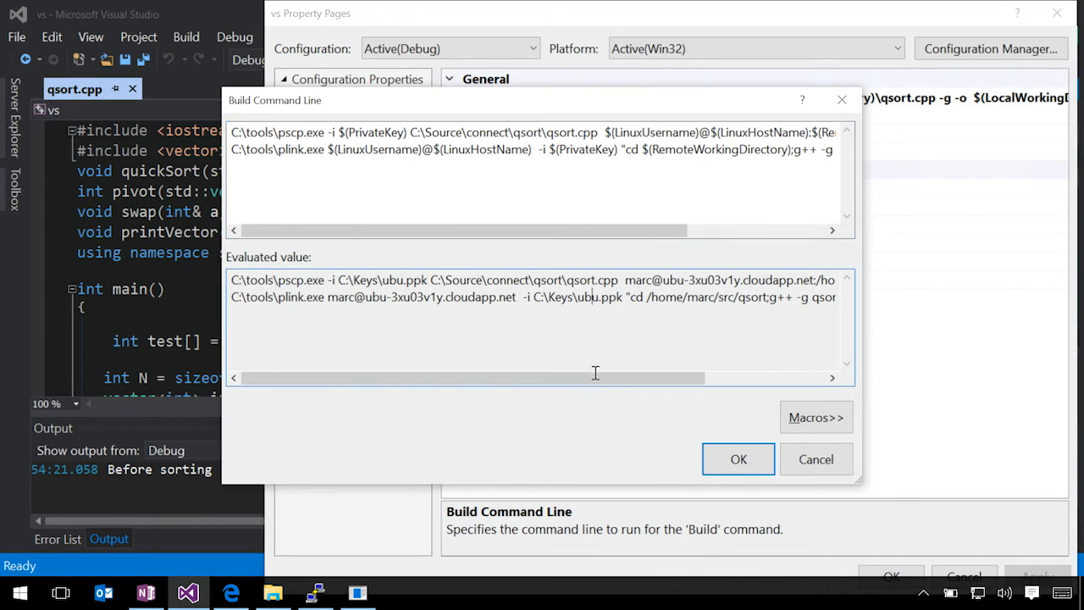
pyautogui.hscroll(3)
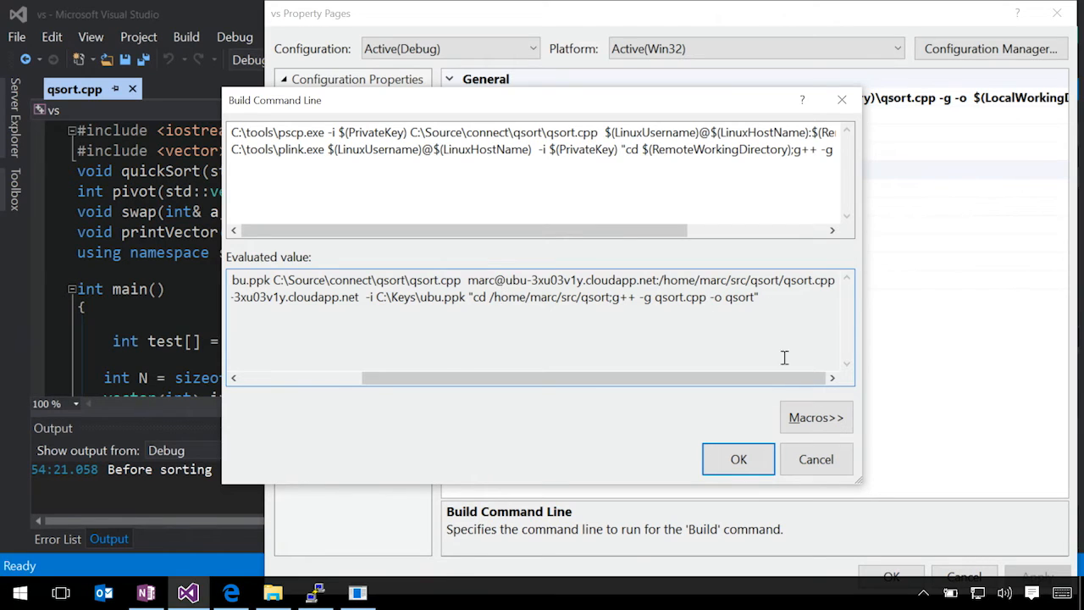
pyautogui.click(739, 457)
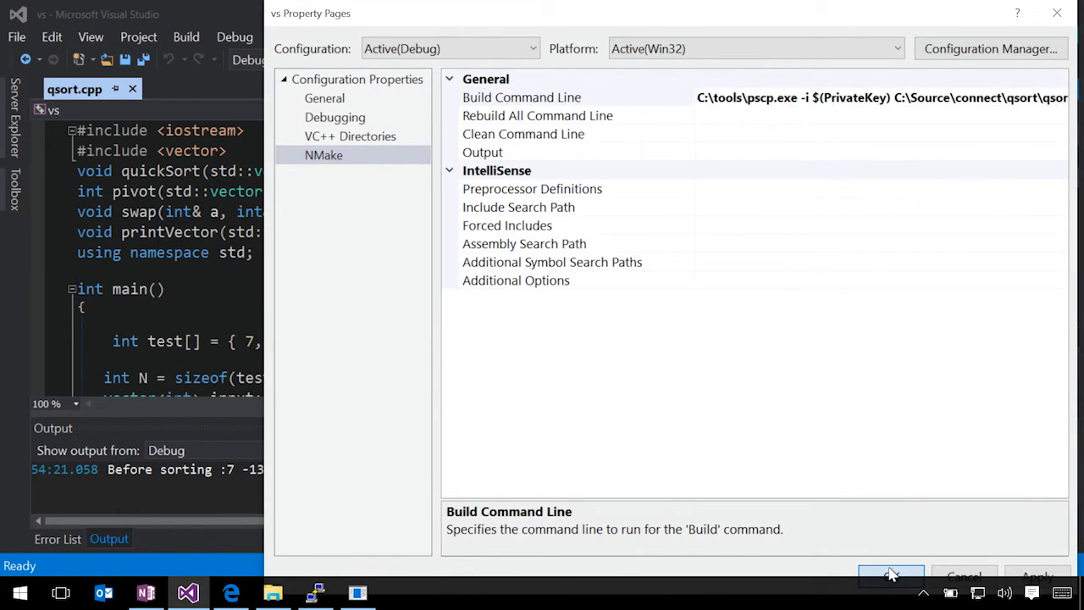
# - Close the properties, start Remote GDB debugging with a build, and run to the pivot loop breakpoint
pyautogui.click(891, 575)
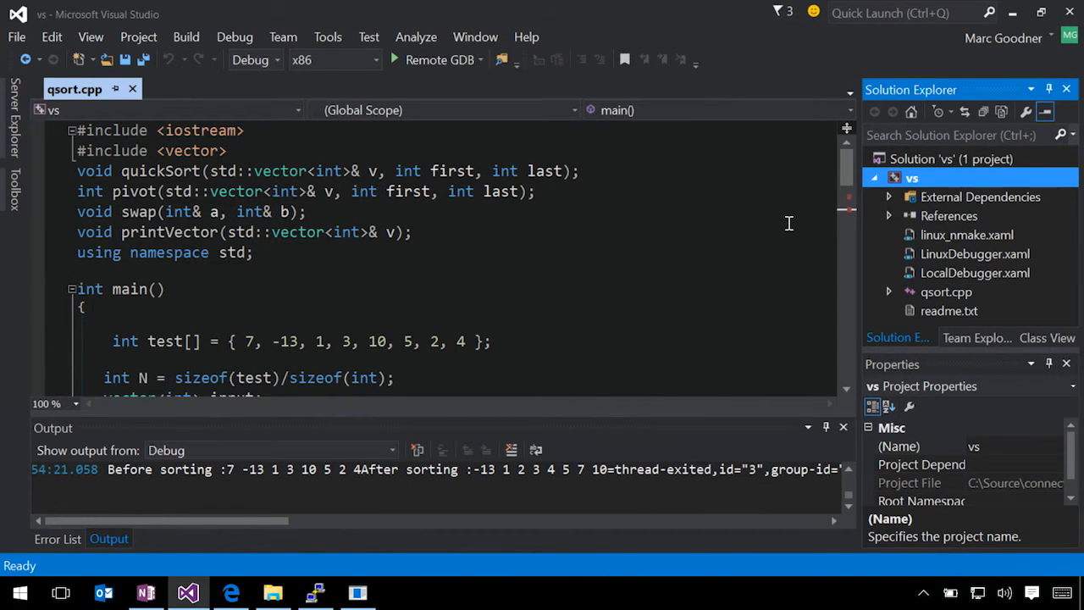
pyautogui.click(393, 59)
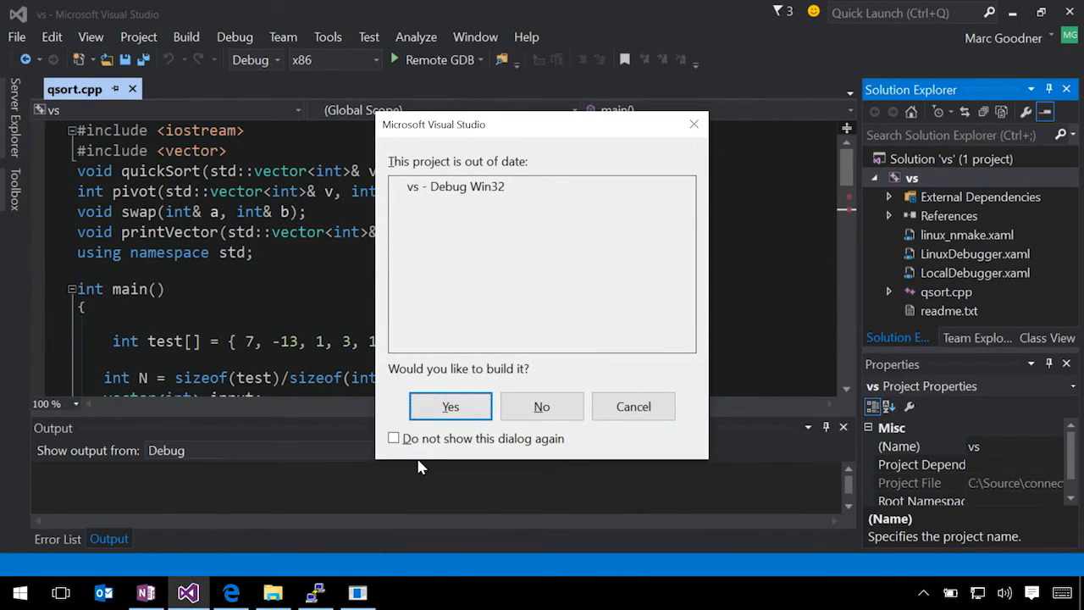
pyautogui.click(451, 406)
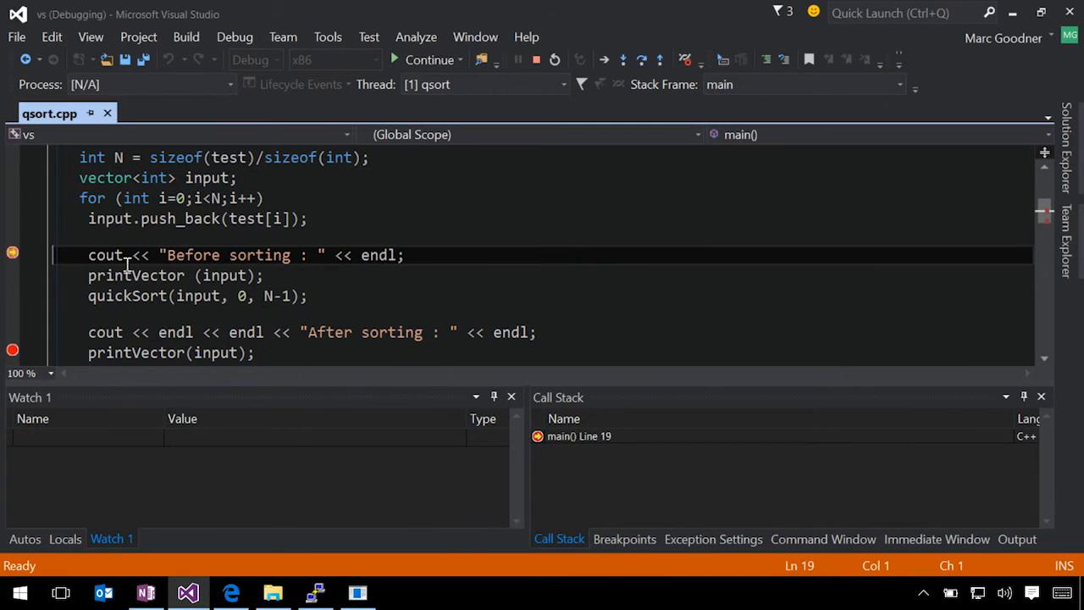
pyautogui.scroll(-3)
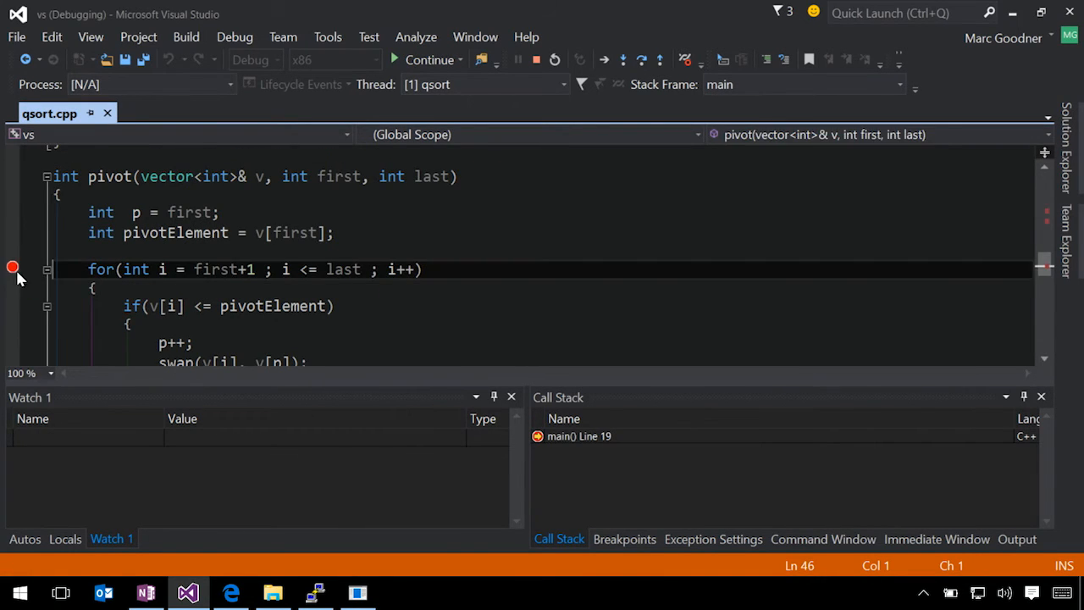
pyautogui.click(430, 60)
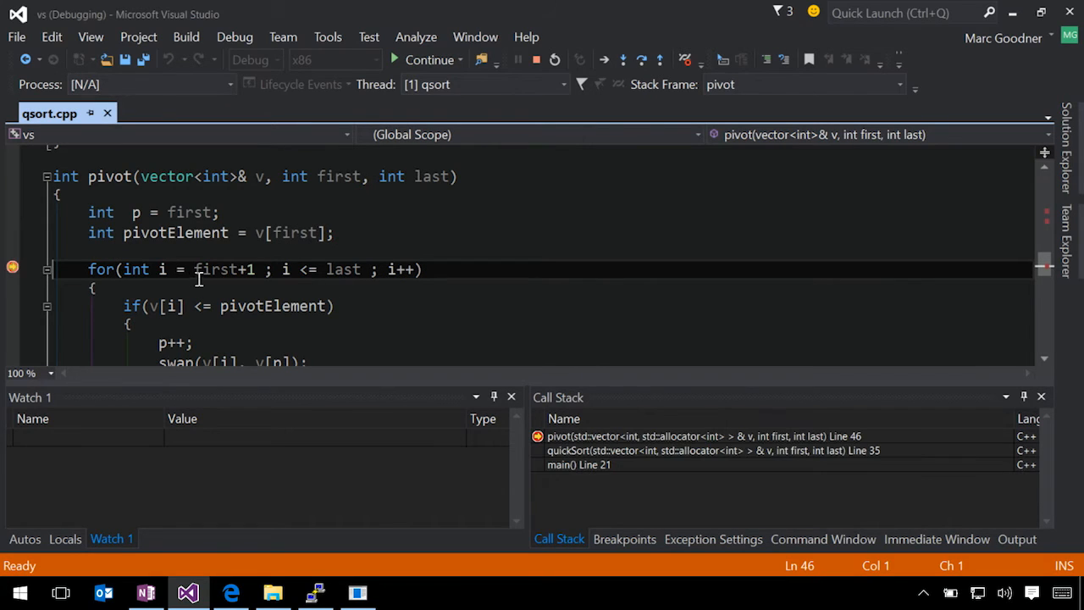
pyautogui.moveTo(240, 271)
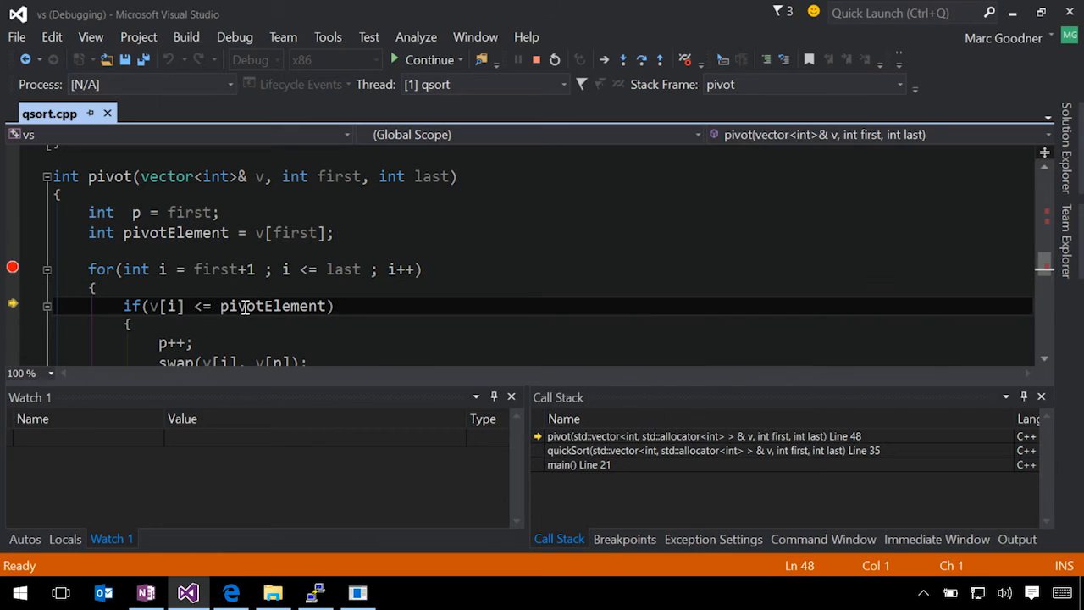
pyautogui.moveTo(273, 305)
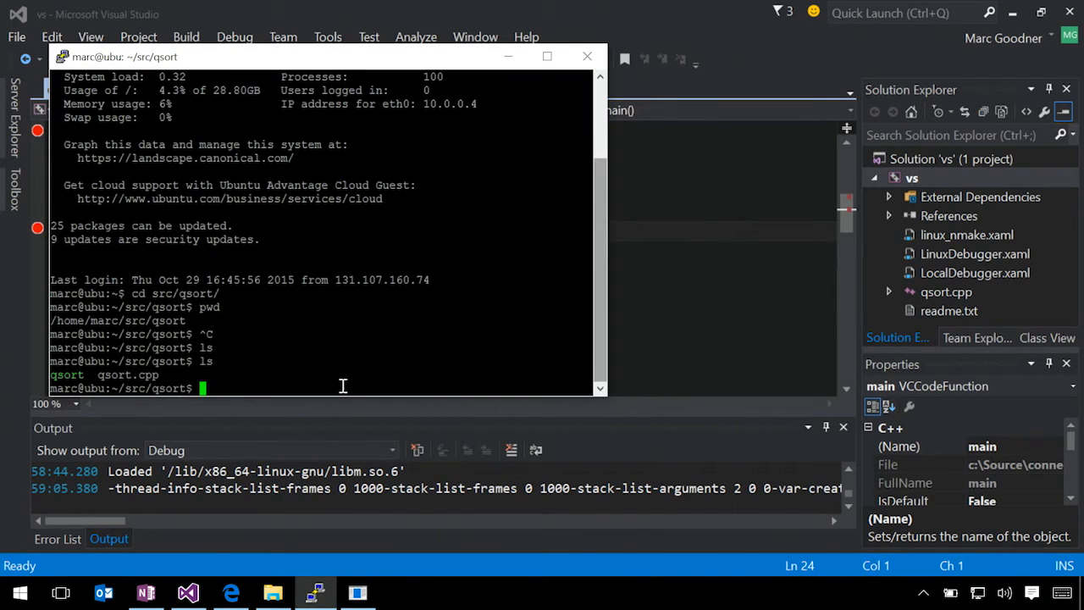
# - Run ./qsort in the remote src/qsort folder to confirm the built binary exists
pyautogui.write('./qs')
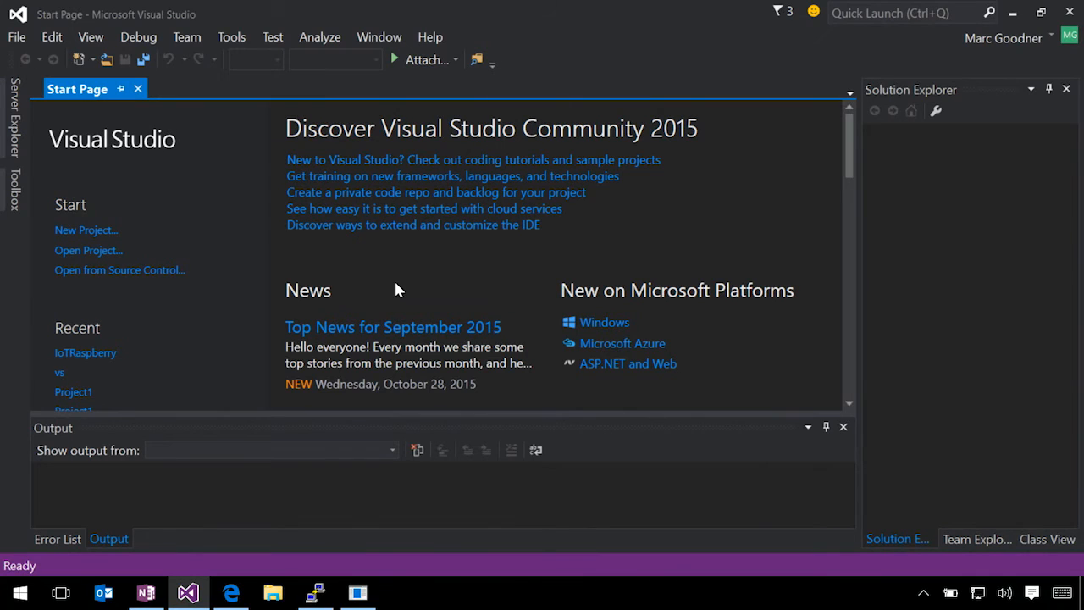
pyautogui.moveTo(347, 295)
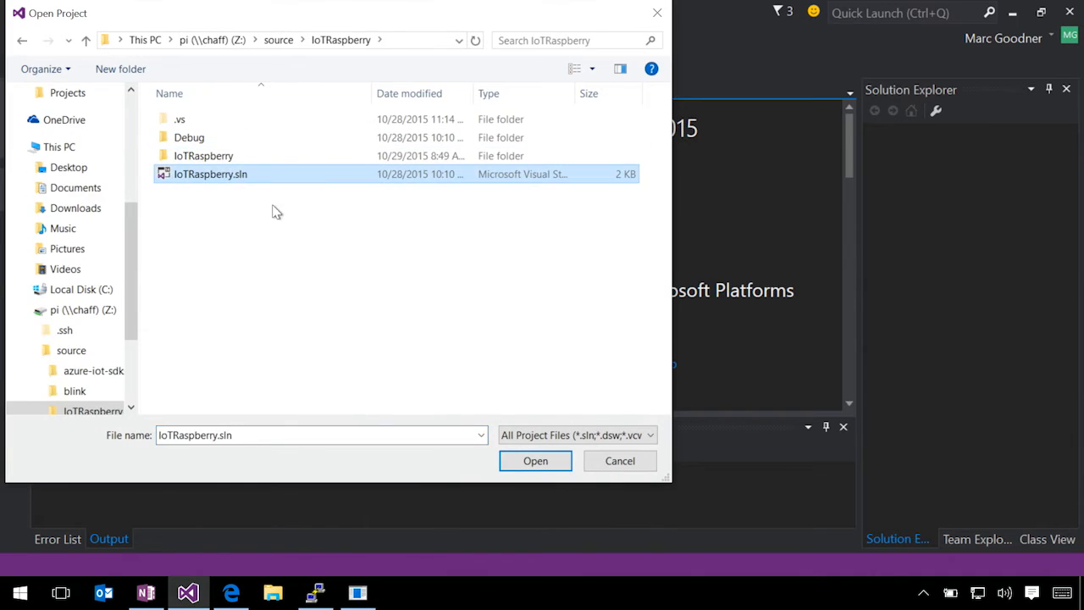
# - Open IoTRaspberry.sln from the Start Page
pyautogui.click(535, 460)
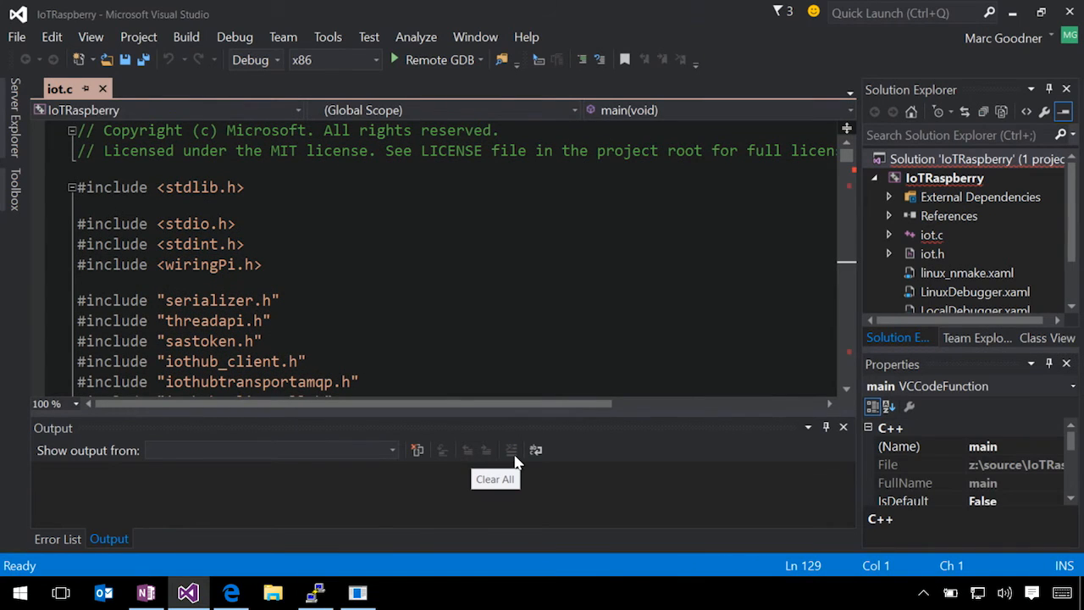
pyautogui.moveTo(389, 266)
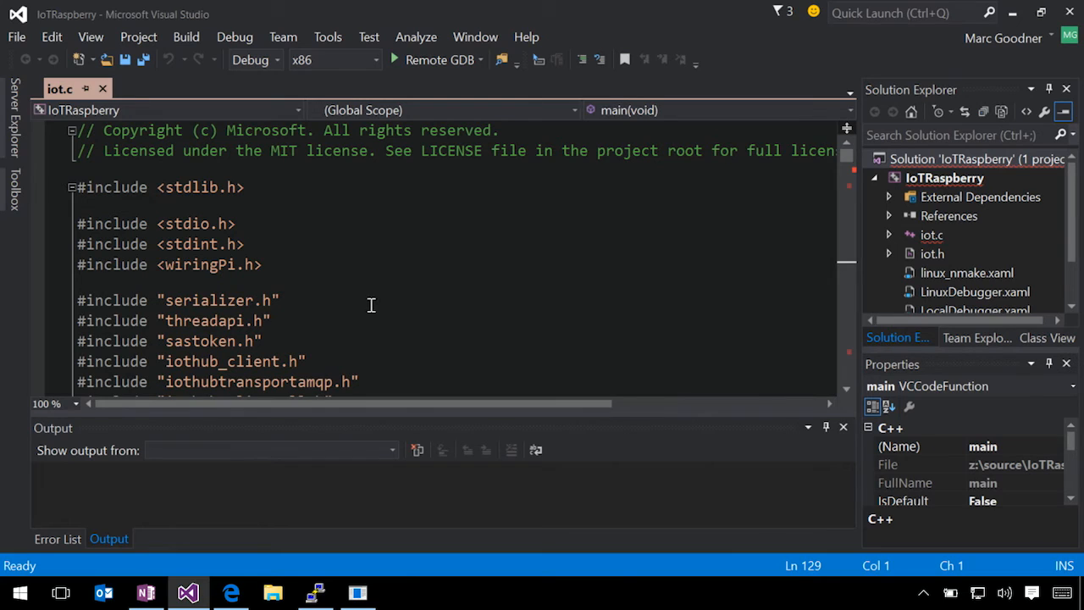
pyautogui.moveTo(728, 161)
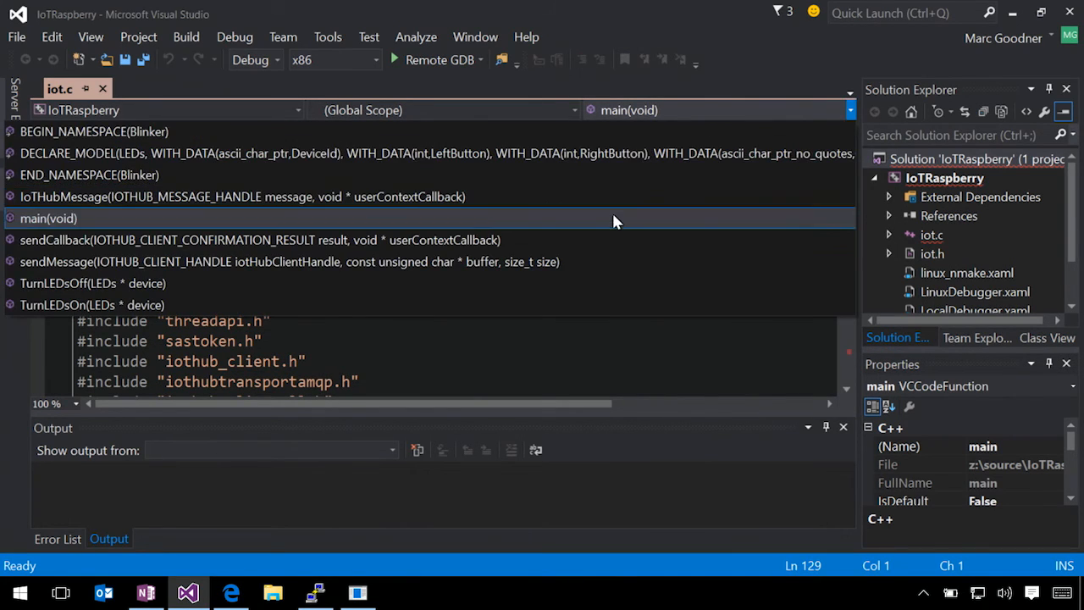
# - Jump to main near pinMode, cancel the build prompt and open the project's configuration properties
pyautogui.click(47, 217)
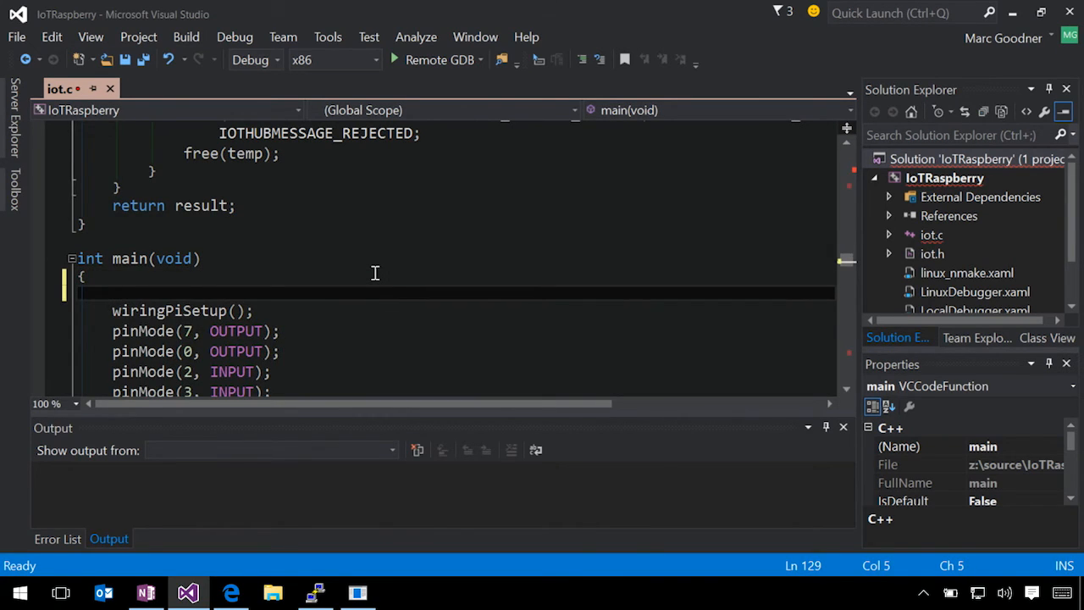
pyautogui.write('pinMode')
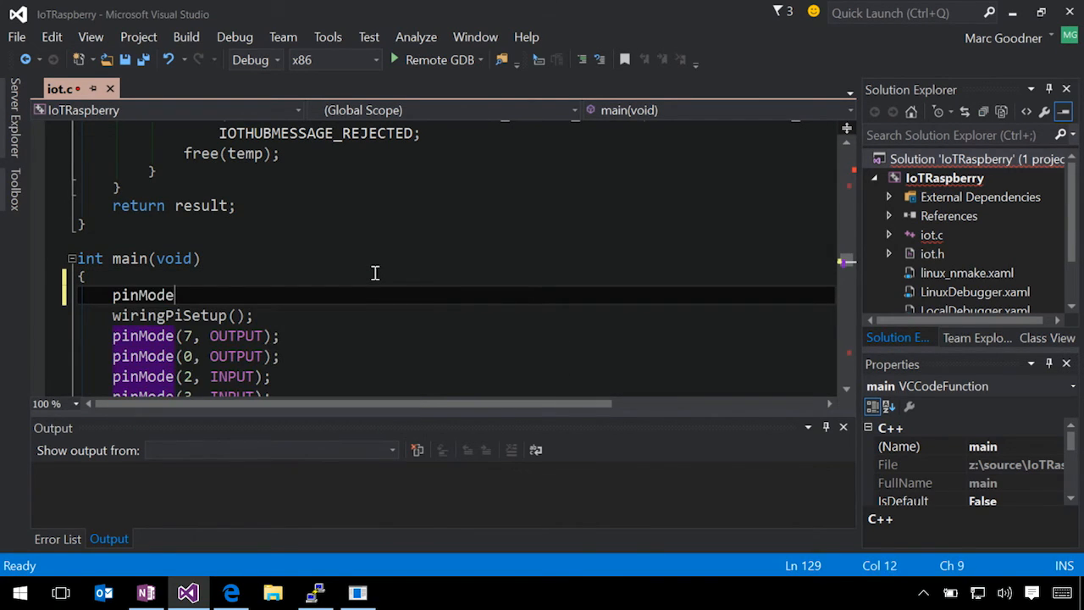
pyautogui.write('(')
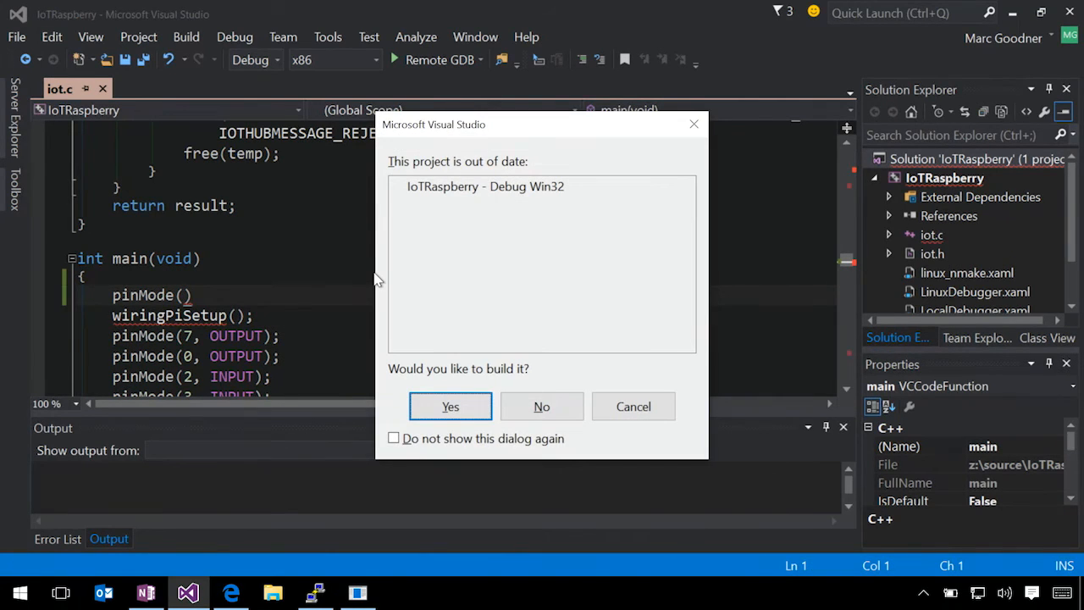
pyautogui.click(451, 406)
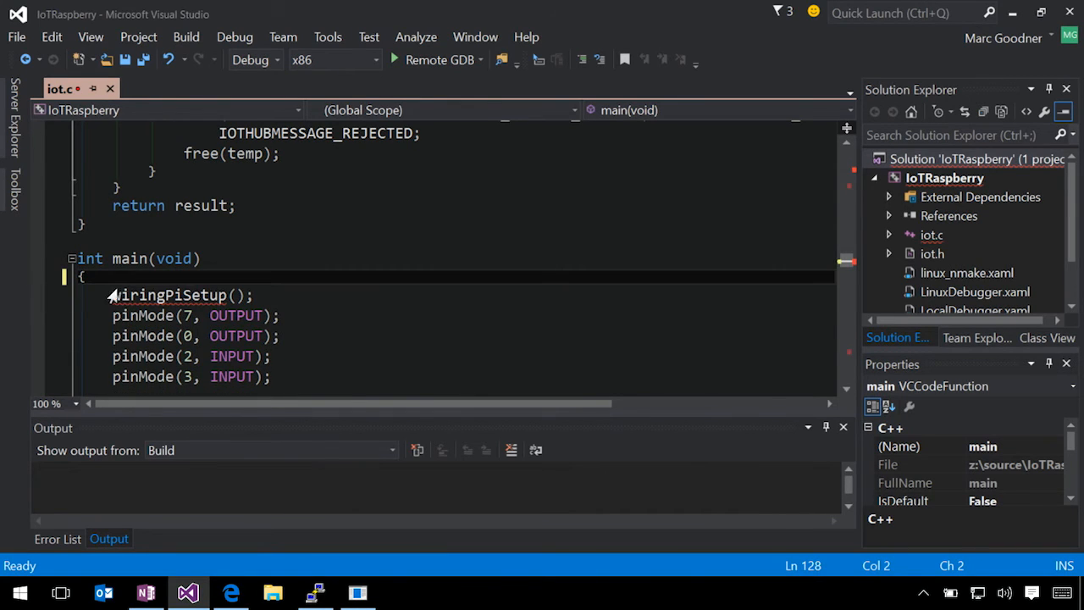
pyautogui.click(945, 178)
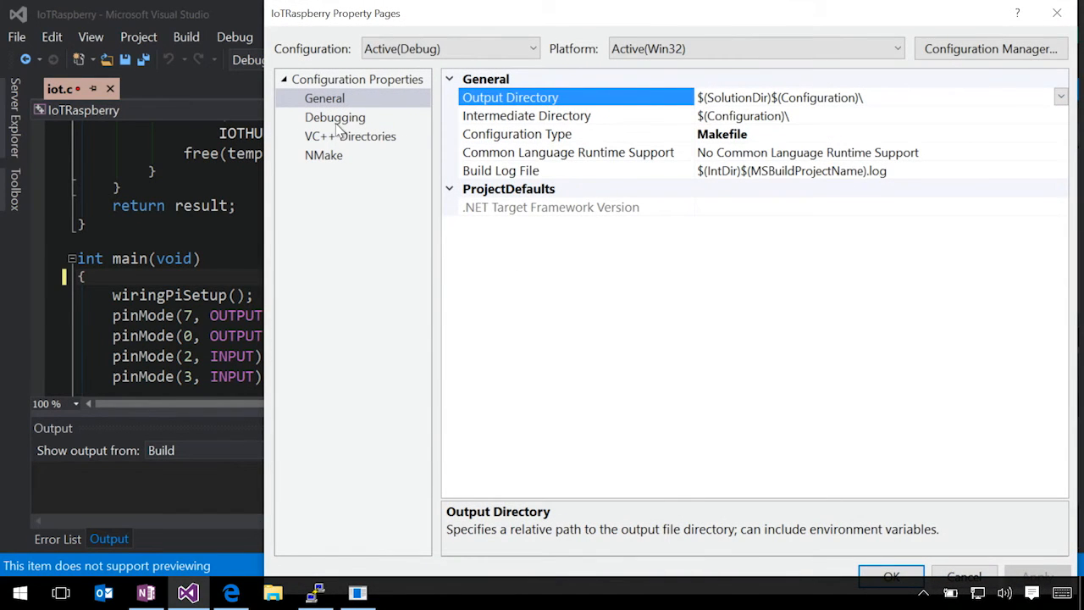
# - Review the VC++ include directories listing wiringPi and Azure IoT SDK header folders
pyautogui.click(349, 135)
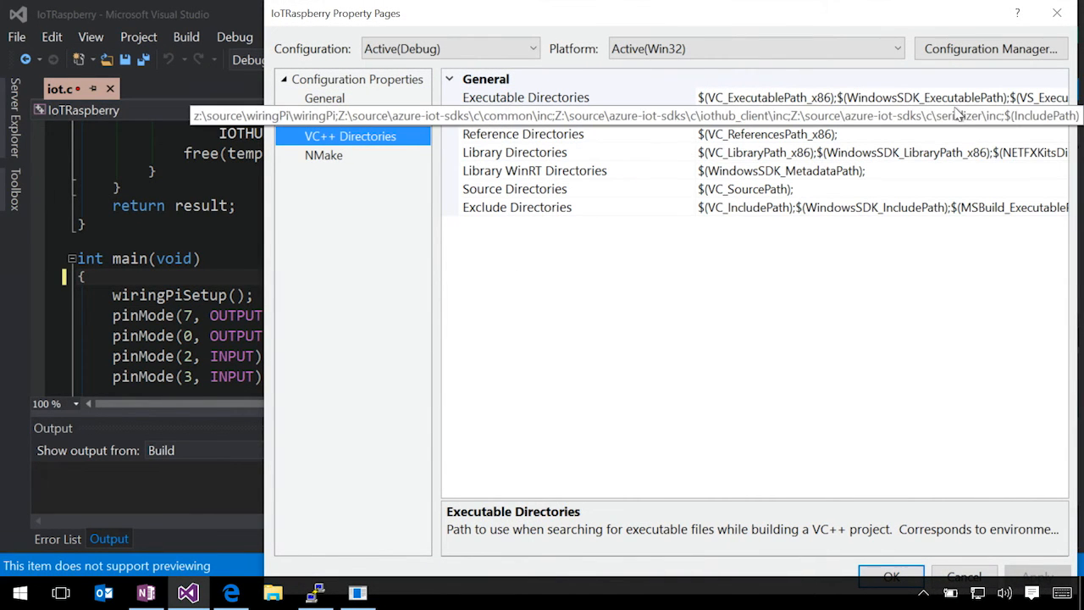
pyautogui.click(515, 115)
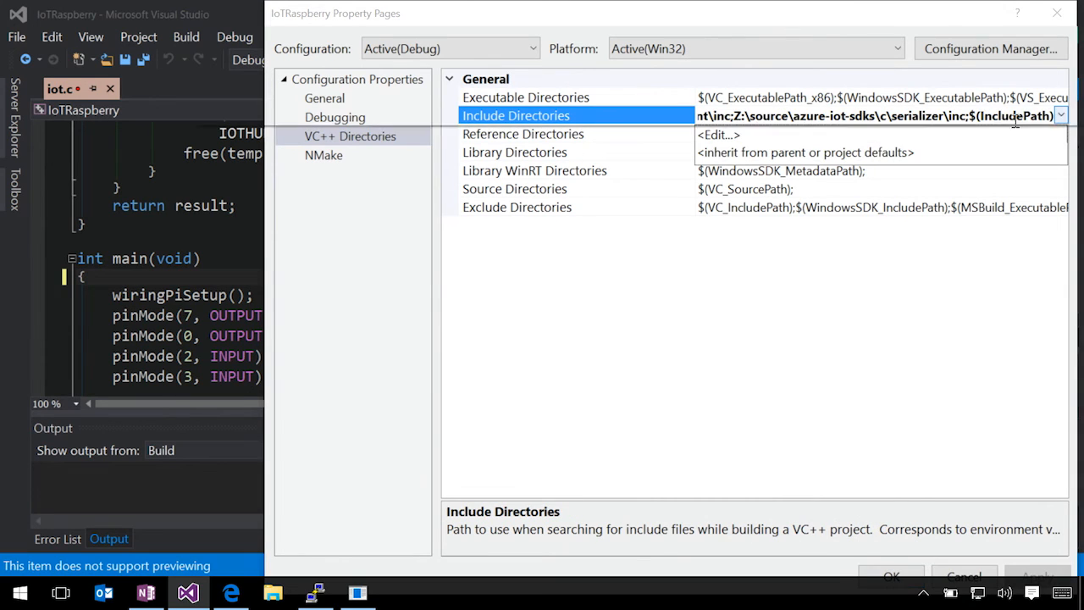
pyautogui.click(1060, 115)
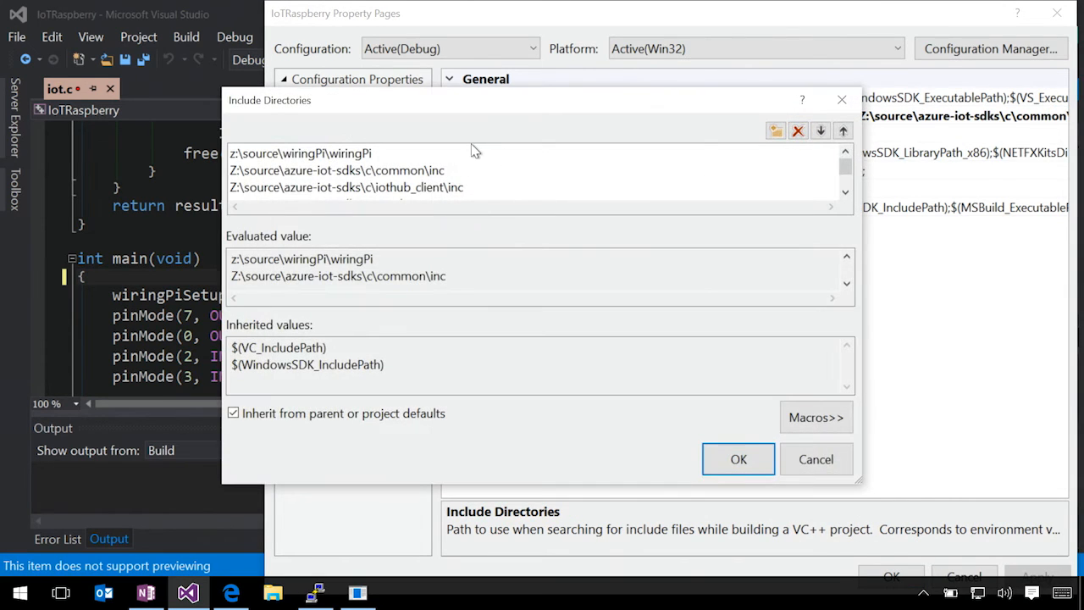
pyautogui.moveTo(662, 195)
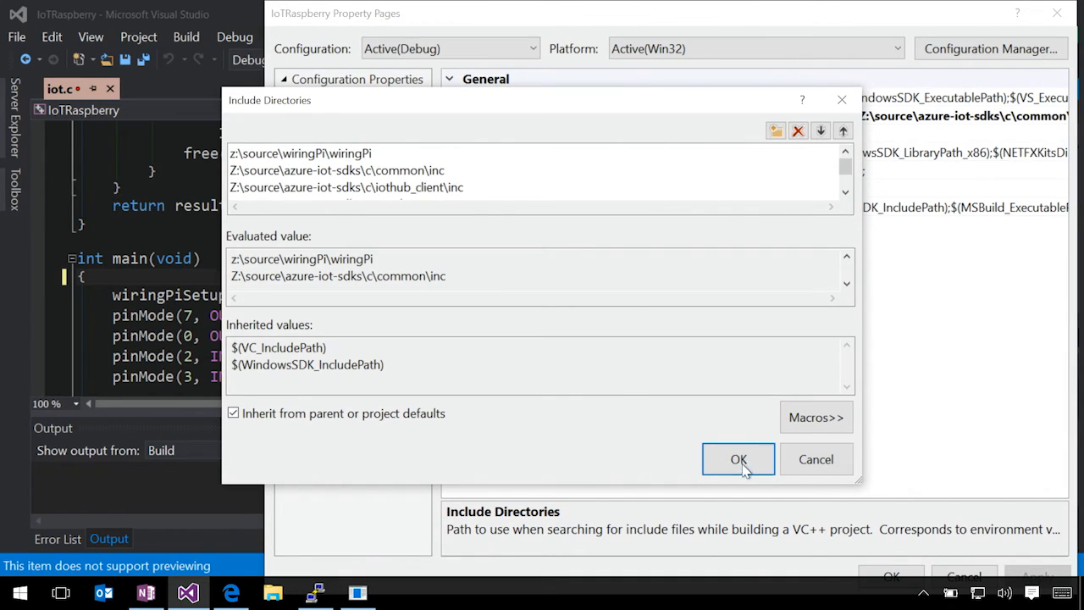
pyautogui.click(738, 457)
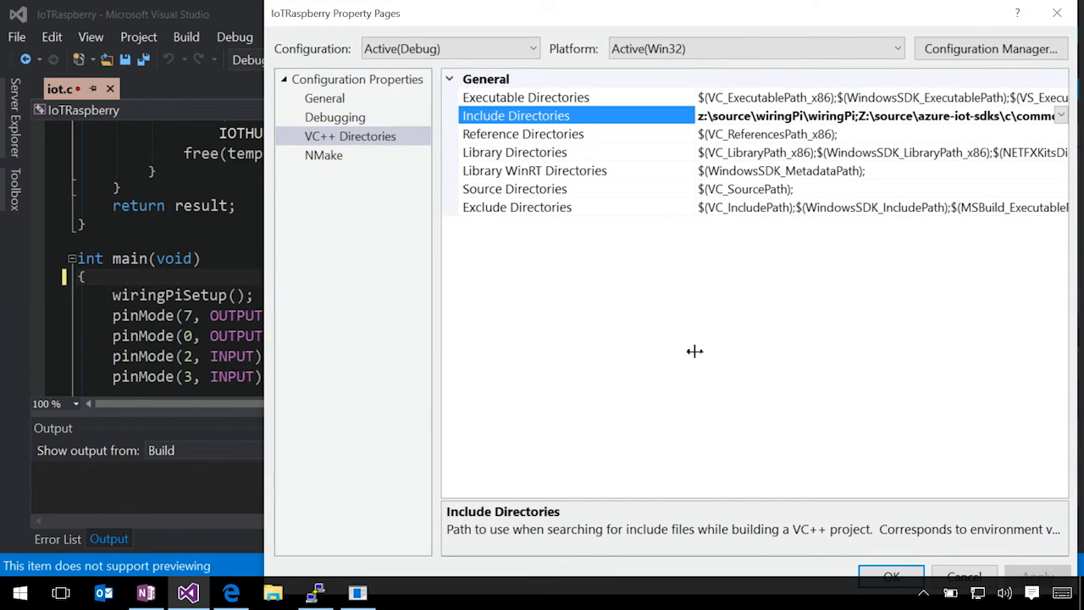
pyautogui.moveTo(330, 151)
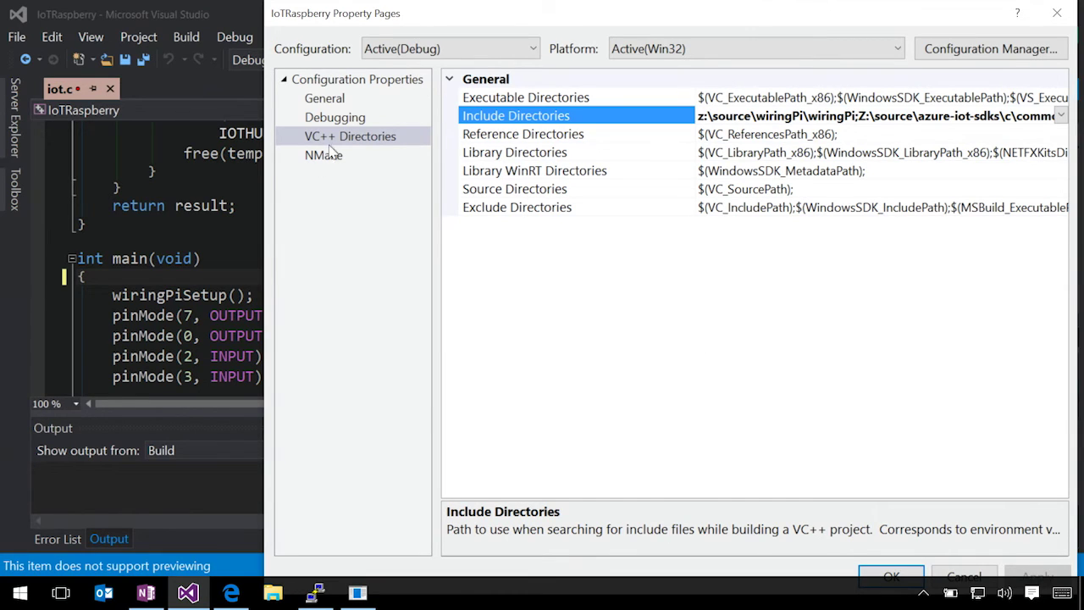
# - Review the Remote GDB settings for host chaff, user pi and executable iot, then show NMake
pyautogui.click(335, 117)
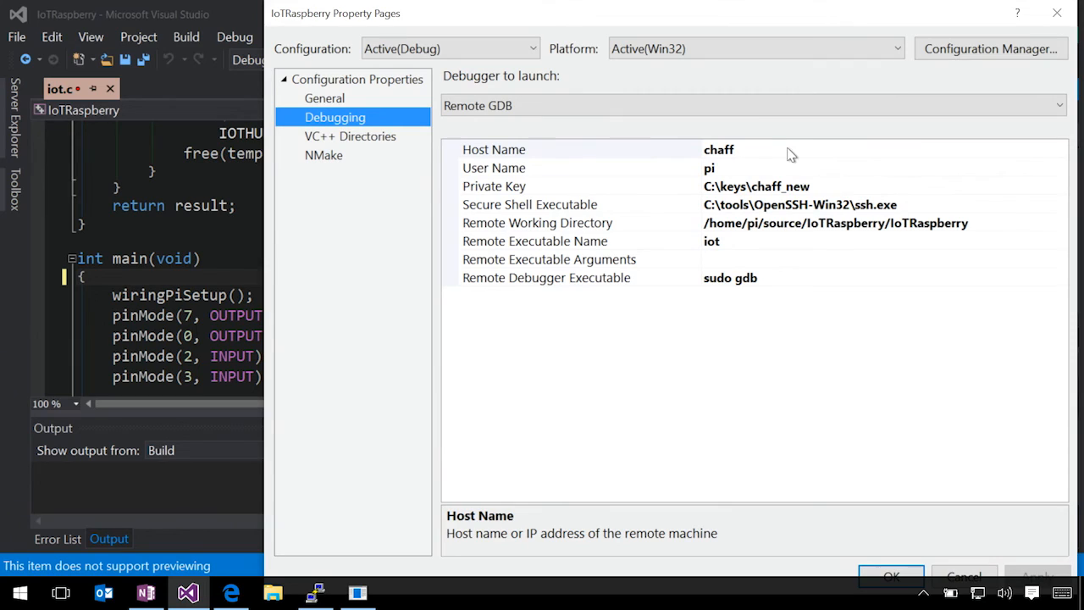
pyautogui.moveTo(803, 183)
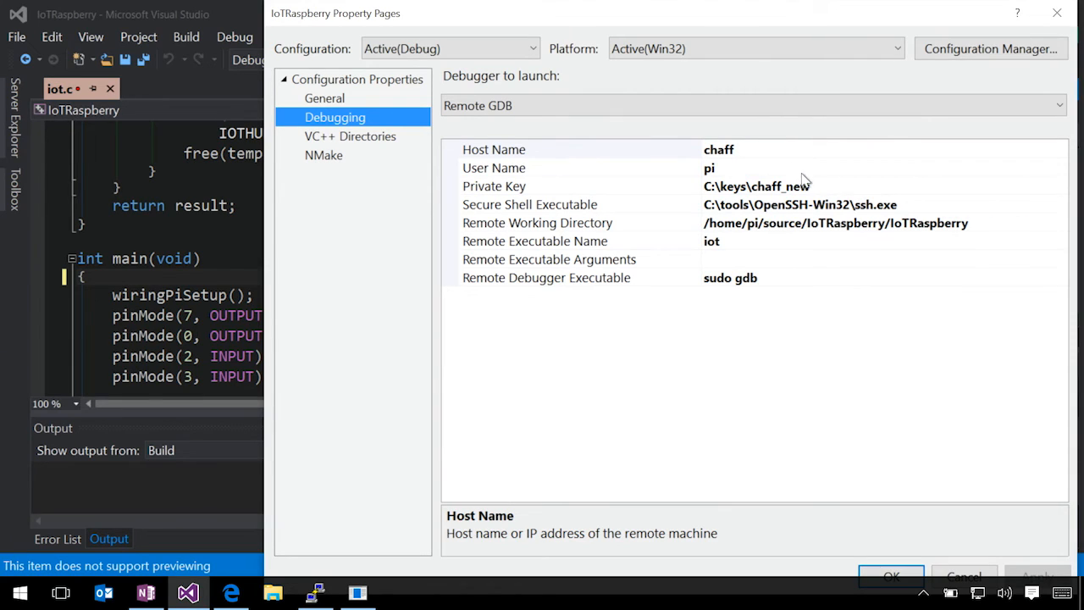
pyautogui.moveTo(803, 169)
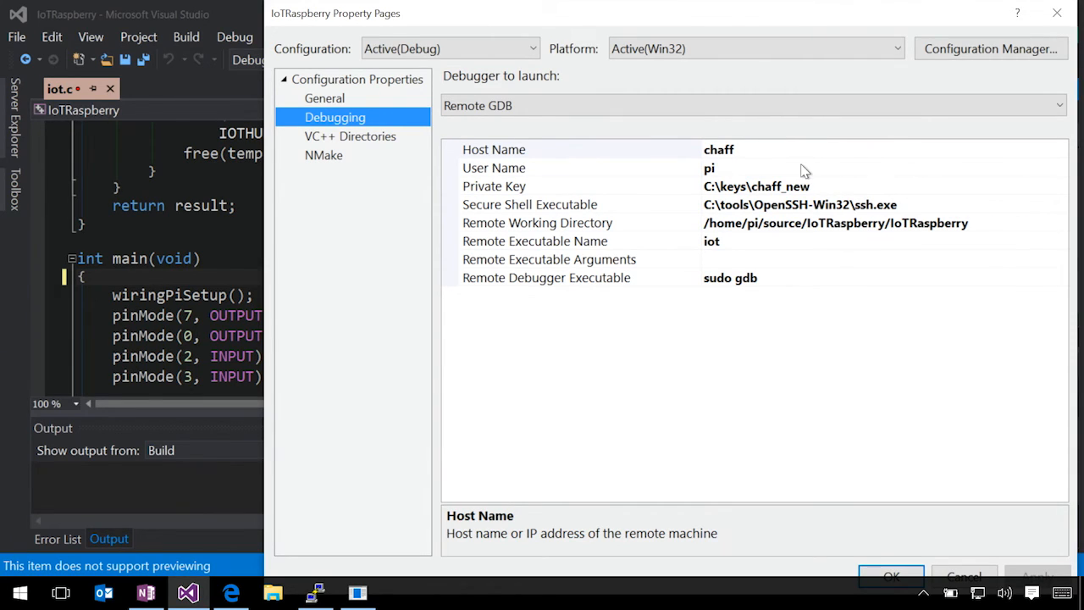
pyautogui.moveTo(836, 193)
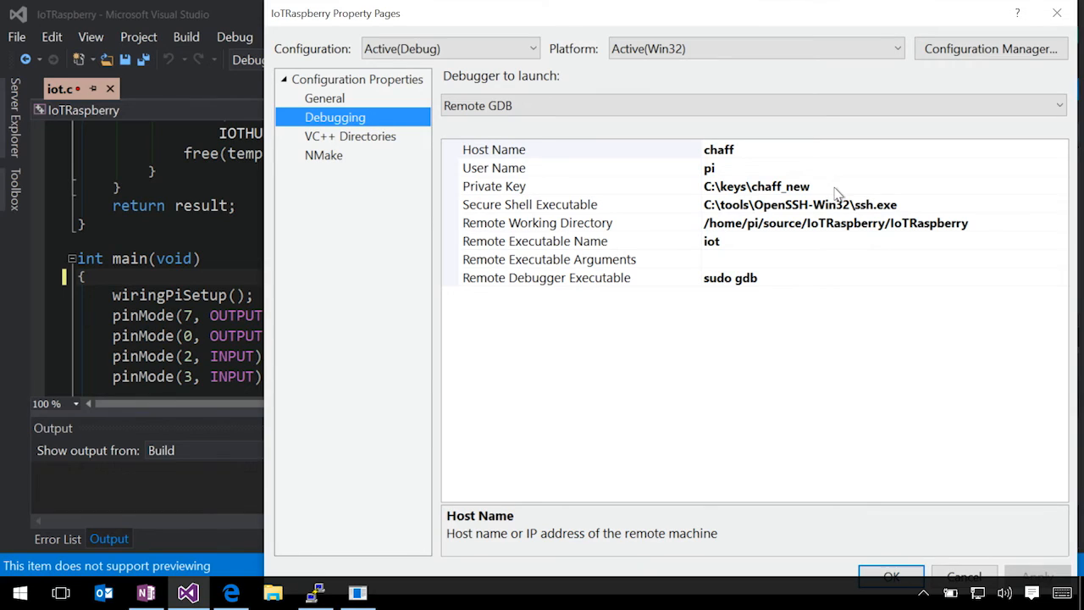
pyautogui.moveTo(913, 215)
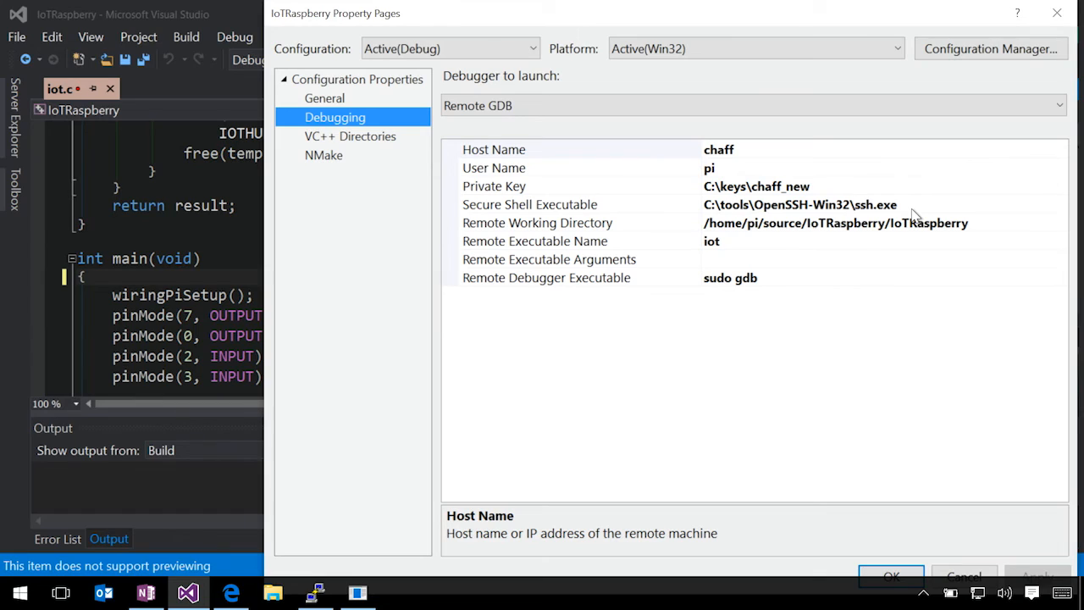
pyautogui.moveTo(907, 234)
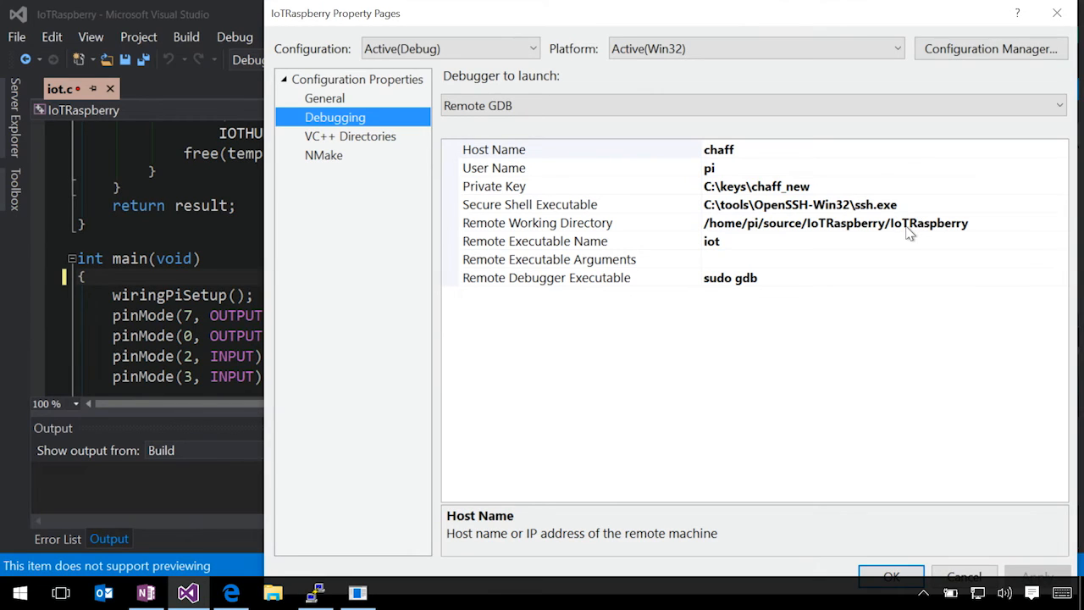
pyautogui.moveTo(770, 257)
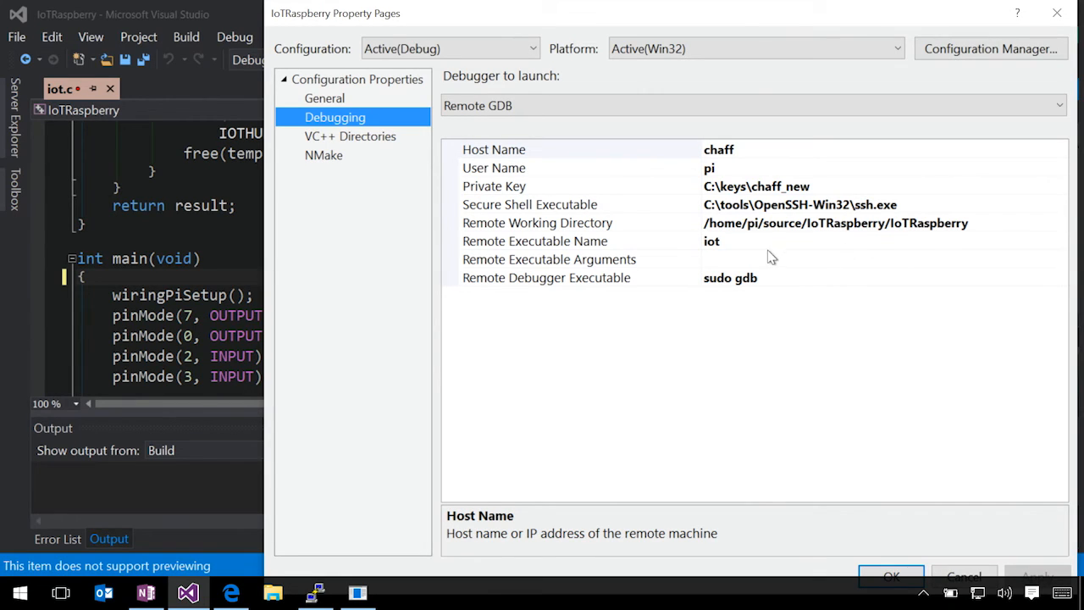
pyautogui.moveTo(601, 291)
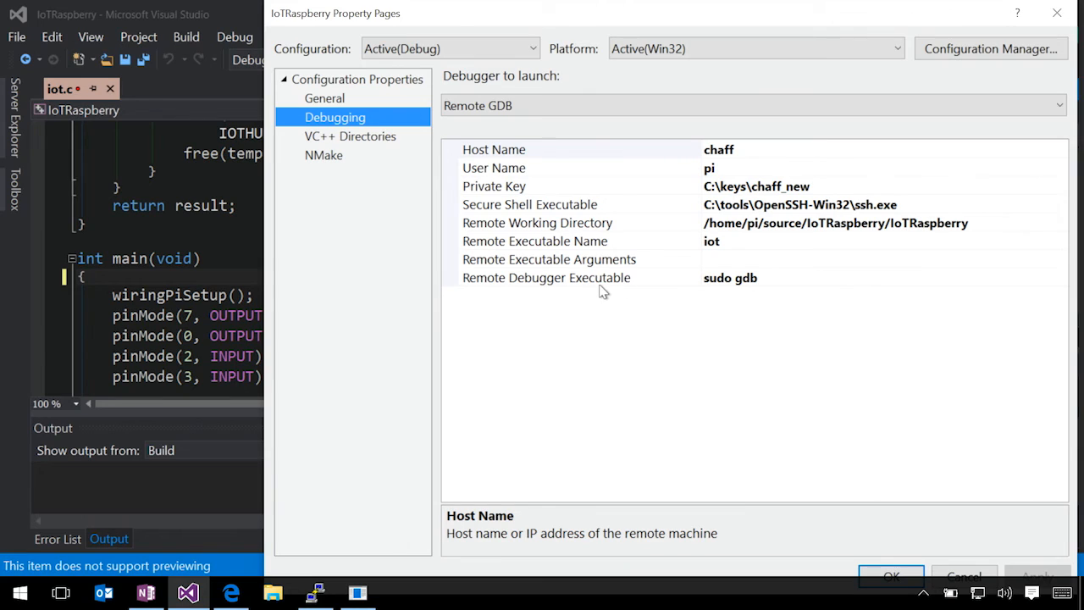
pyautogui.moveTo(755, 288)
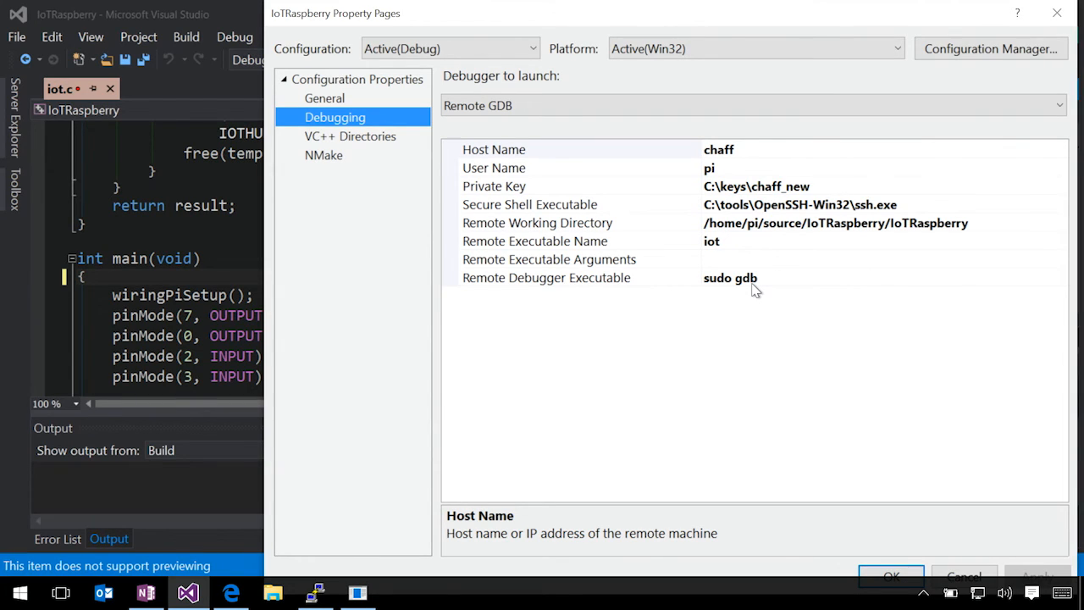
pyautogui.click(324, 156)
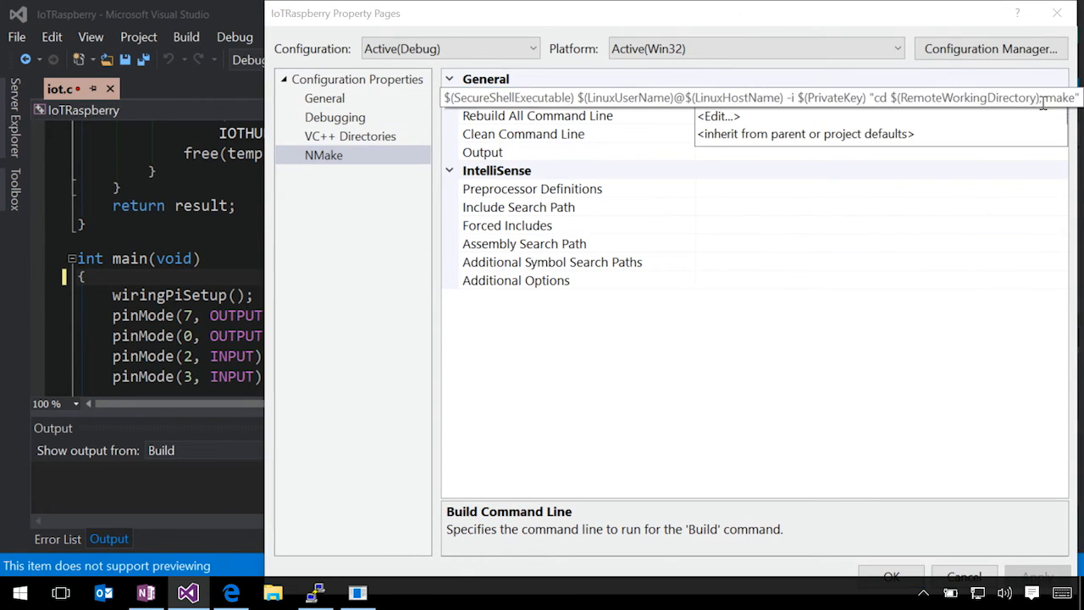
# - Review the build command that runs make on pi@chaff over SSH and close the properties
pyautogui.click(716, 116)
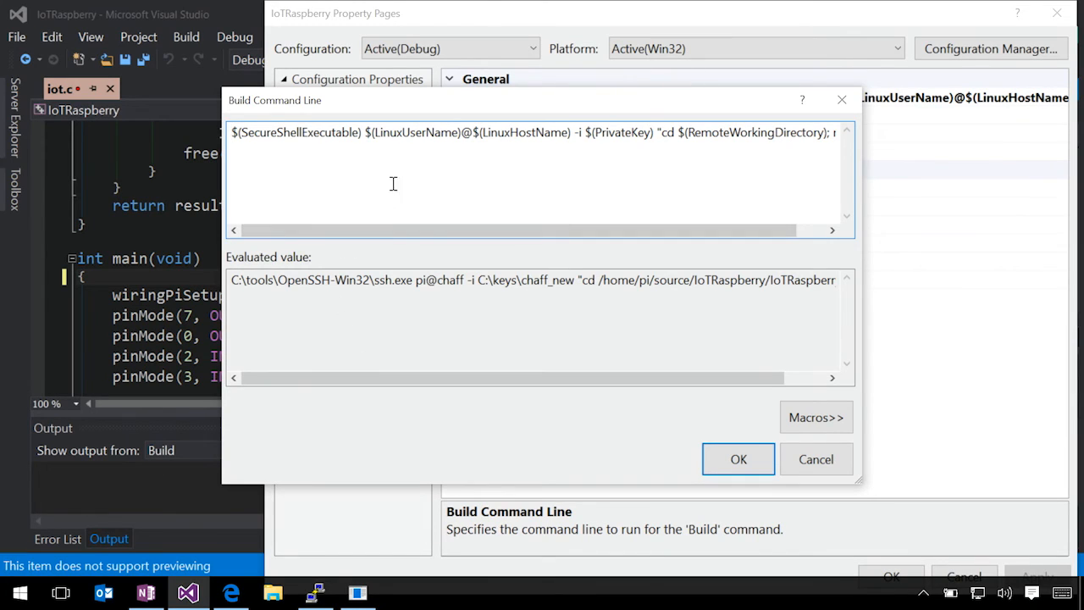
pyautogui.moveTo(416, 369)
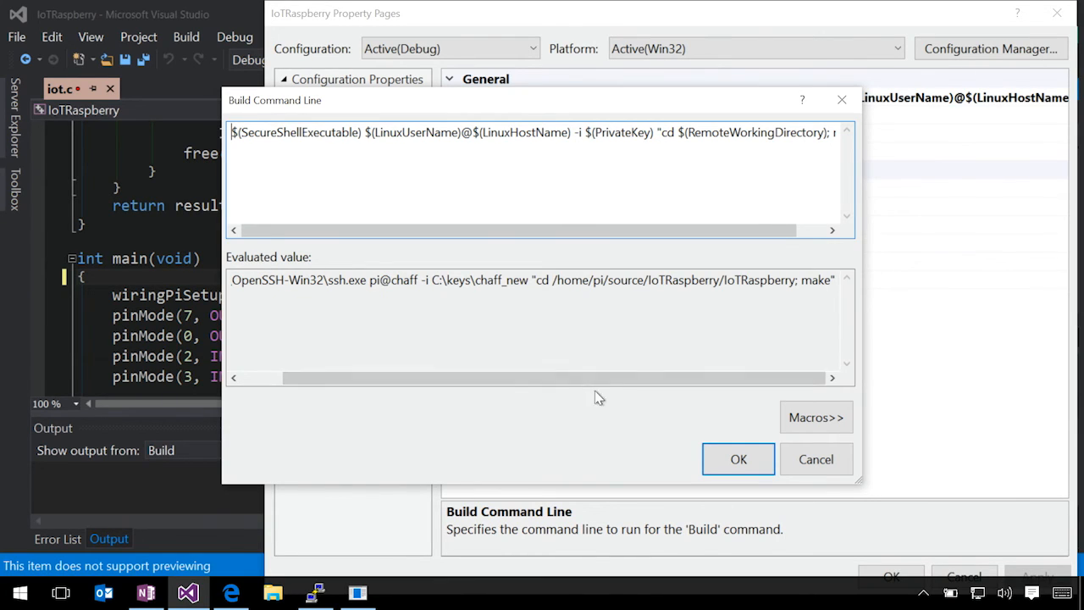
pyautogui.moveTo(776, 290)
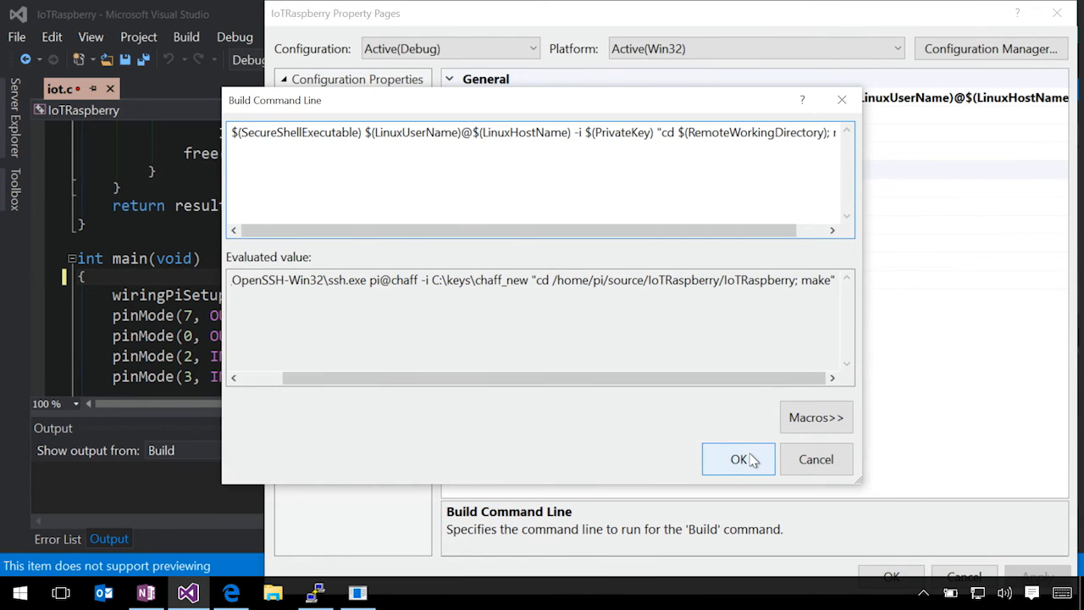
pyautogui.click(738, 459)
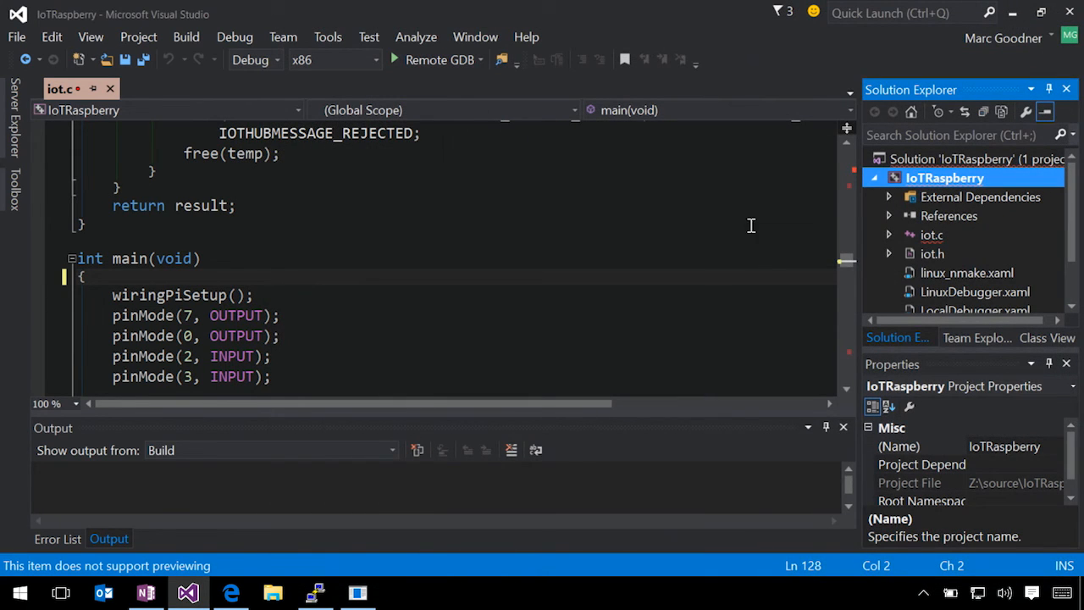
pyautogui.moveTo(301, 297)
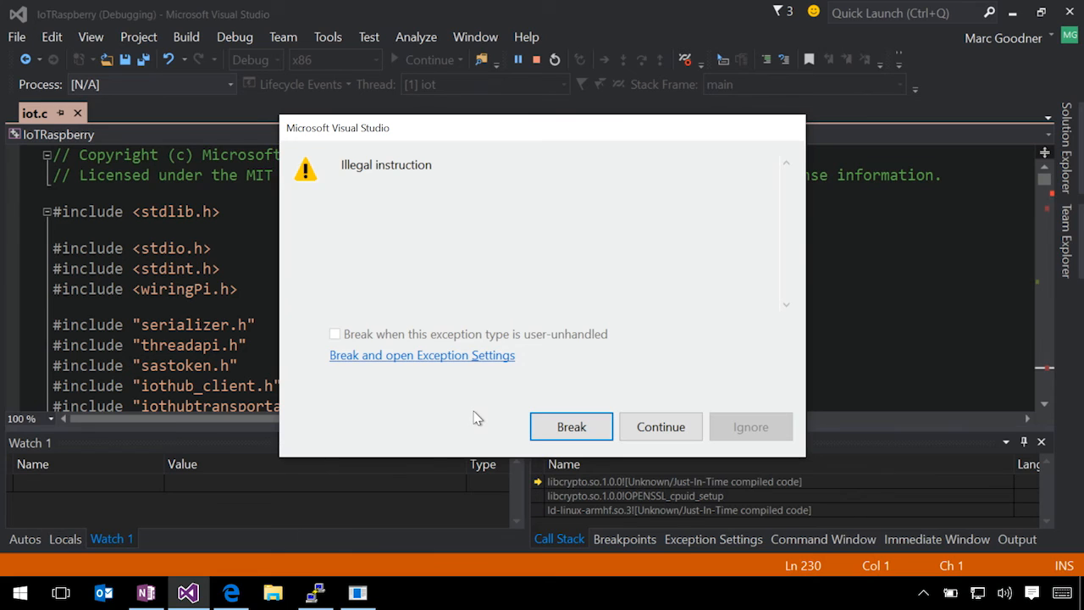
pyautogui.moveTo(661, 426)
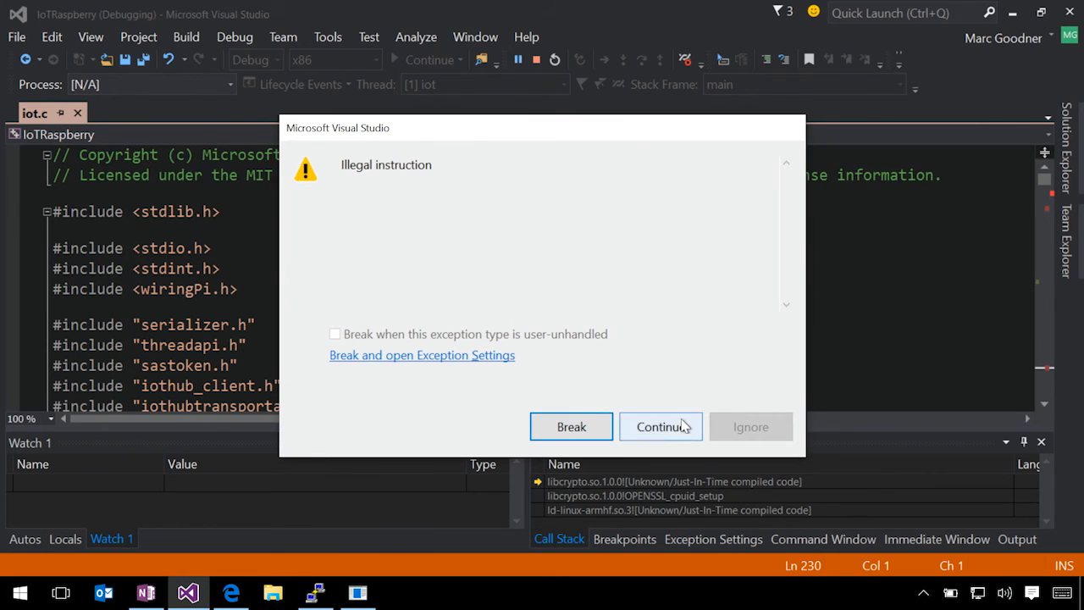
# - Continue past the Illegal instruction exception so execution reaches the sendMessage breakpoint
pyautogui.click(660, 427)
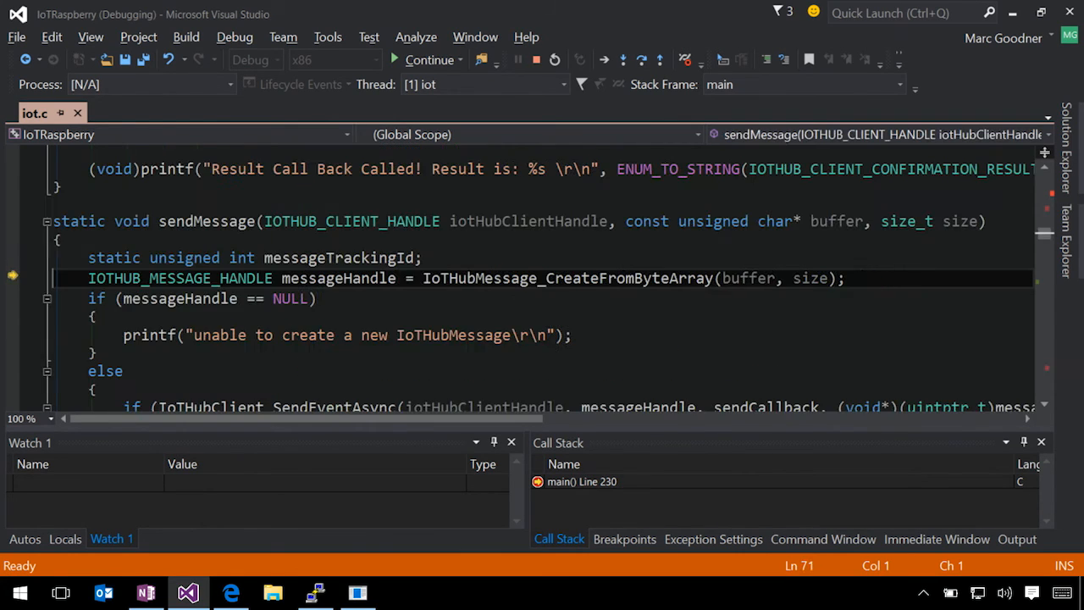
# - Step into IoTHubMessage_CreateFromByteArray in iothub_message.c, then resume the program
pyautogui.click(603, 60)
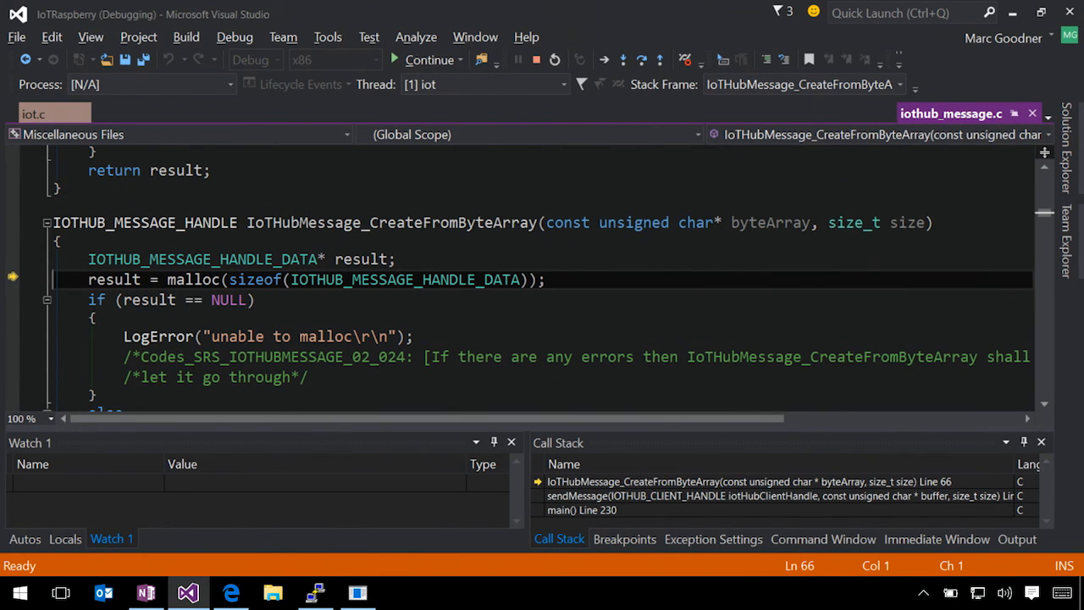
pyautogui.moveTo(950, 112)
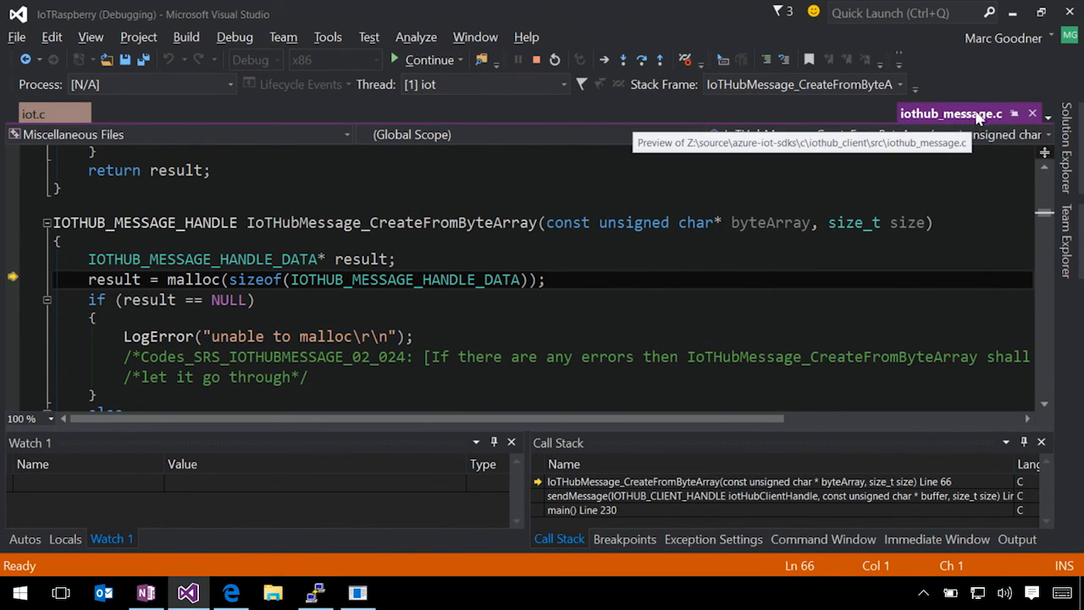
pyautogui.moveTo(889, 213)
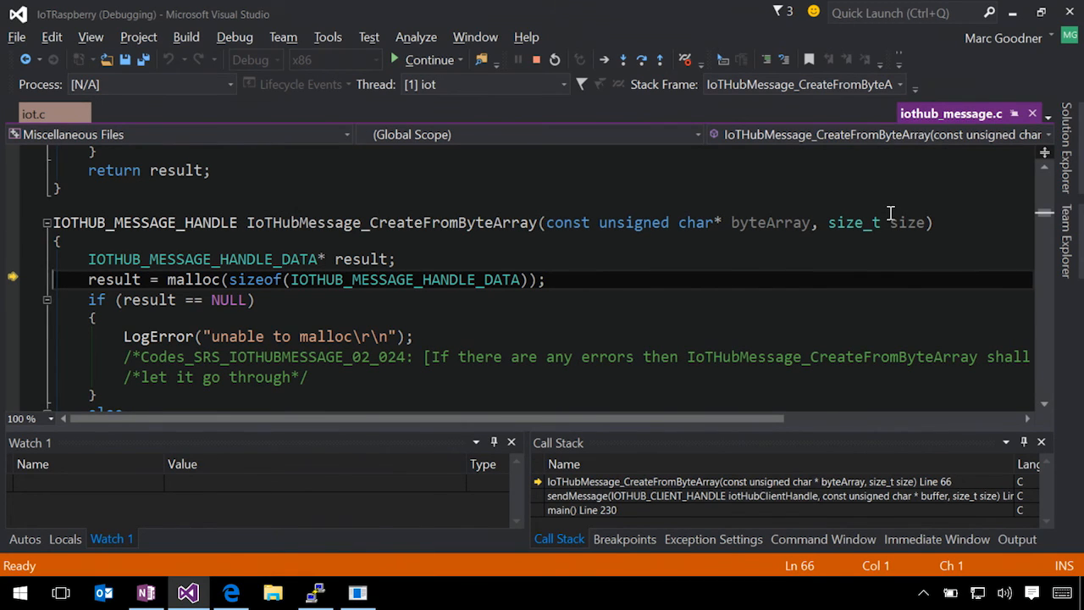
pyautogui.moveTo(672, 184)
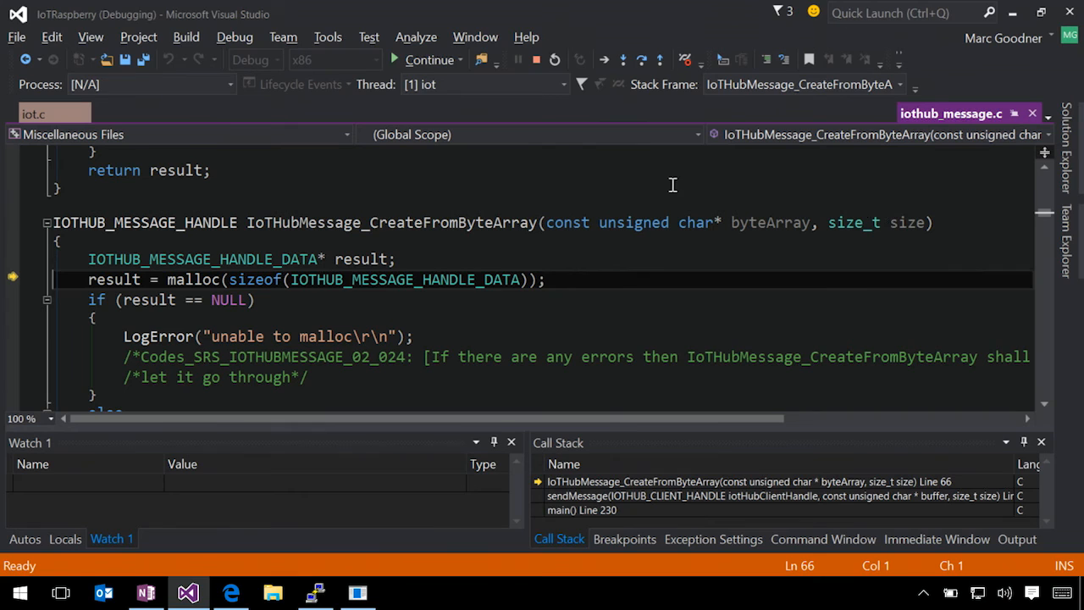
pyautogui.click(426, 60)
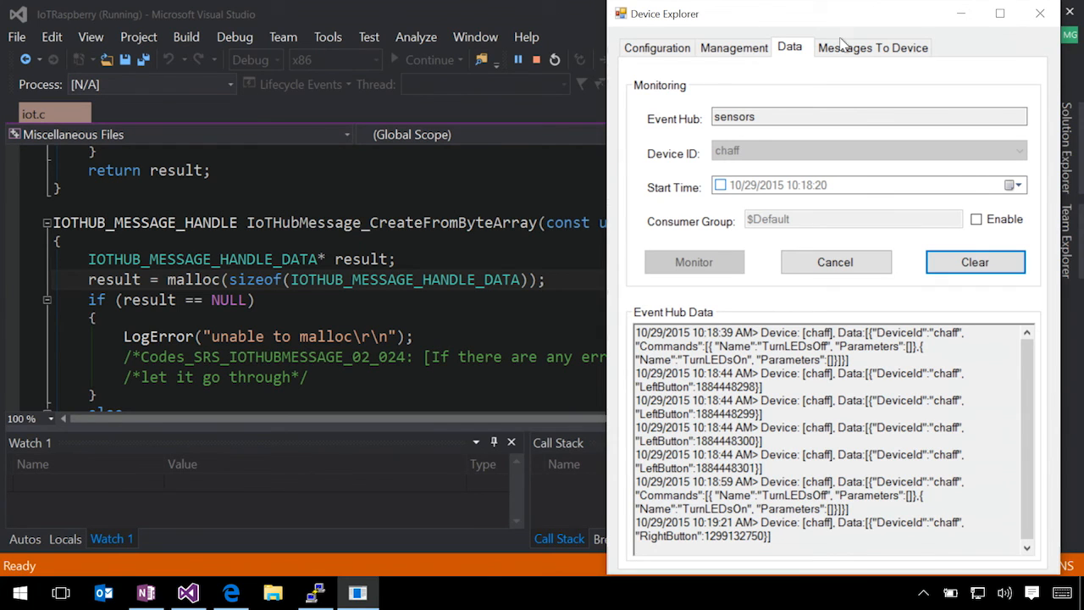
# - Switch Device Explorer to Messages To Device for chaff and relaunch Remote GDB debugging in Visual Studio
pyautogui.click(872, 47)
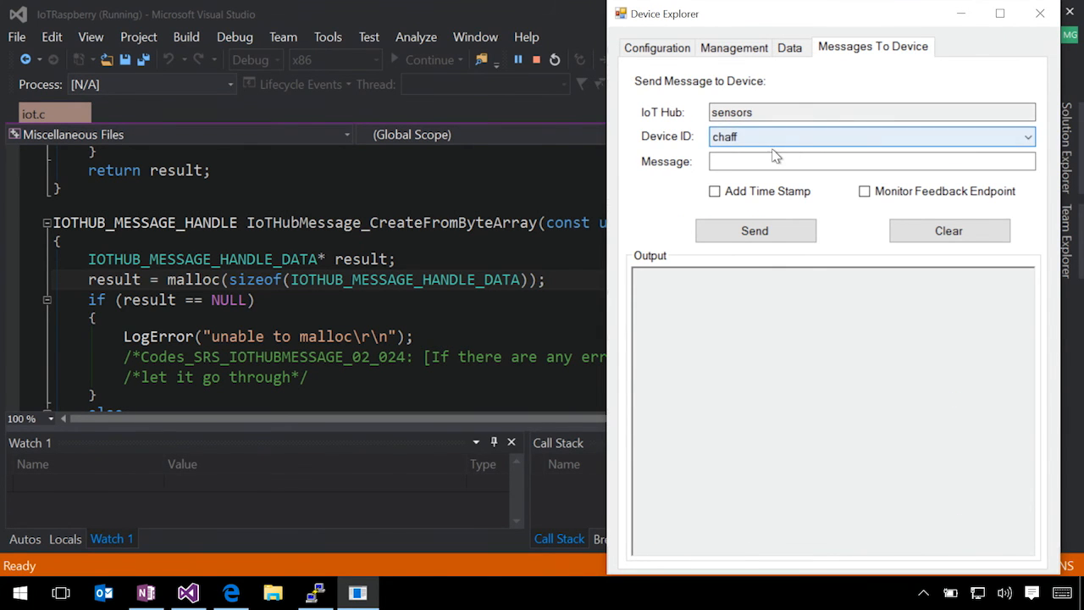
pyautogui.click(145, 592)
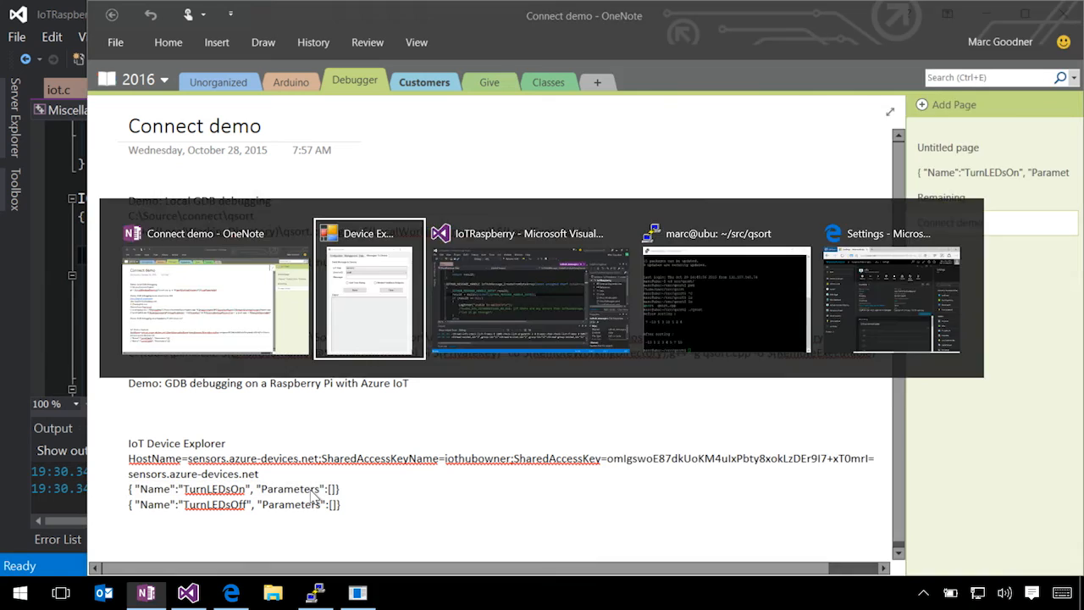
pyautogui.click(525, 287)
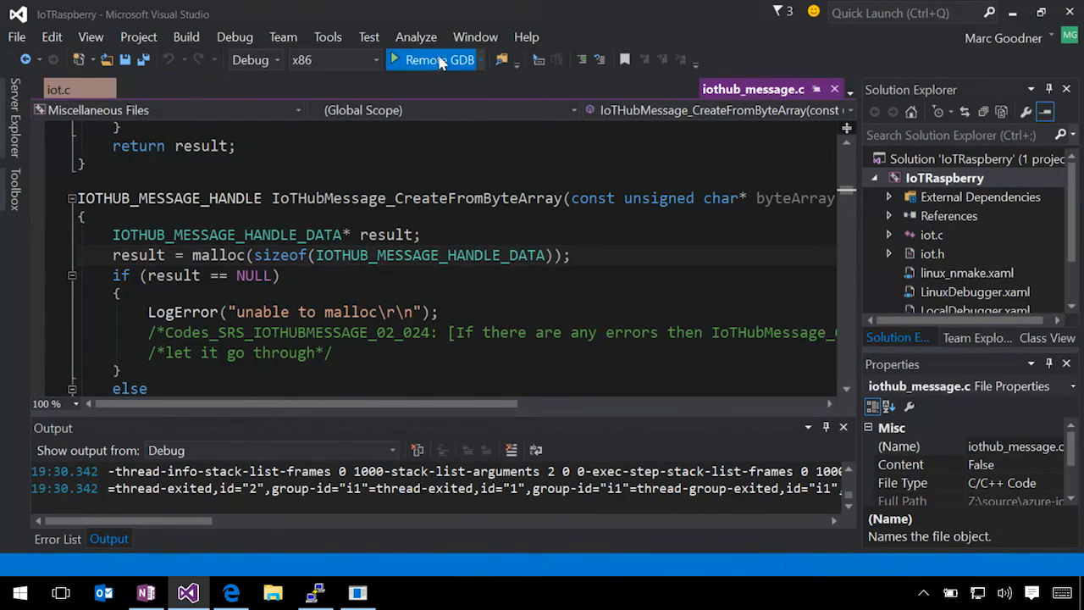
pyautogui.click(434, 59)
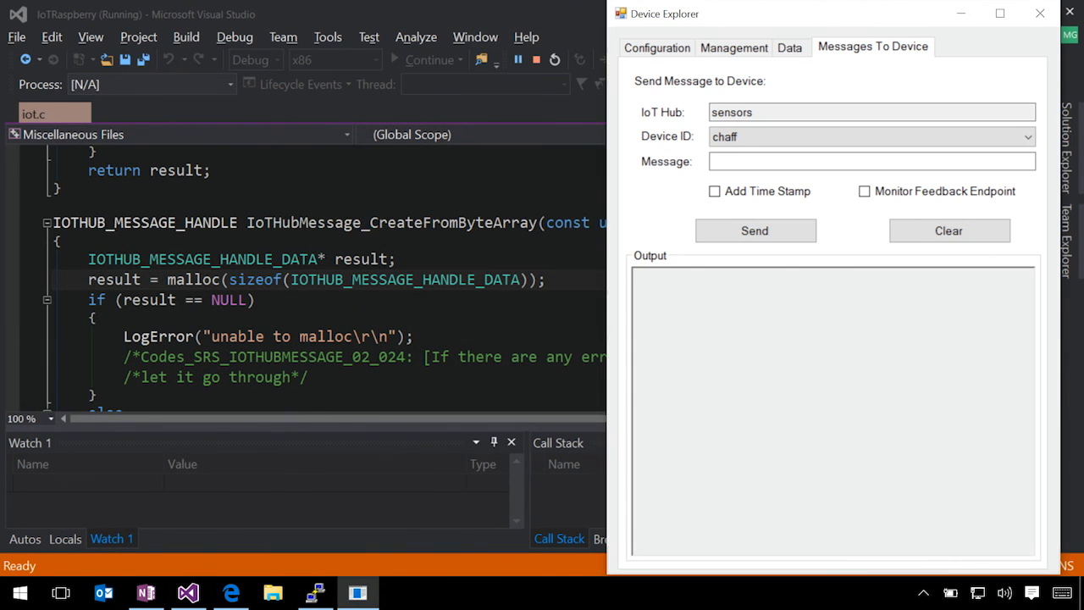
# - Send { "Name":"TurnLEDsOn", "Parameters":[] } to chaff, step through TurnLEDsOn with F10, then continue
pyautogui.write('{ "Name":"TurnLEDsOn", "Parameters":[]}')
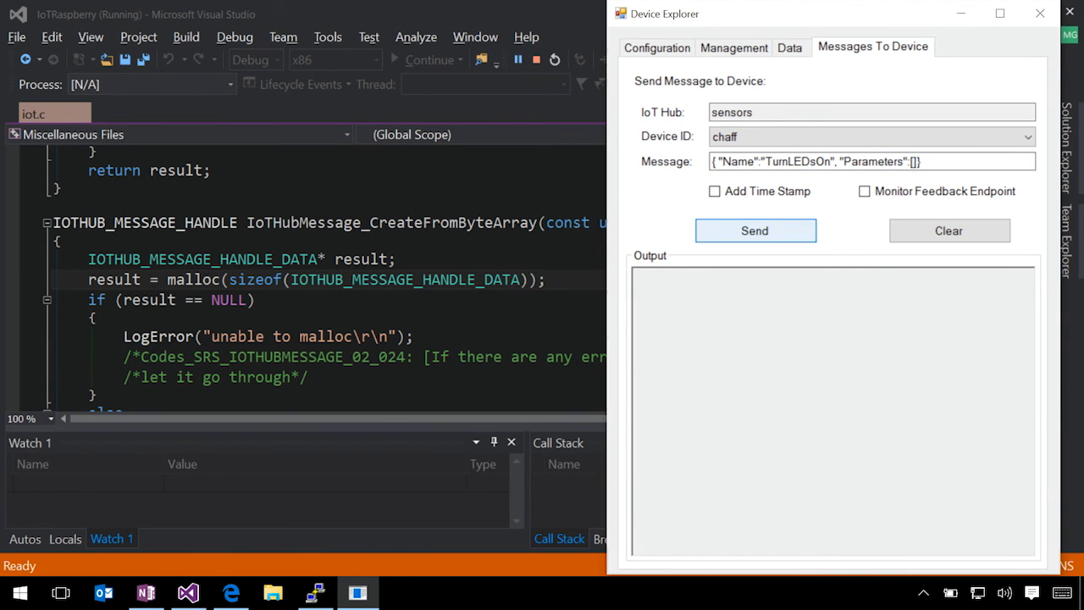
pyautogui.click(754, 231)
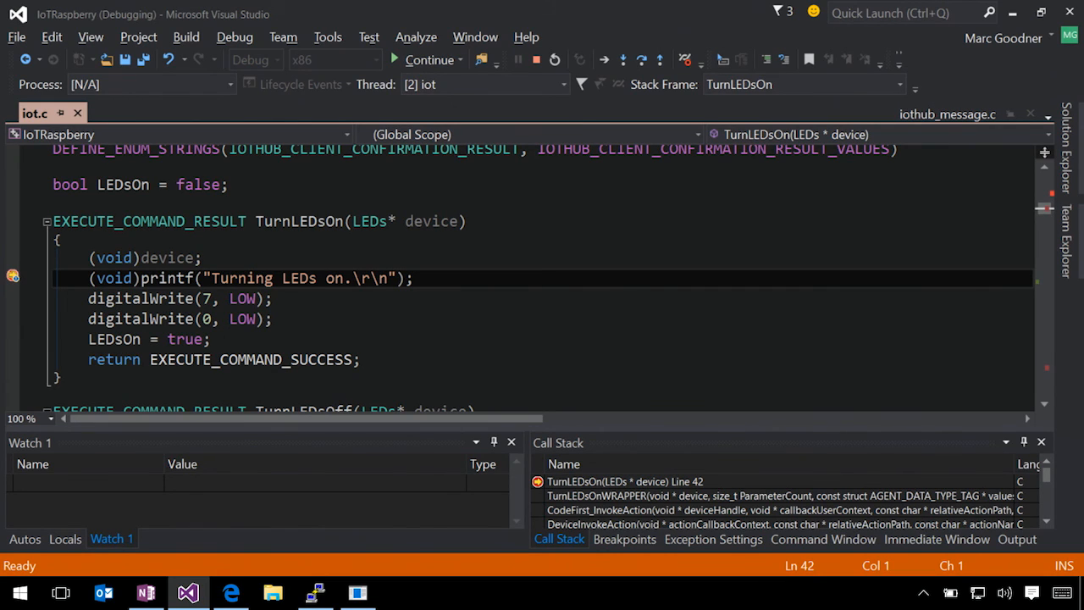
pyautogui.press('F10')
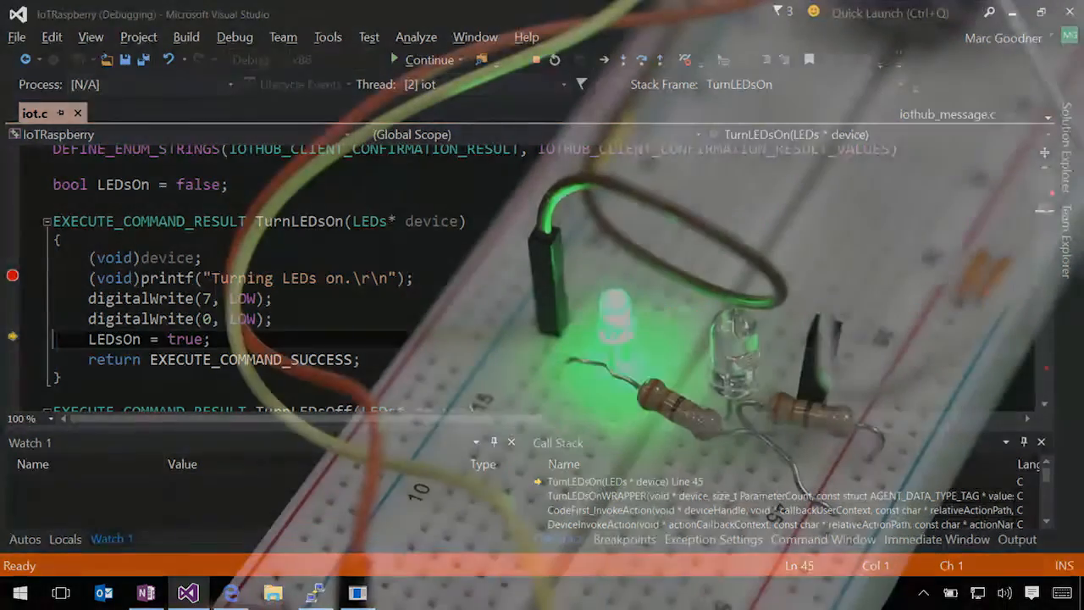
pyautogui.click(755, 230)
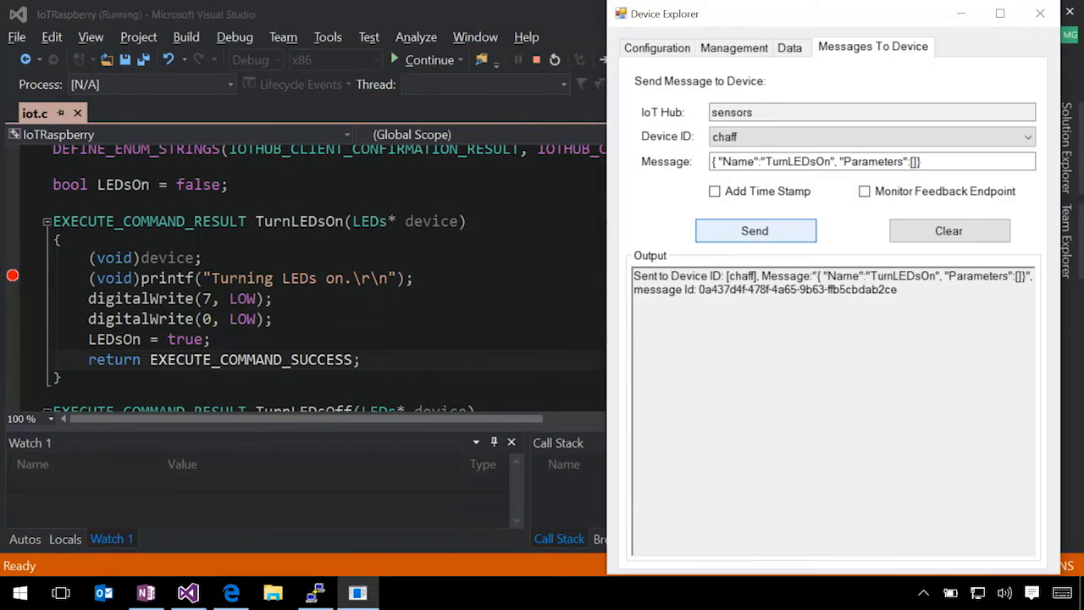